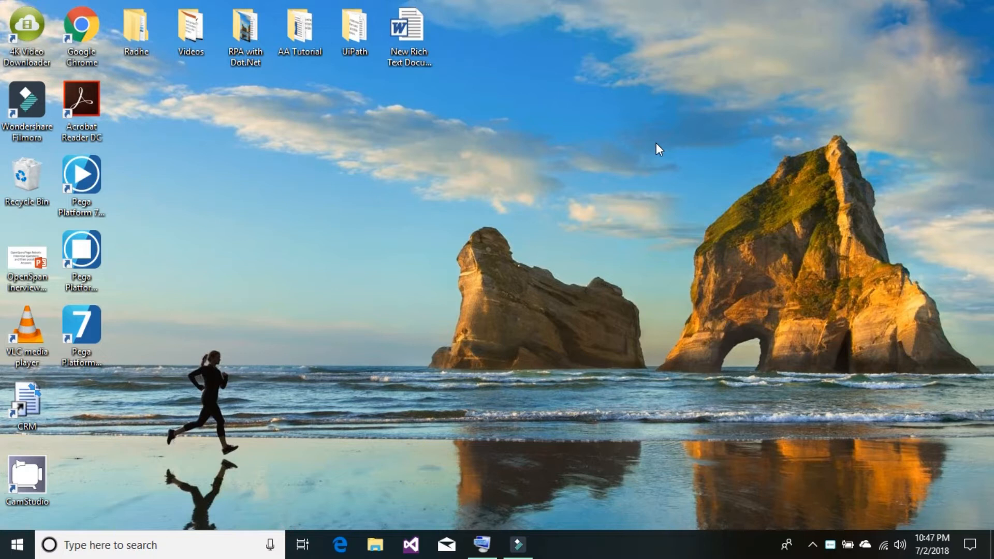
pyautogui.moveTo(107, 132)
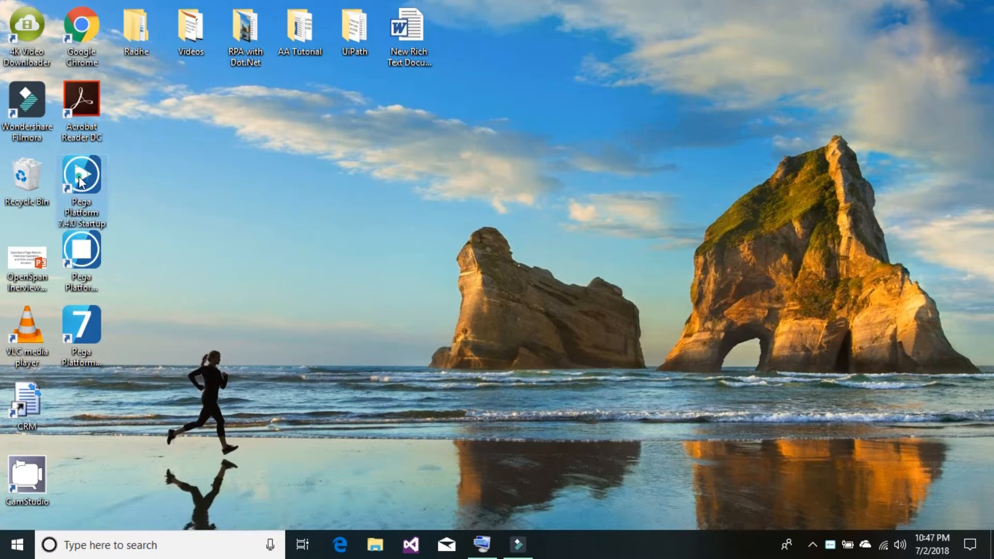
pyautogui.moveTo(107, 177)
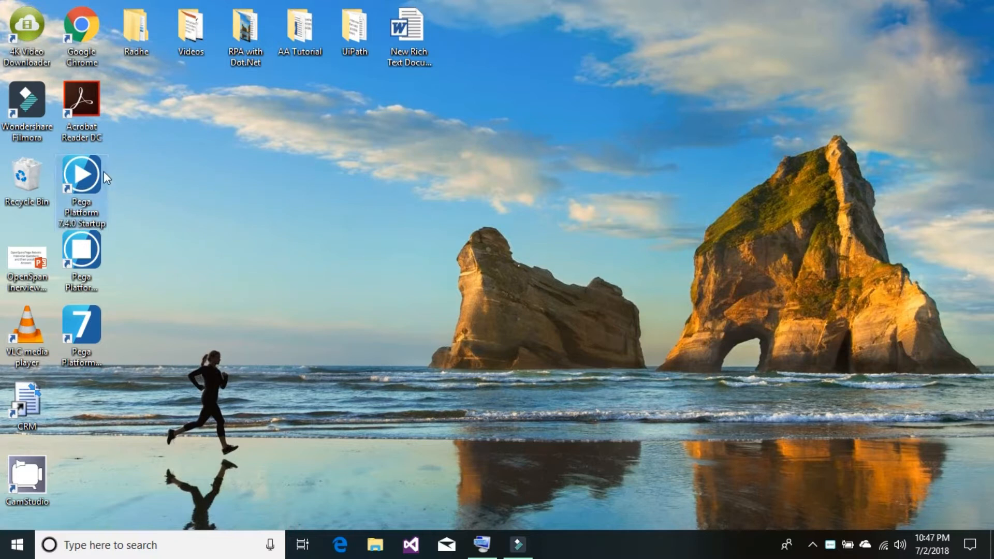
pyautogui.moveTo(92, 175)
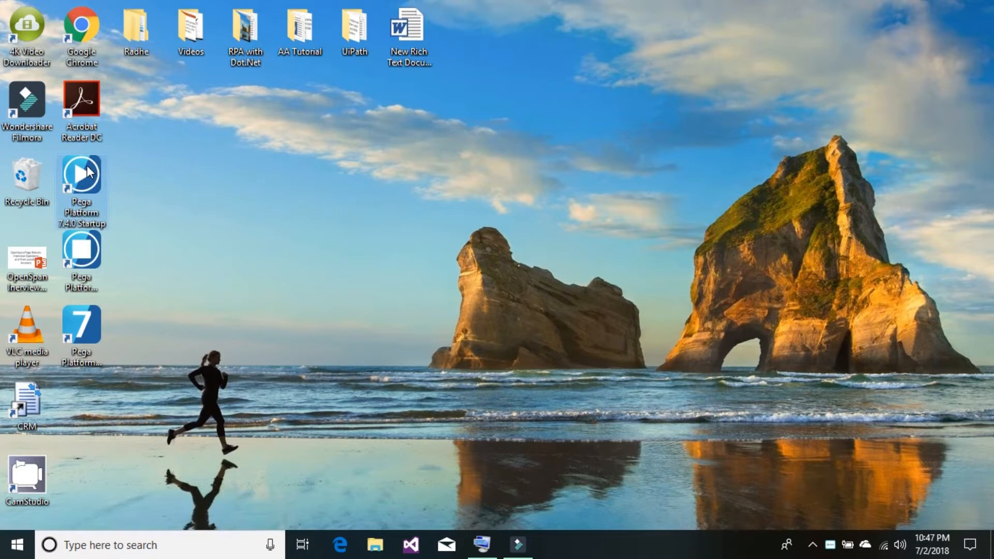
# Launch the Pega Platform 7.4.0 Startup console and follow the log until full-text search is configured
pyautogui.doubleClick(81, 184)
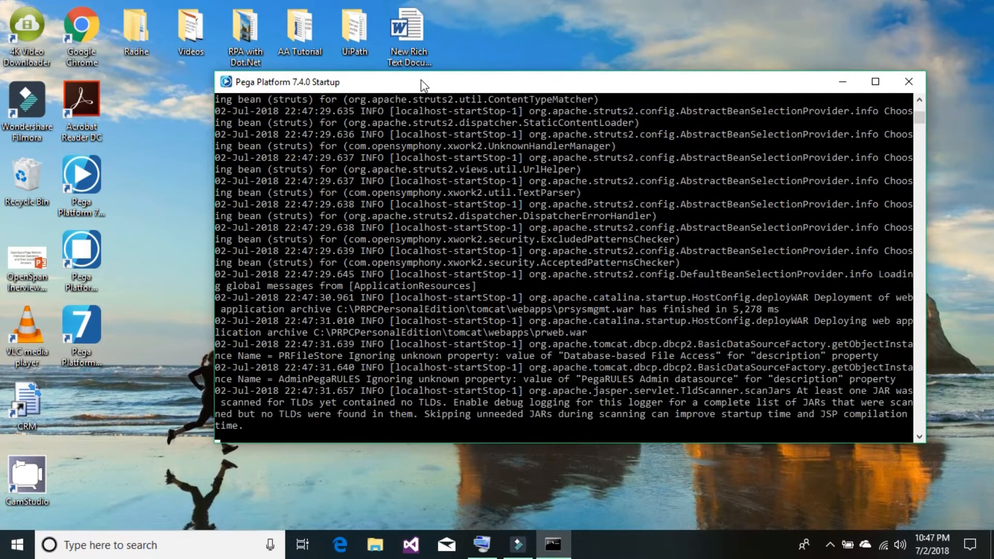
pyautogui.scroll(-3)
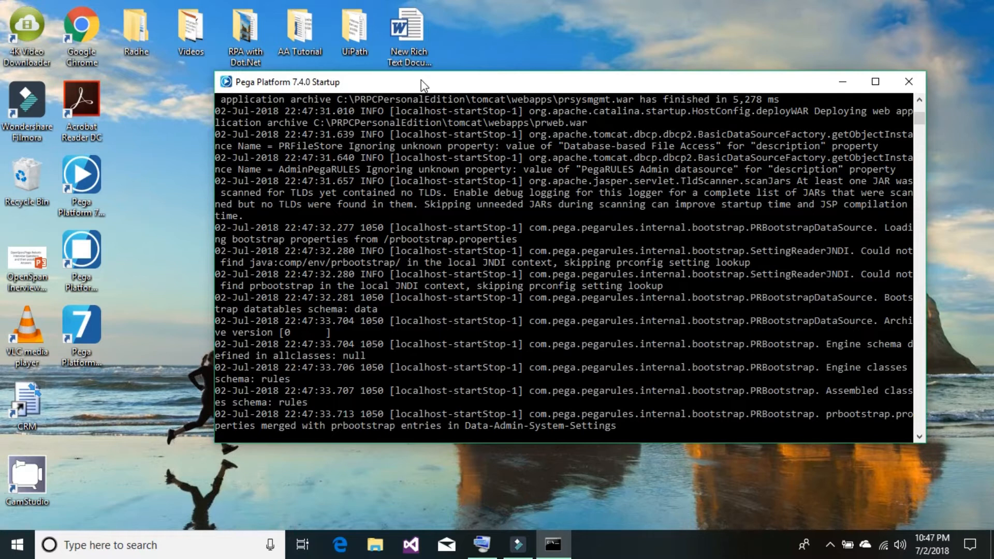
pyautogui.scroll(-3)
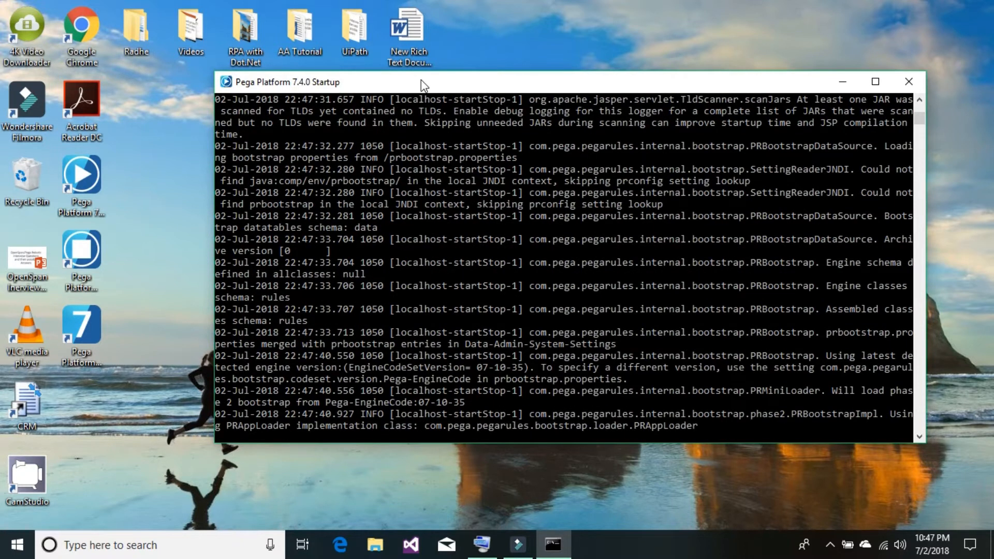
pyautogui.scroll(-3)
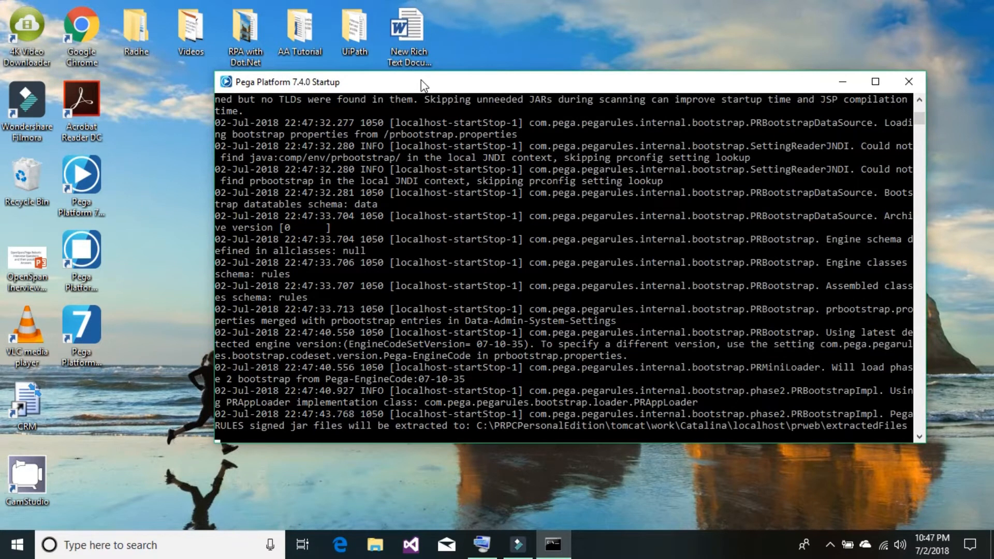
pyautogui.scroll(-3)
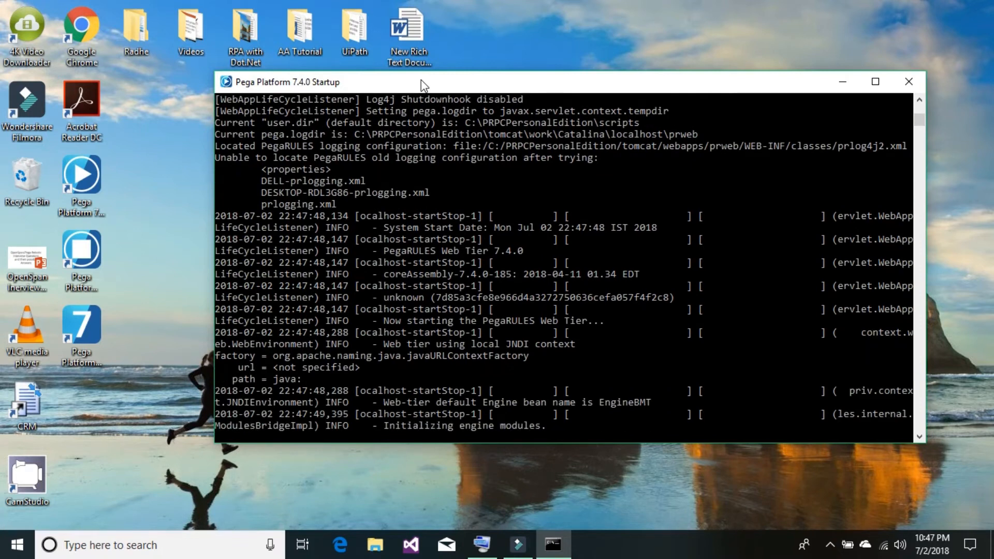
pyautogui.scroll(-3)
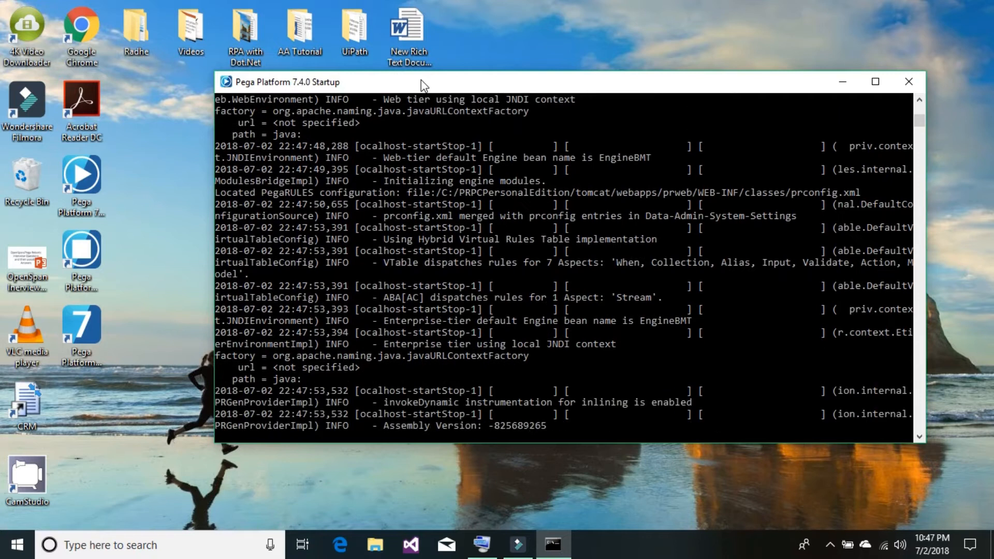
pyautogui.scroll(-3)
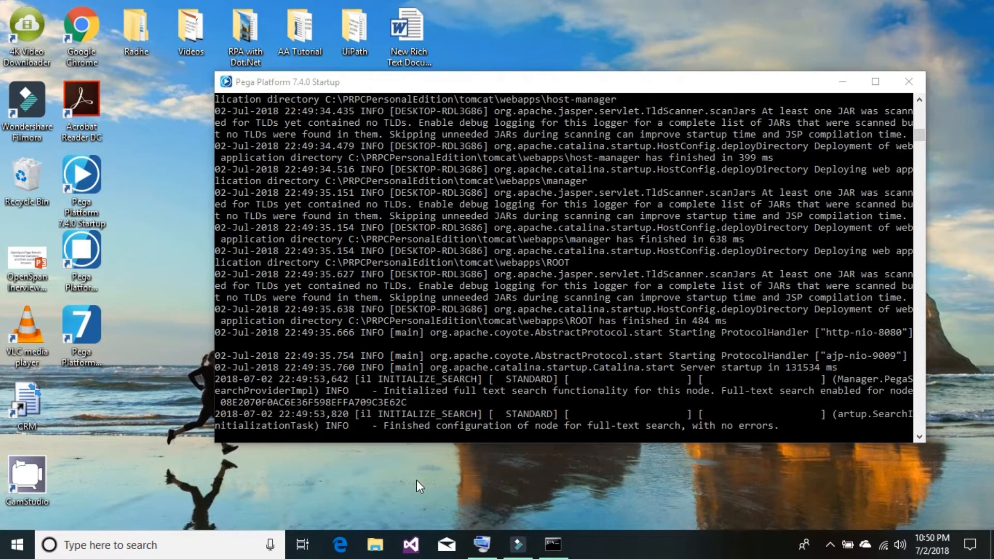
pyautogui.moveTo(389, 441)
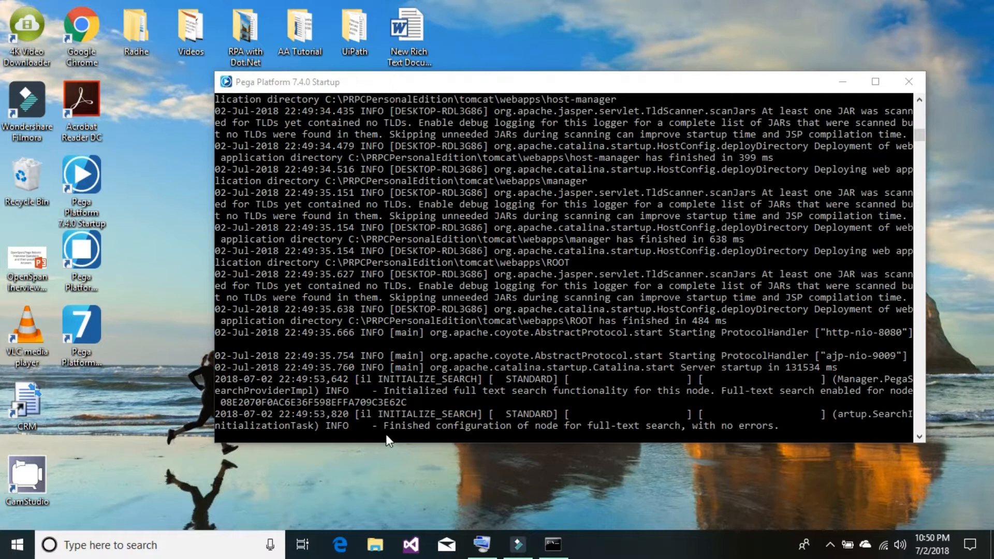
pyautogui.moveTo(441, 444)
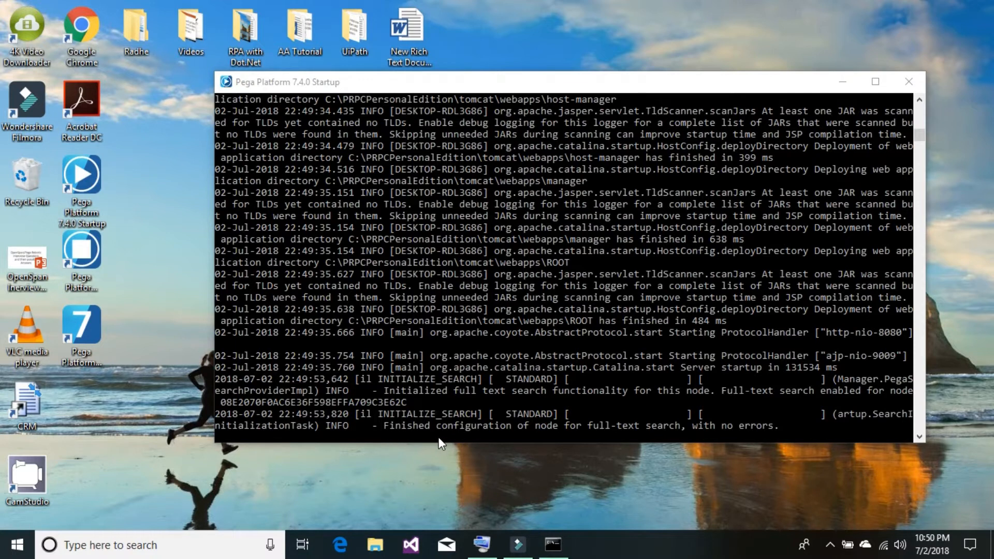
pyautogui.moveTo(563, 446)
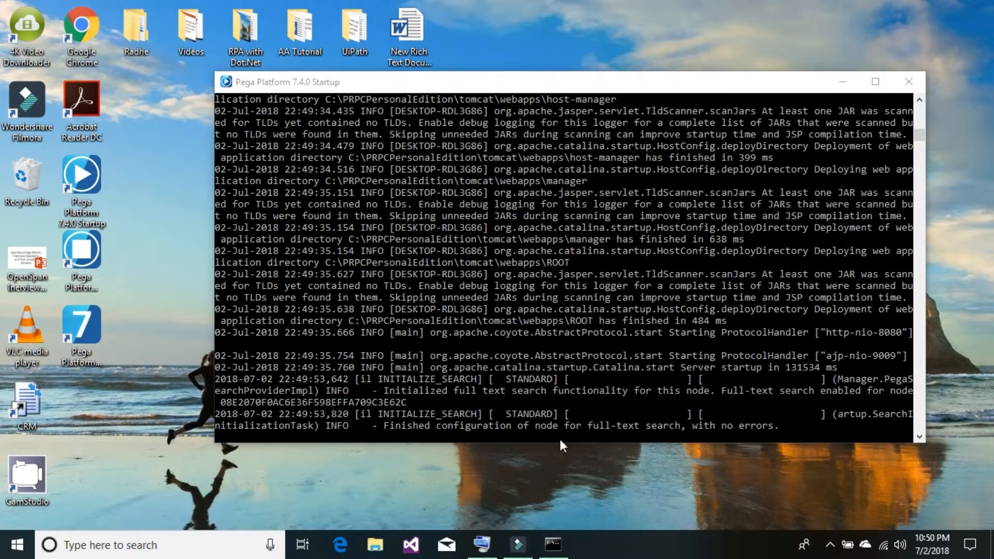
pyautogui.moveTo(684, 455)
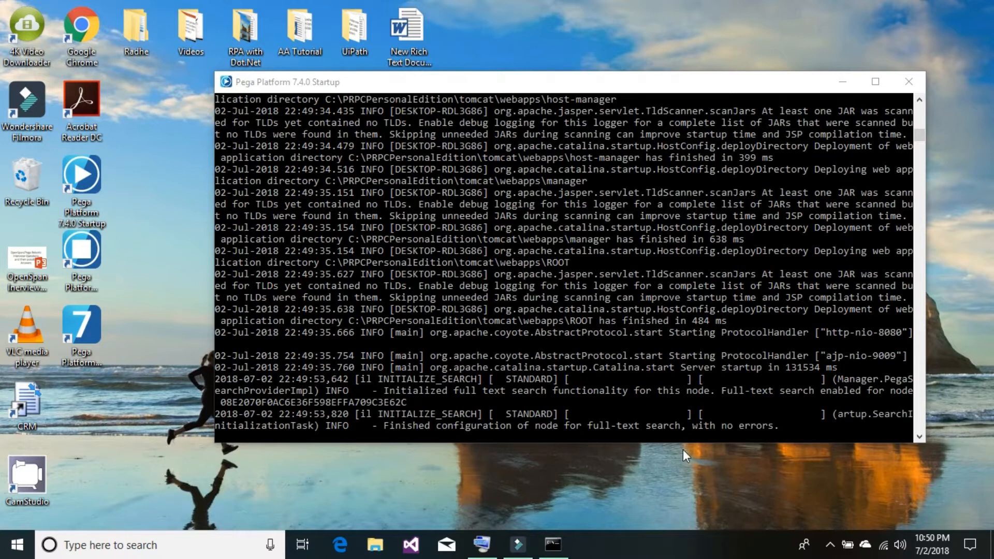
pyautogui.moveTo(814, 437)
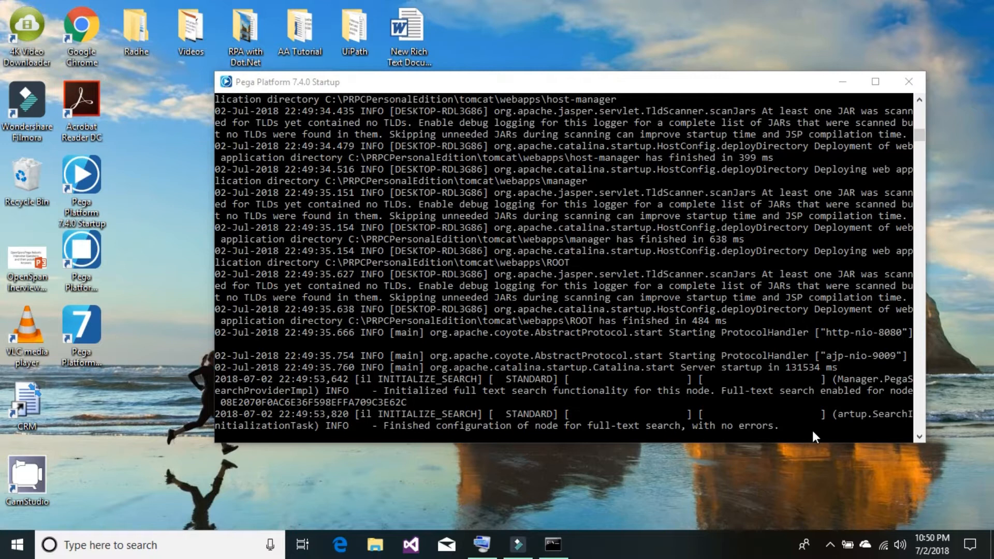
pyautogui.moveTo(794, 432)
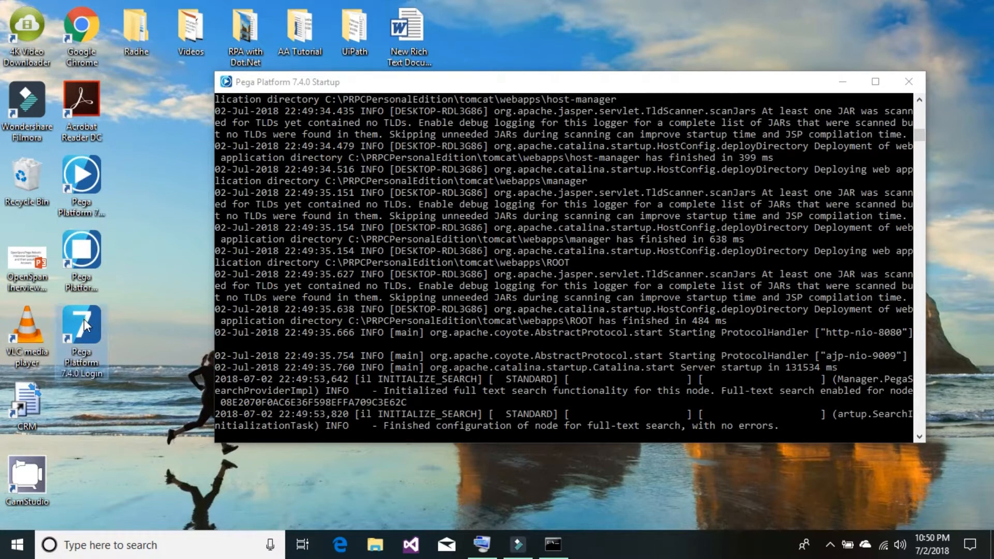
pyautogui.moveTo(82, 325)
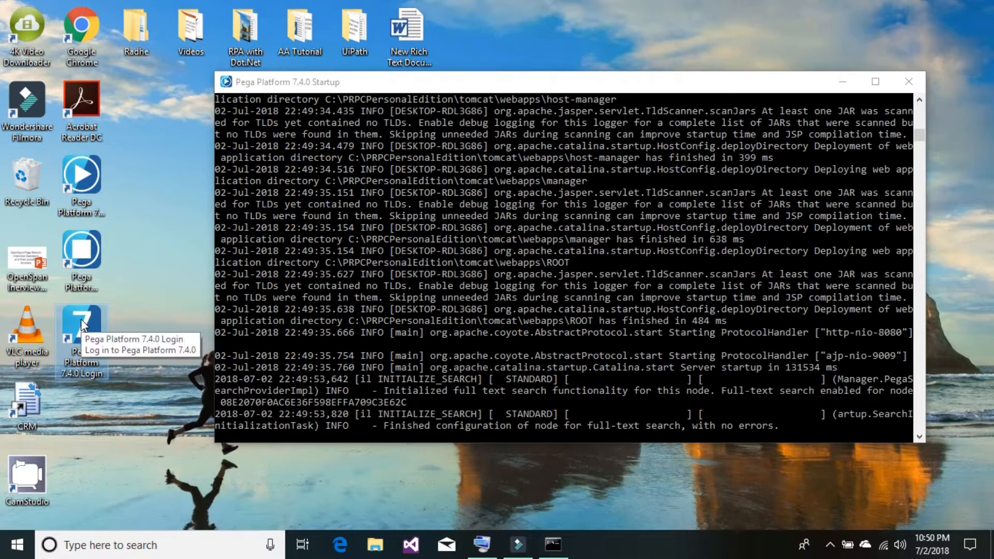
pyautogui.moveTo(82, 327)
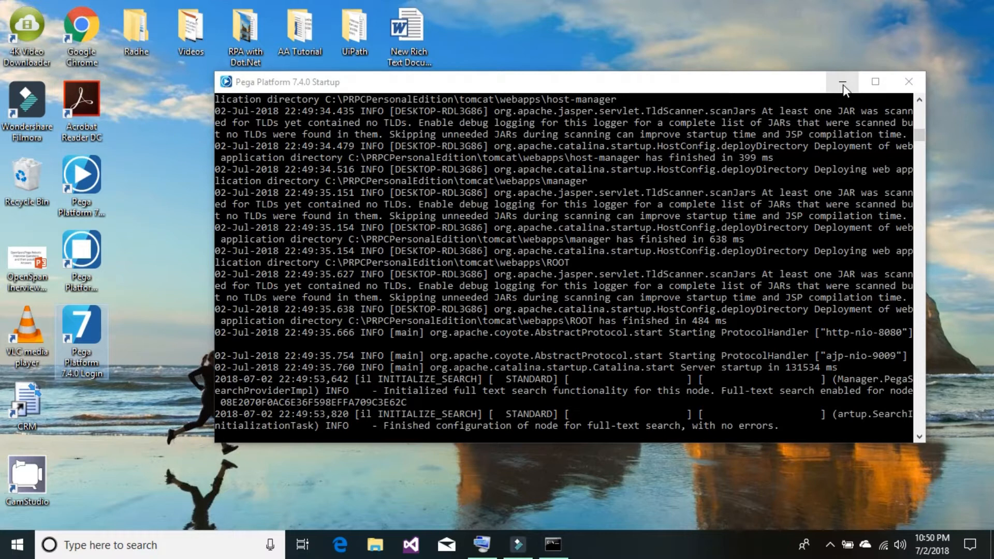
# Minimise the running Pega startup console window
pyautogui.click(842, 83)
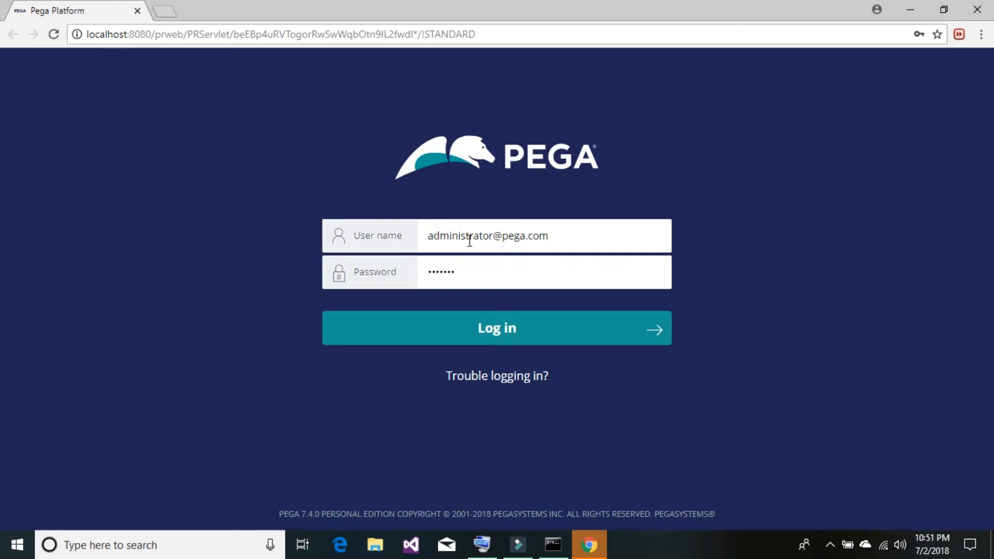
pyautogui.moveTo(490, 299)
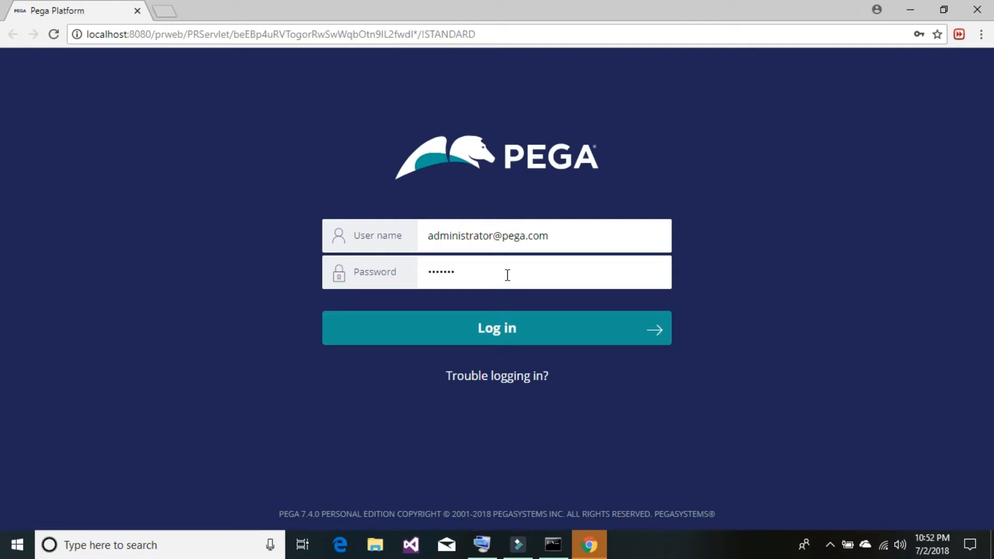
# Log in to Pega with the prefilled administrator credentials
pyautogui.click(496, 328)
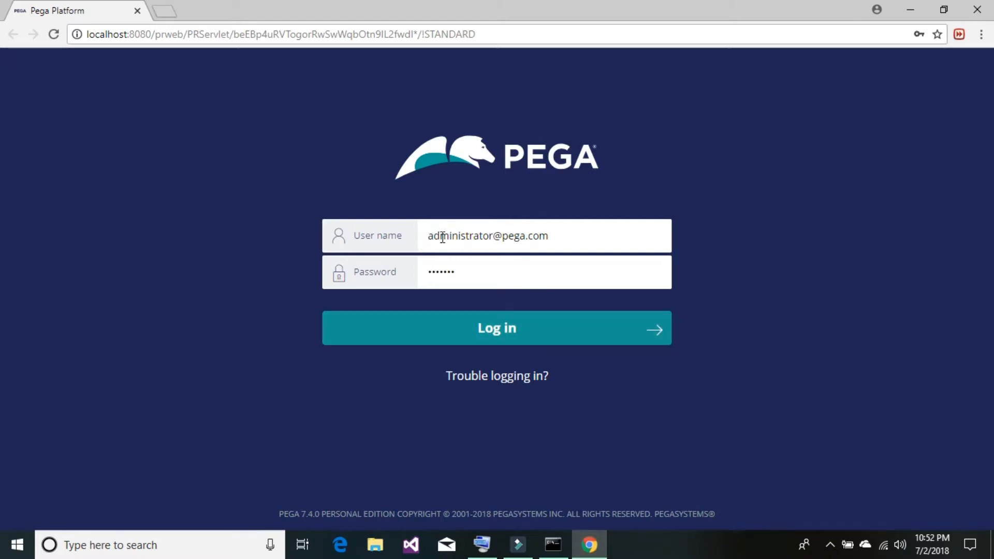
pyautogui.moveTo(571, 244)
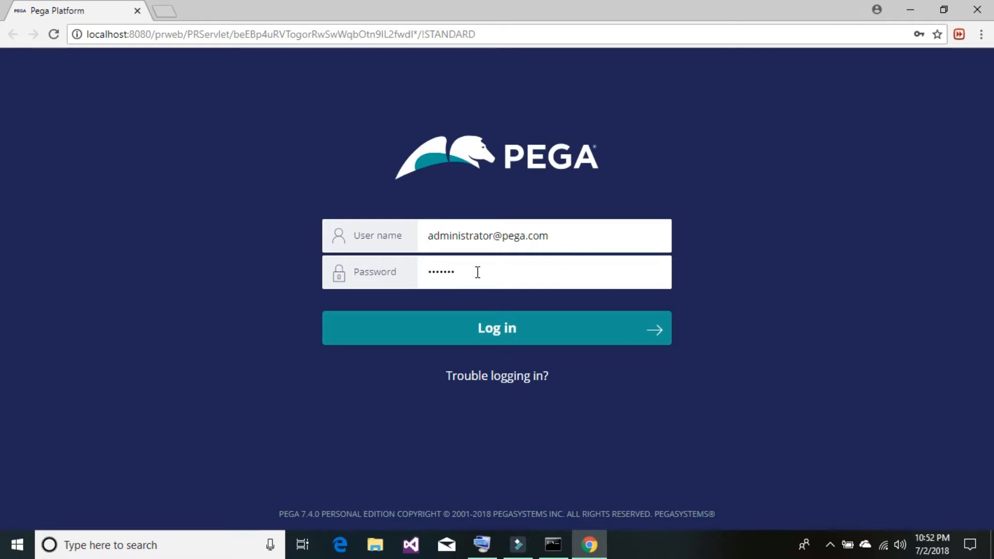
pyautogui.moveTo(513, 317)
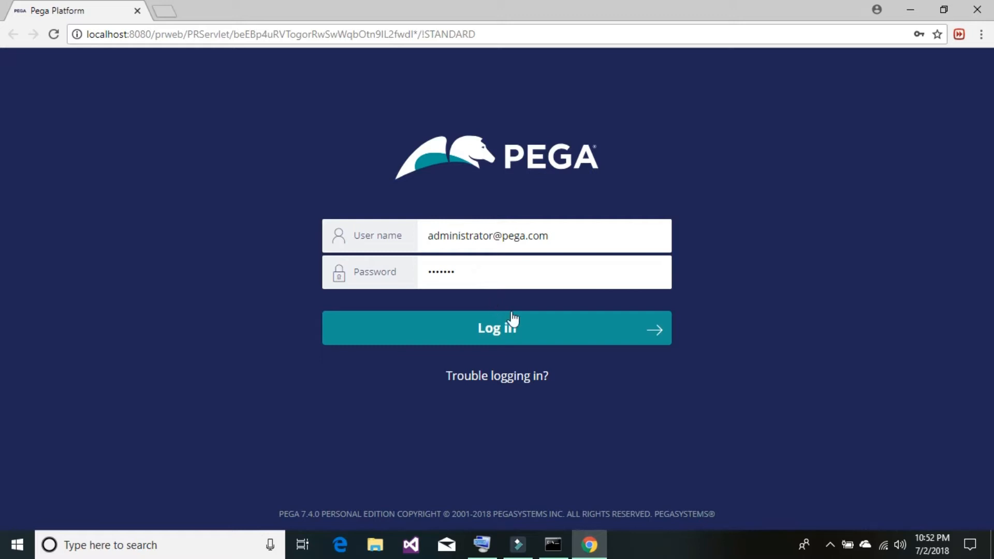
pyautogui.moveTo(602, 247)
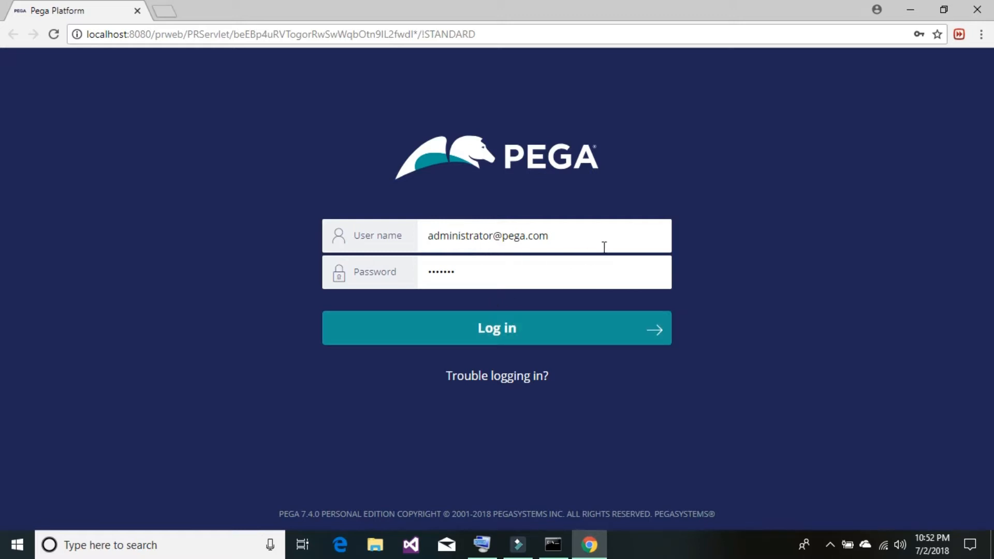
pyautogui.moveTo(496, 320)
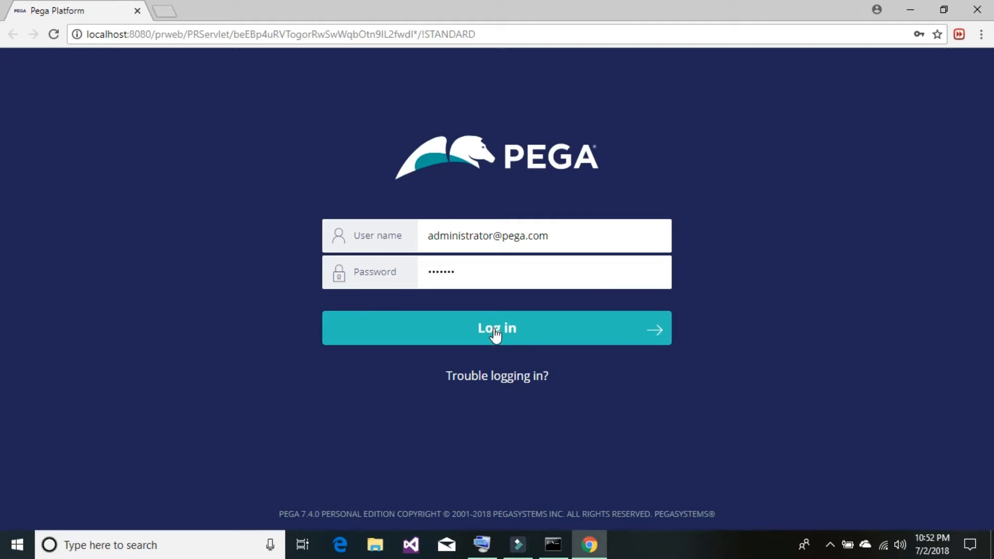
pyautogui.click(497, 327)
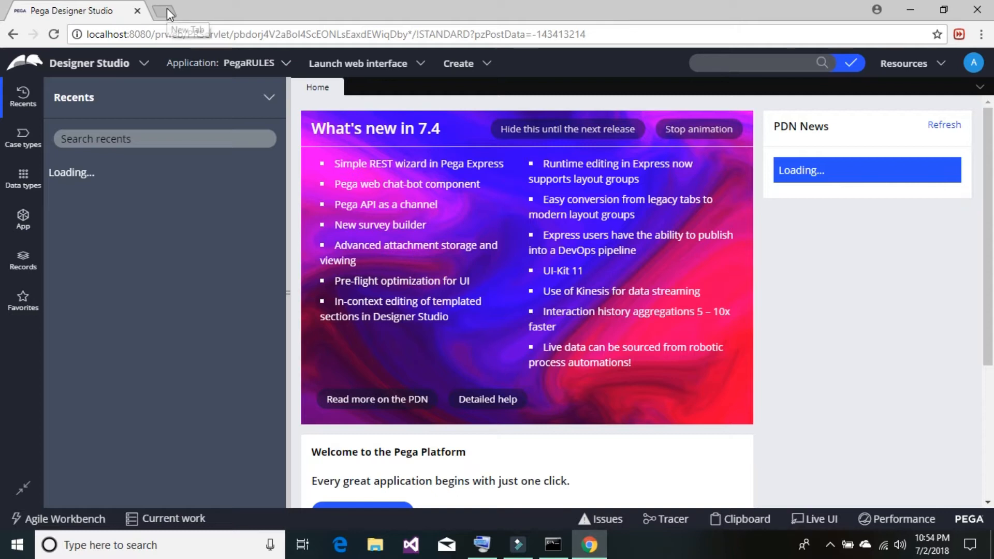
# In a new Chrome tab, reach the Pega Community site via the 'pdn' address suggestion
pyautogui.click(168, 11)
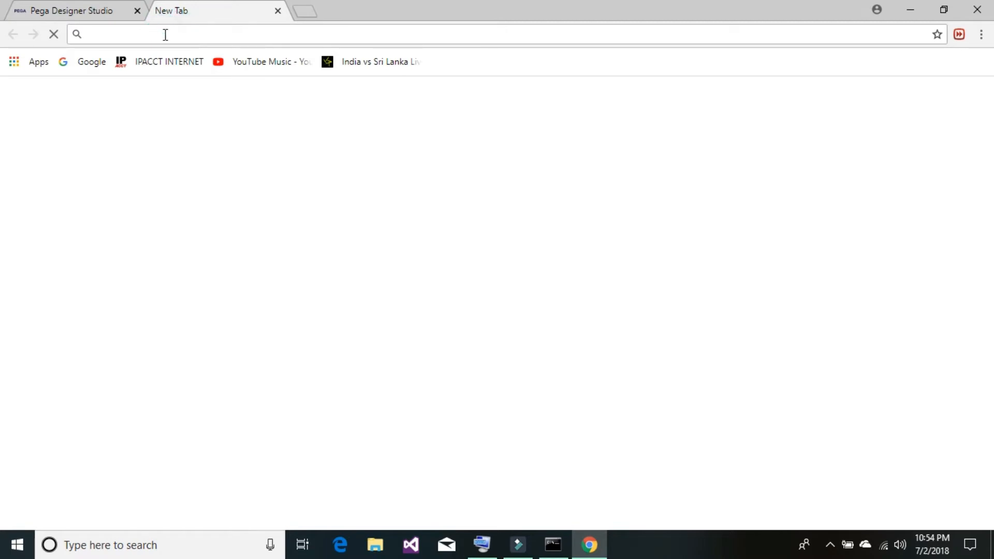
pyautogui.write('pdn')
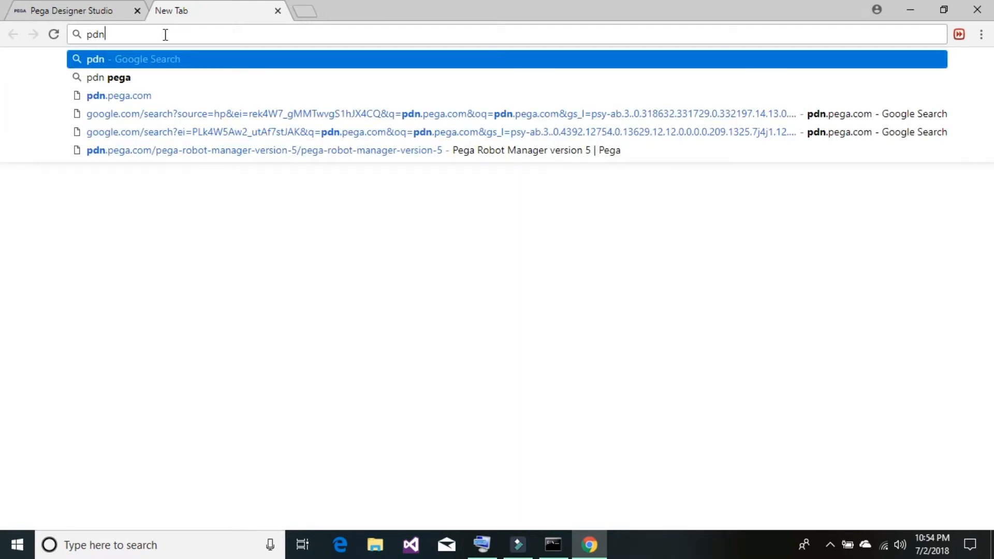
pyautogui.click(118, 95)
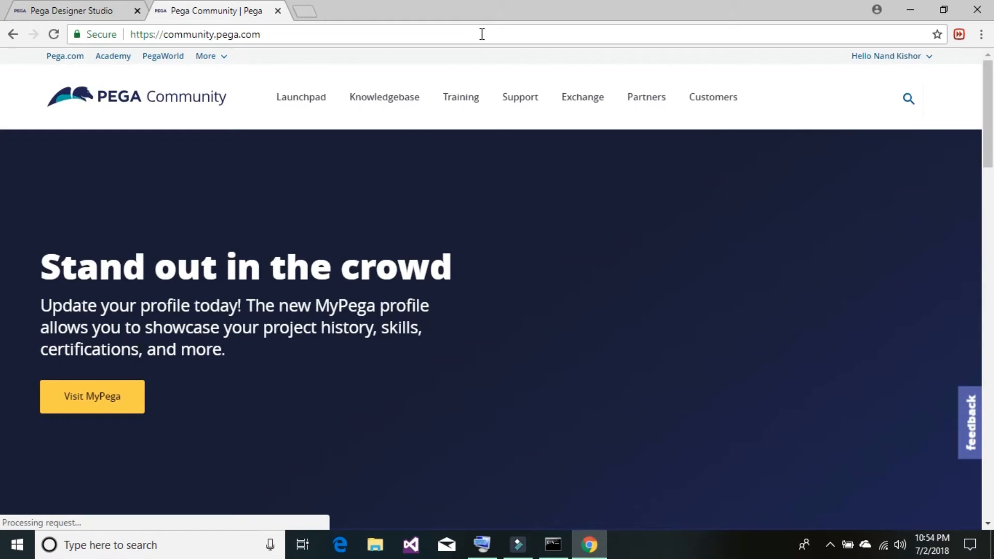
pyautogui.moveTo(913, 95)
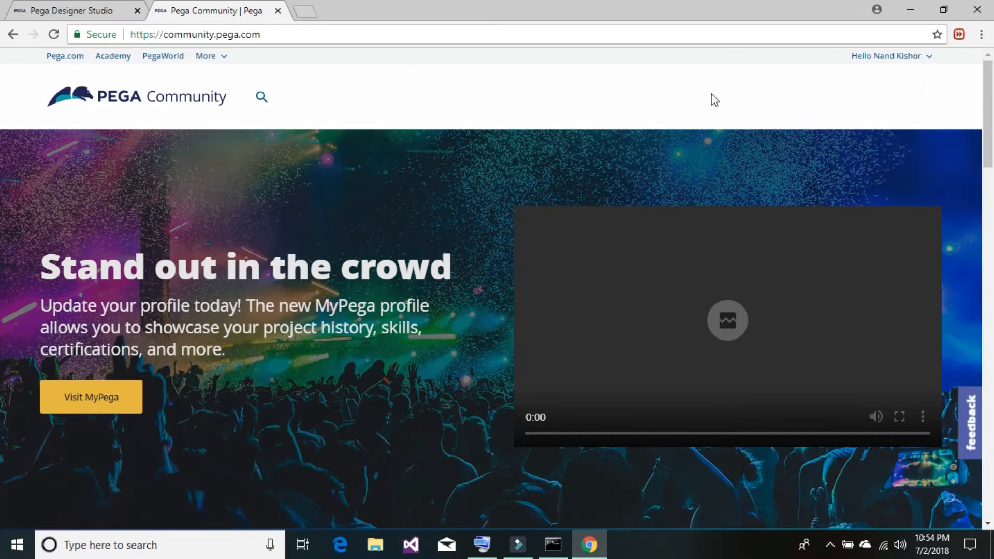
# Search Pega Community for 'pega robot manager version 5' and open the top result
pyautogui.click(261, 96)
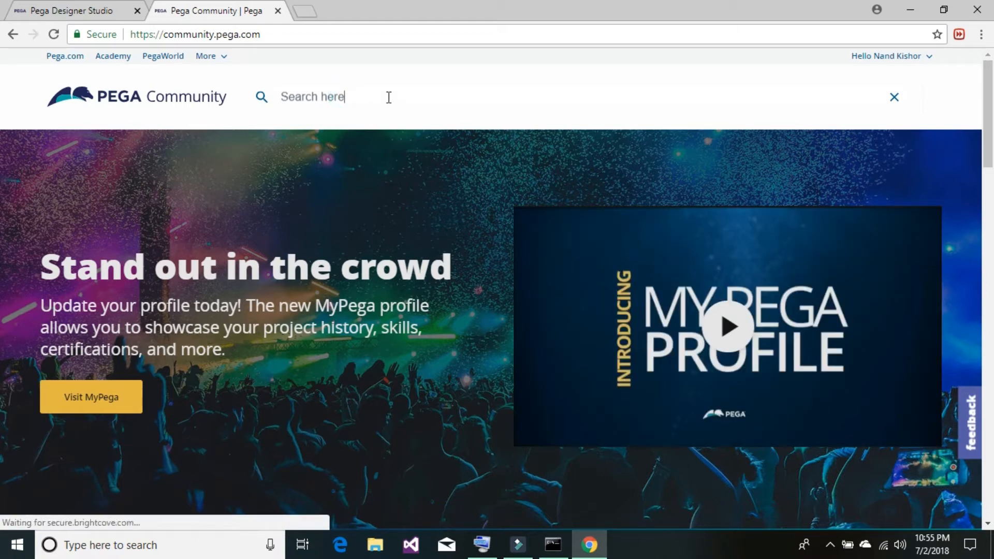
pyautogui.write('pega robo')
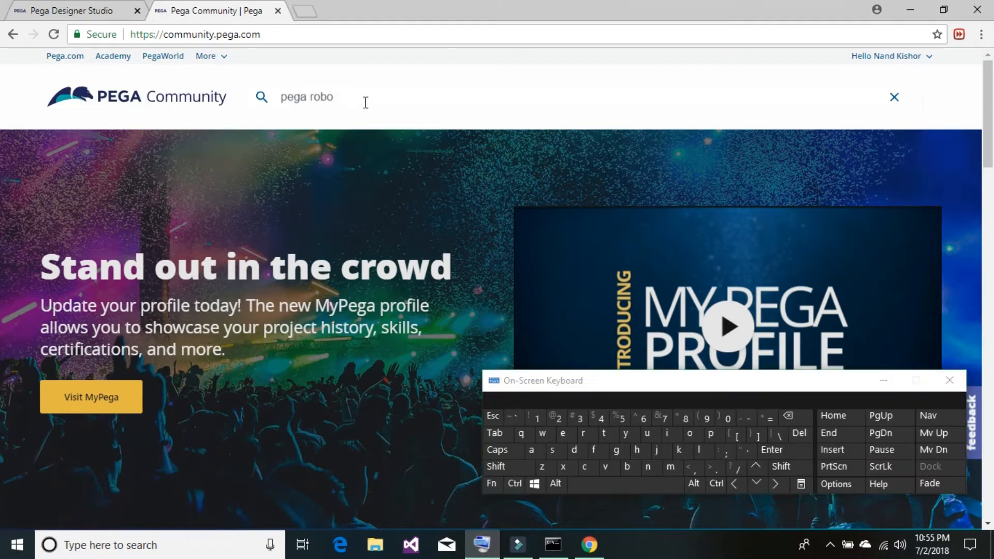
pyautogui.write('t')
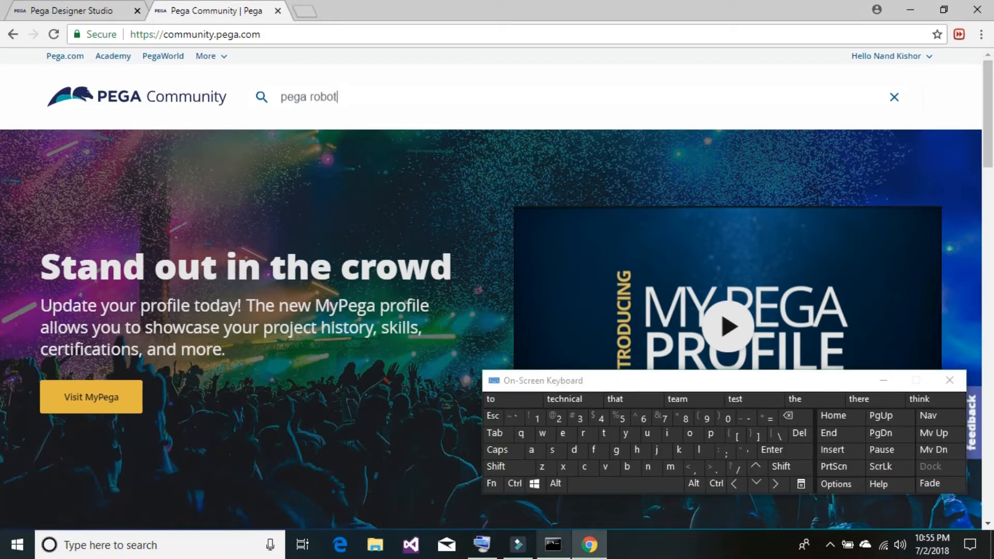
pyautogui.write('mana')
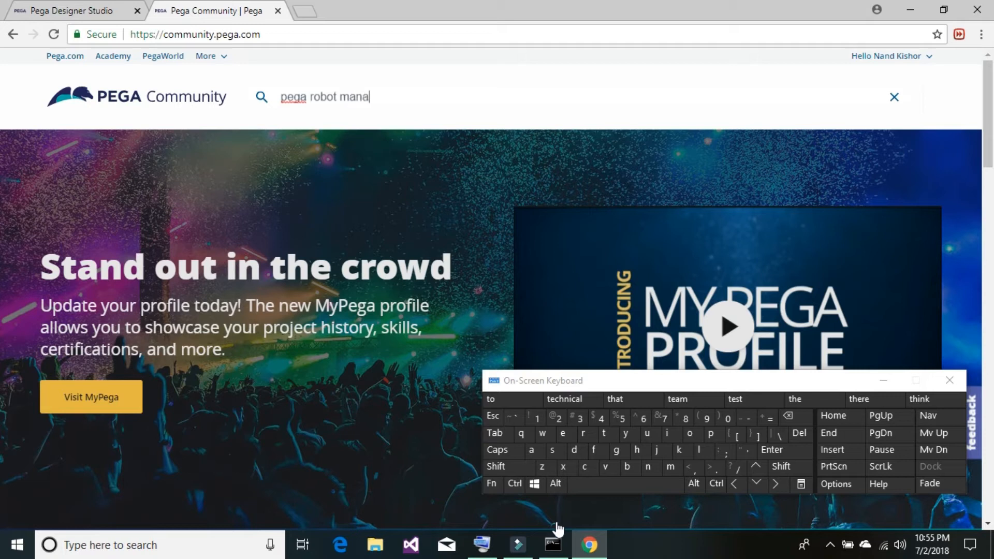
pyautogui.write('ger')
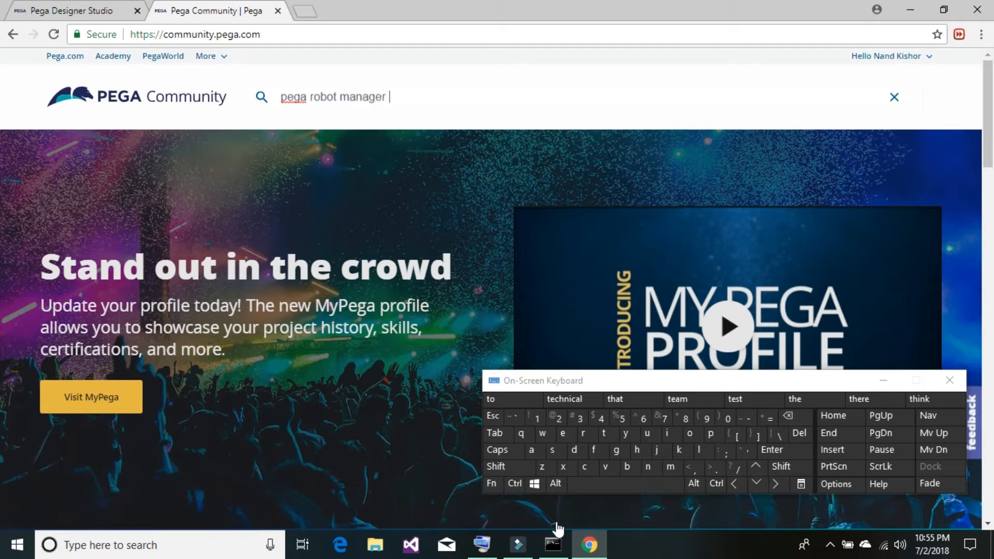
pyautogui.write('version 5')
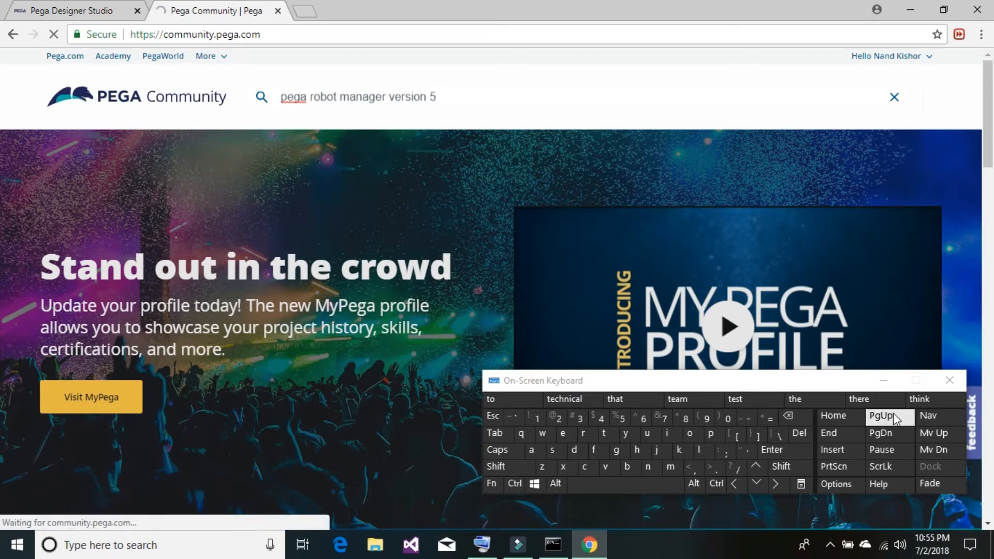
pyautogui.click(948, 379)
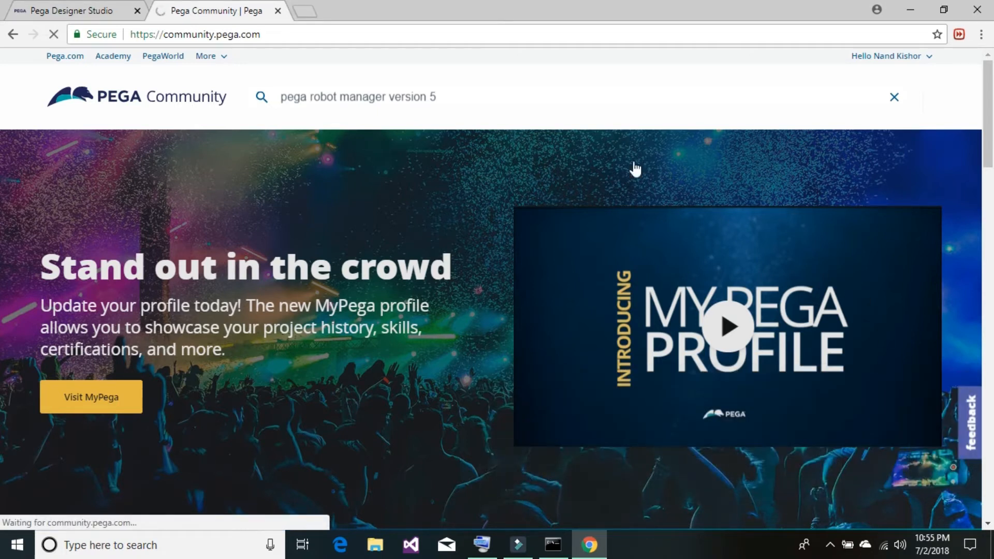
pyautogui.press('Return')
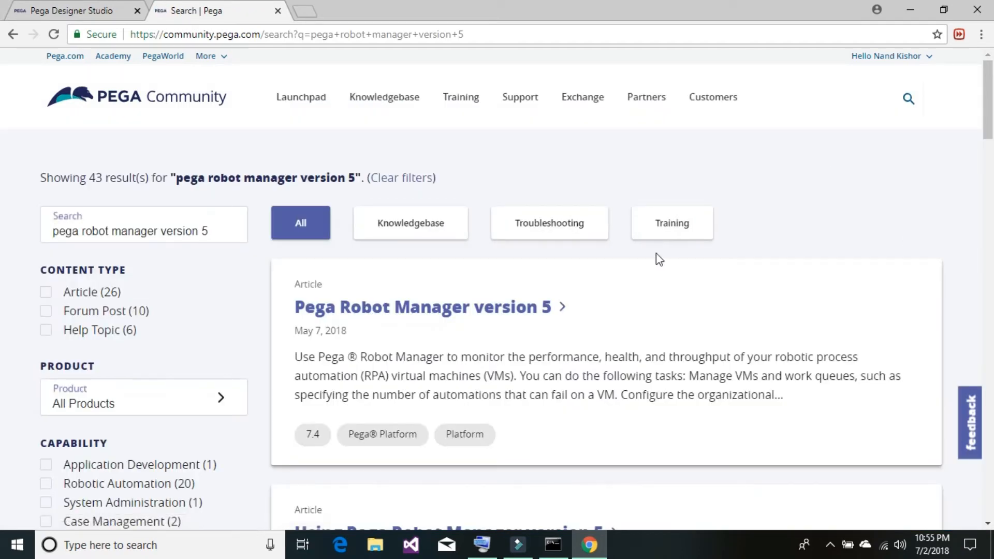
pyautogui.moveTo(479, 335)
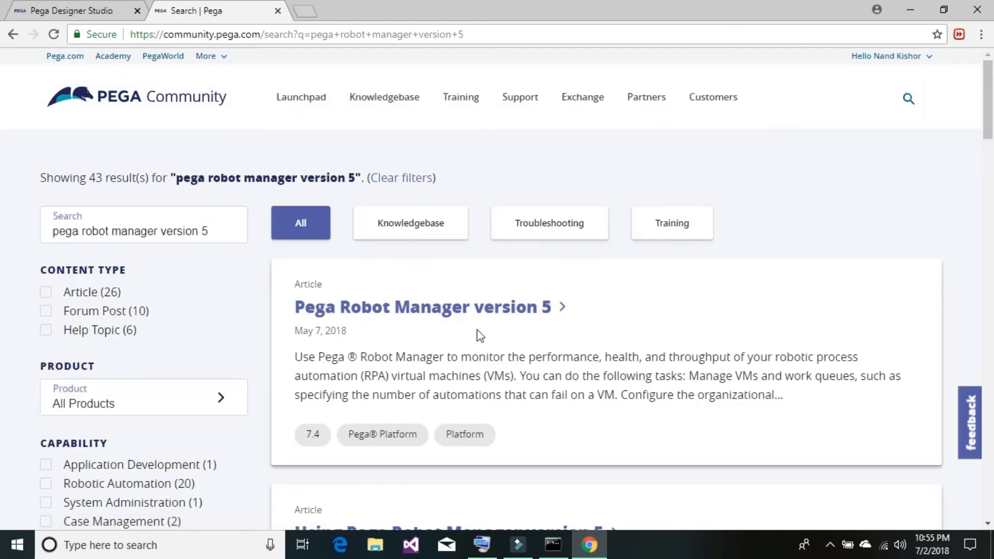
pyautogui.moveTo(478, 315)
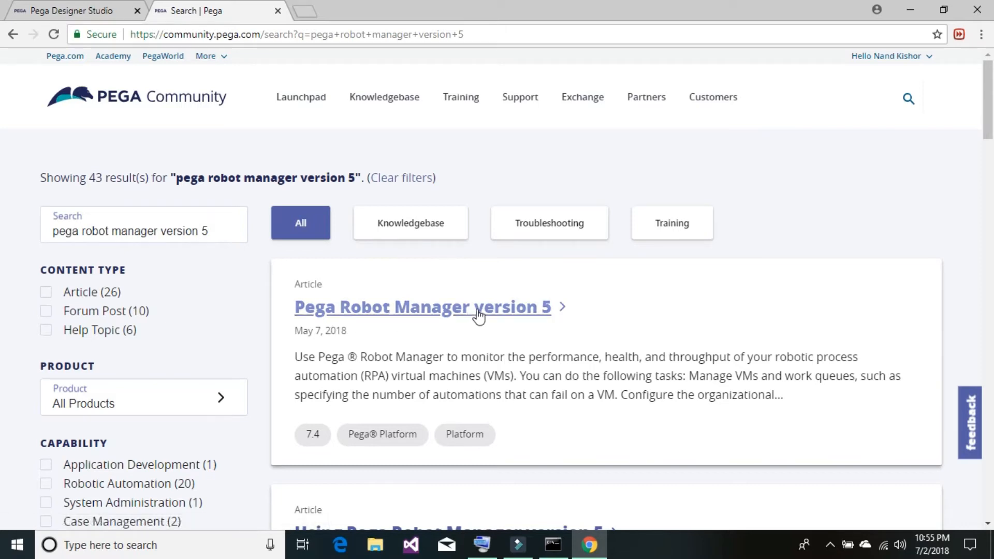
pyautogui.click(422, 307)
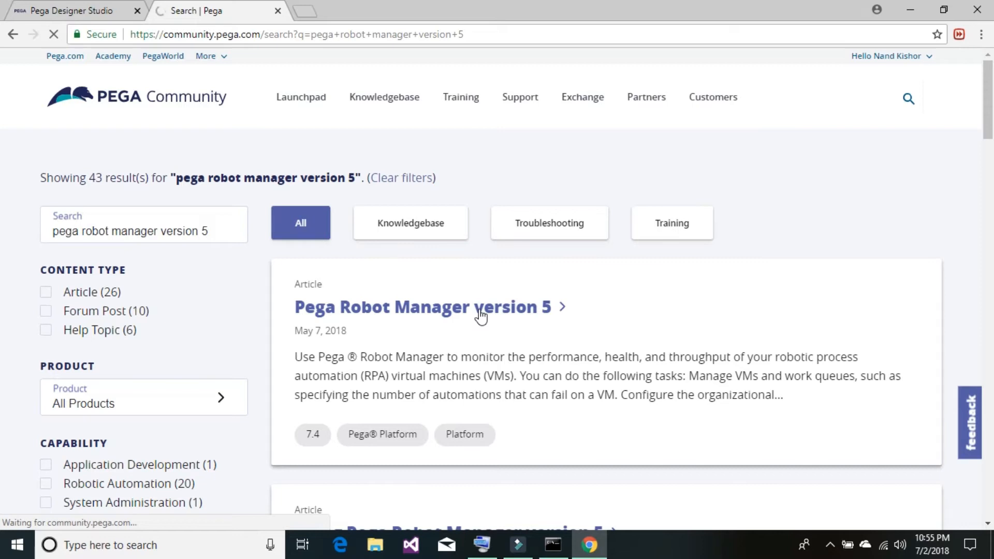
# Load the Robot Manager version 5 article and scroll to its download and requirements details
pyautogui.click(421, 306)
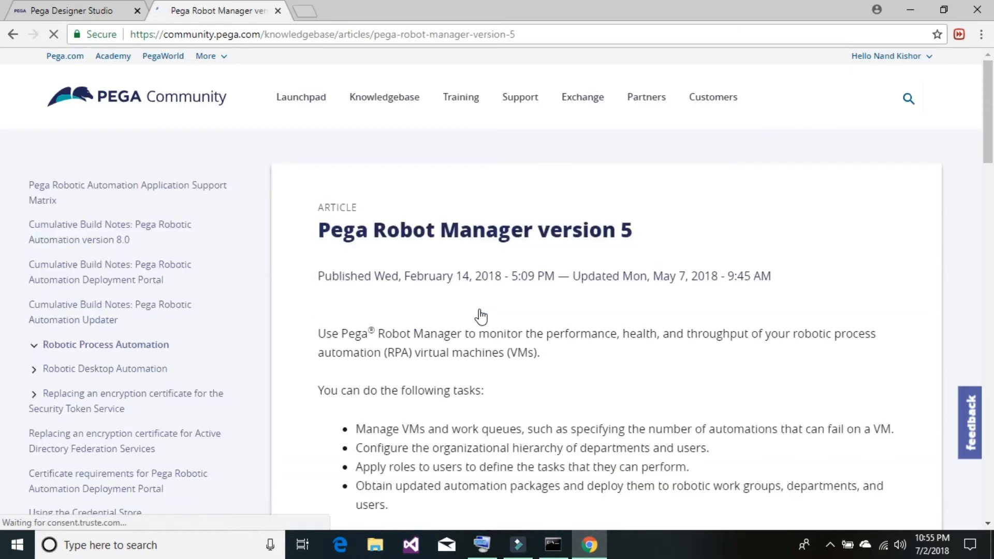
pyautogui.click(105, 344)
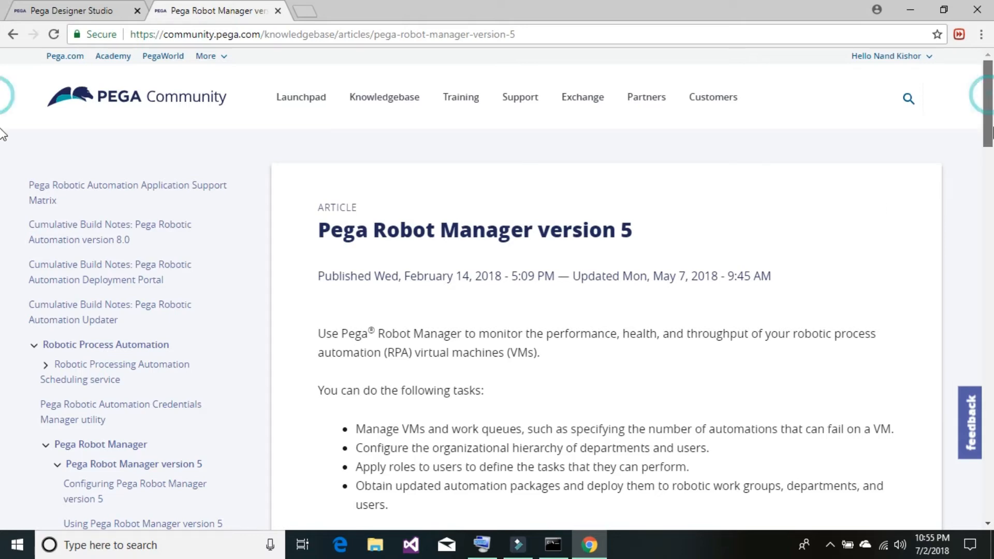
pyautogui.scroll(-3)
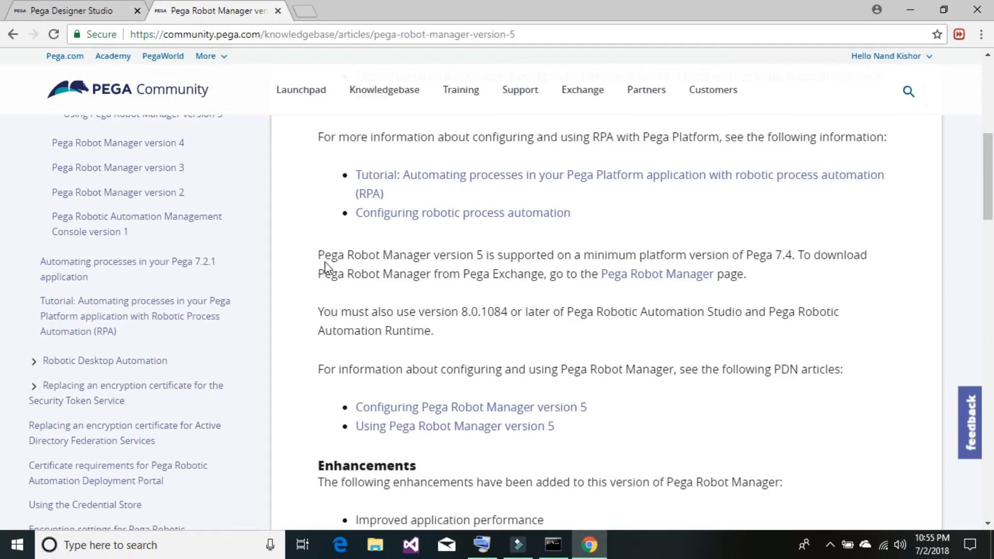
pyautogui.moveTo(538, 265)
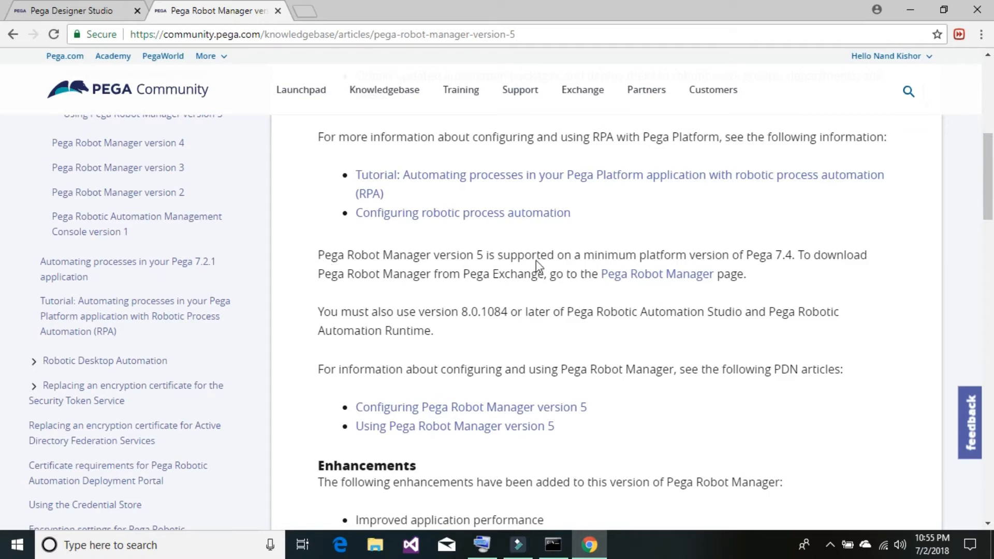
pyautogui.moveTo(722, 263)
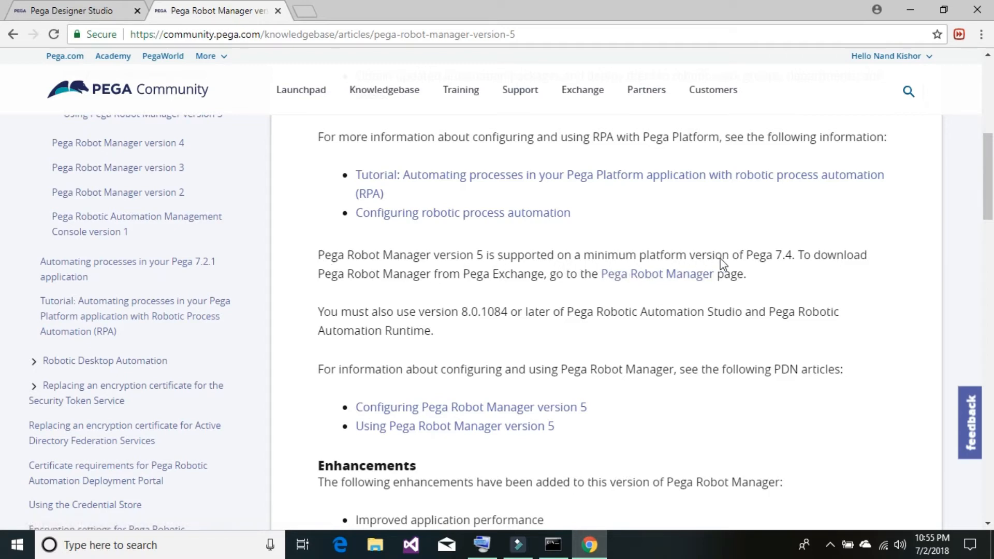
pyautogui.moveTo(796, 264)
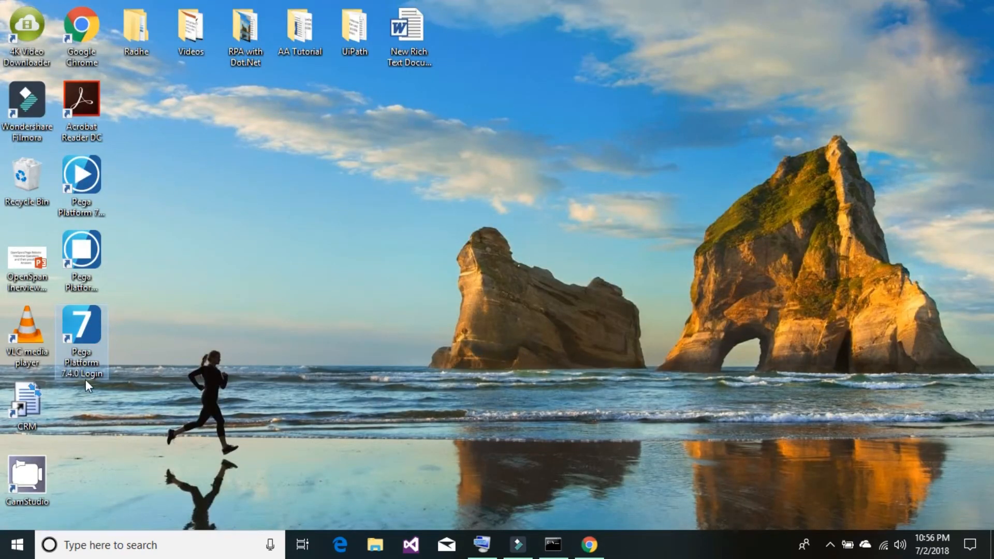
pyautogui.moveTo(208, 333)
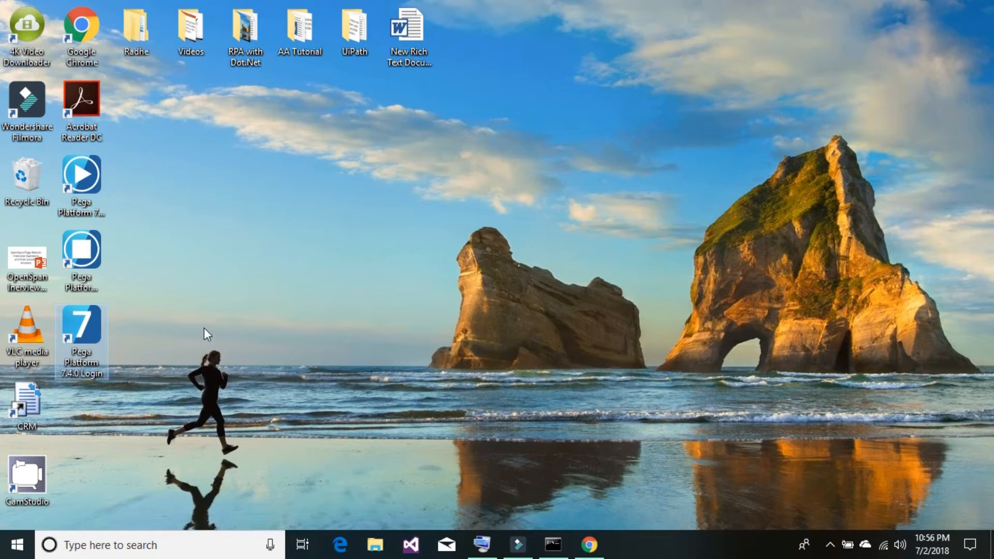
pyautogui.moveTo(124, 336)
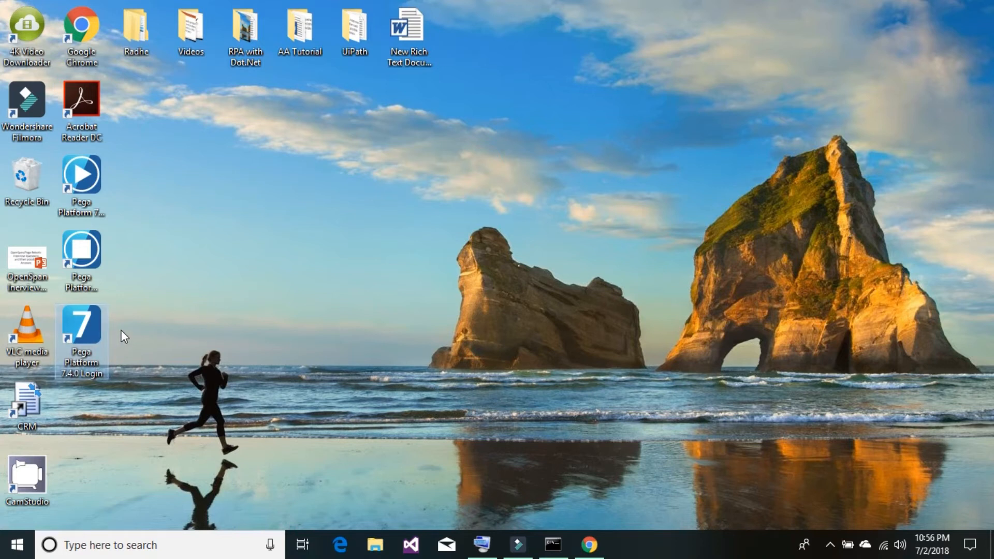
pyautogui.moveTo(69, 384)
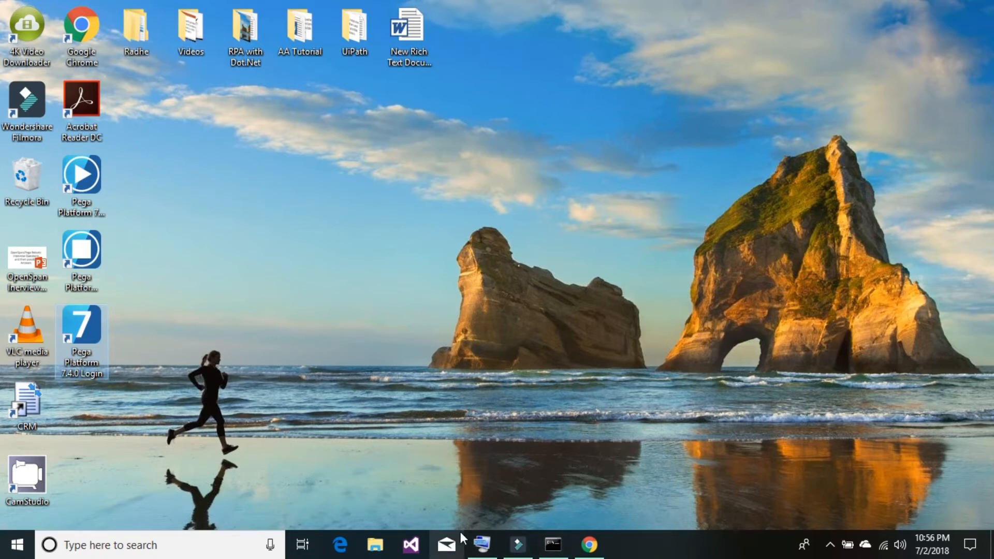
pyautogui.moveTo(590, 545)
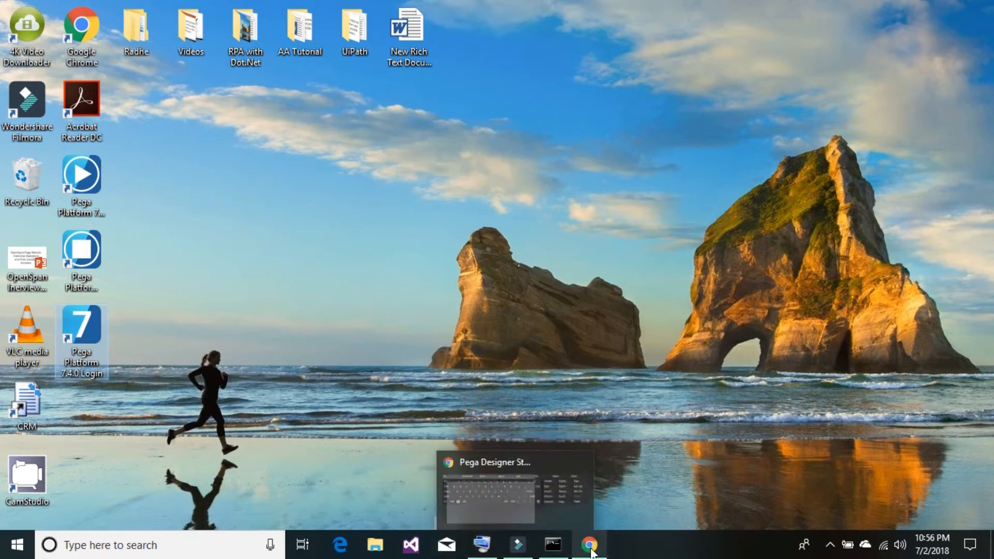
# Return to the article and follow its 'Pega Robot Manager' link to Pega Exchange
pyautogui.click(588, 545)
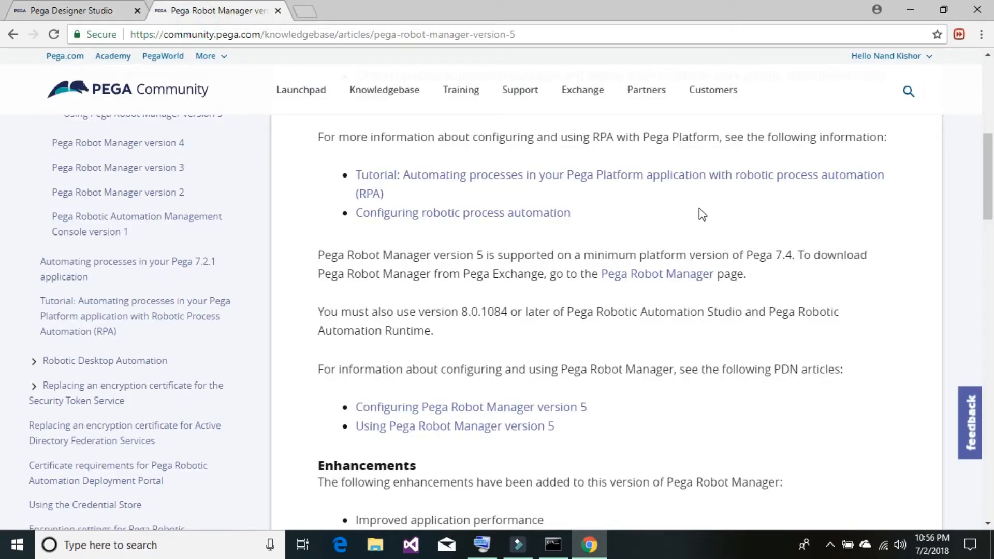
pyautogui.moveTo(692, 268)
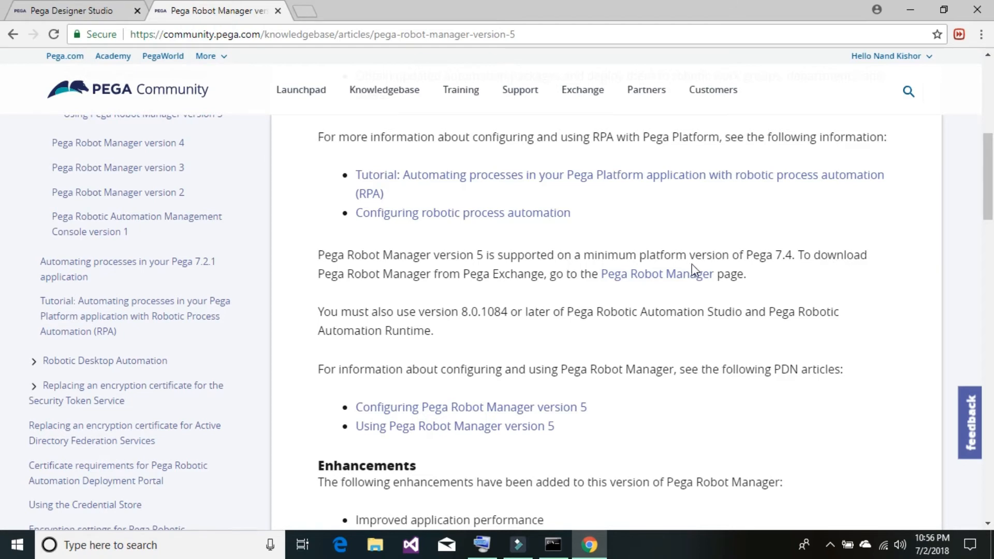
pyautogui.moveTo(421, 298)
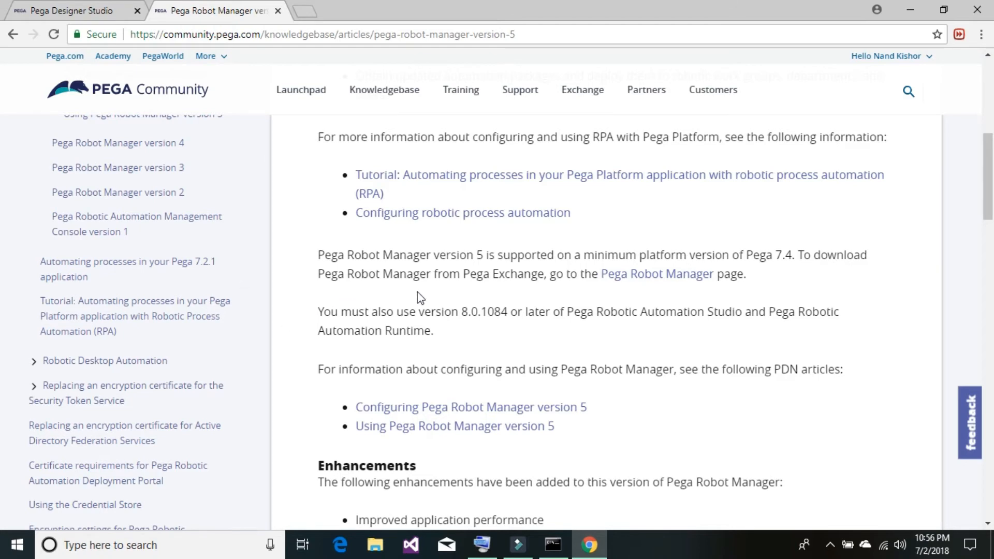
pyautogui.moveTo(569, 295)
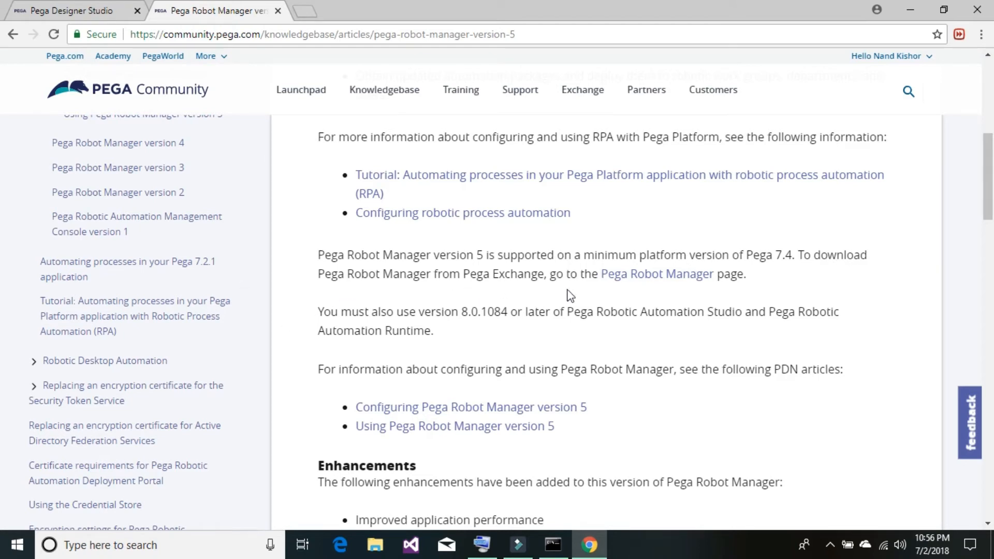
pyautogui.moveTo(653, 284)
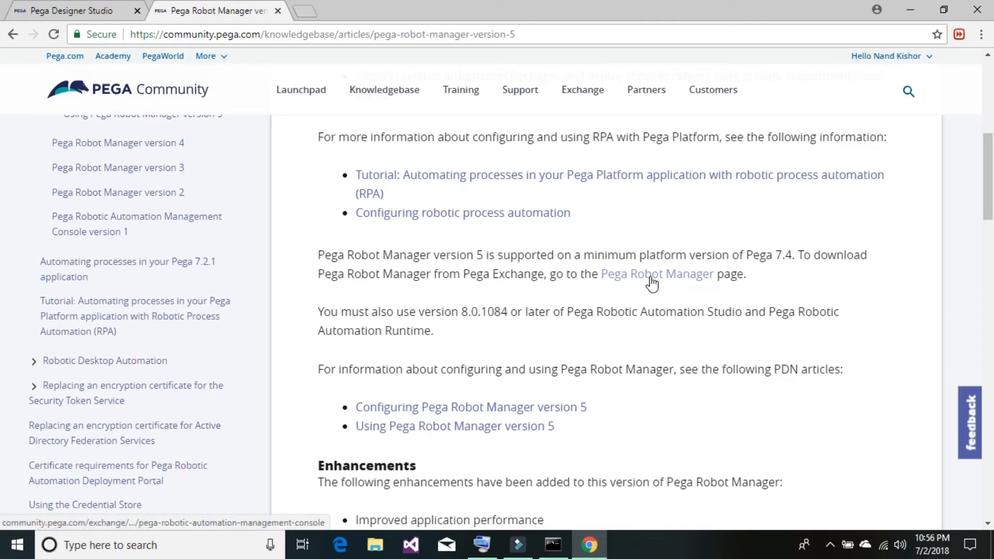
pyautogui.click(657, 273)
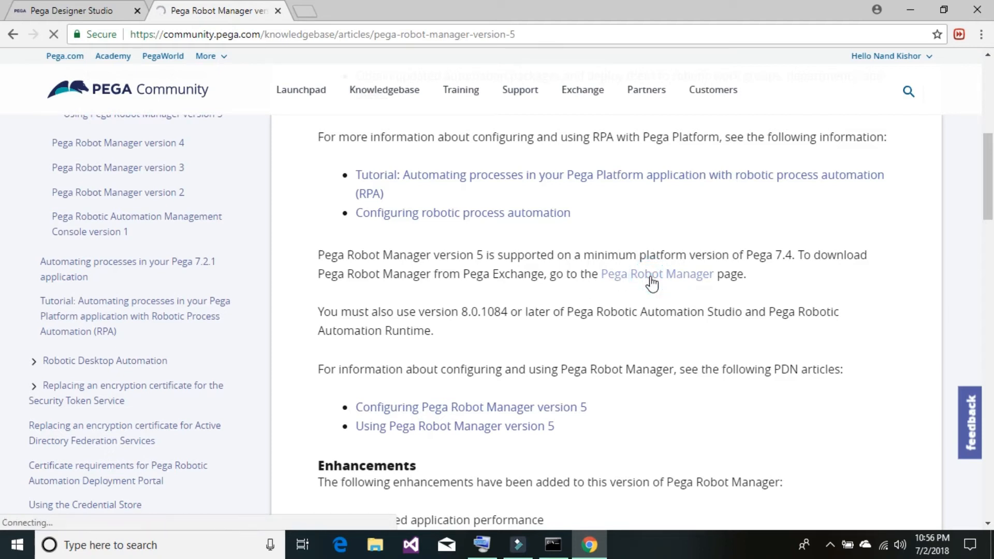
pyautogui.click(656, 274)
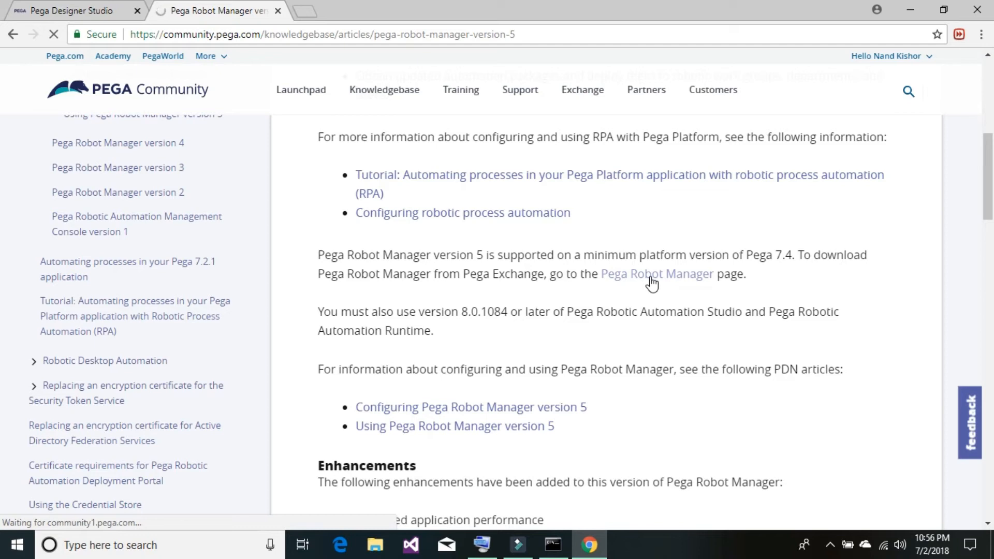
pyautogui.click(656, 274)
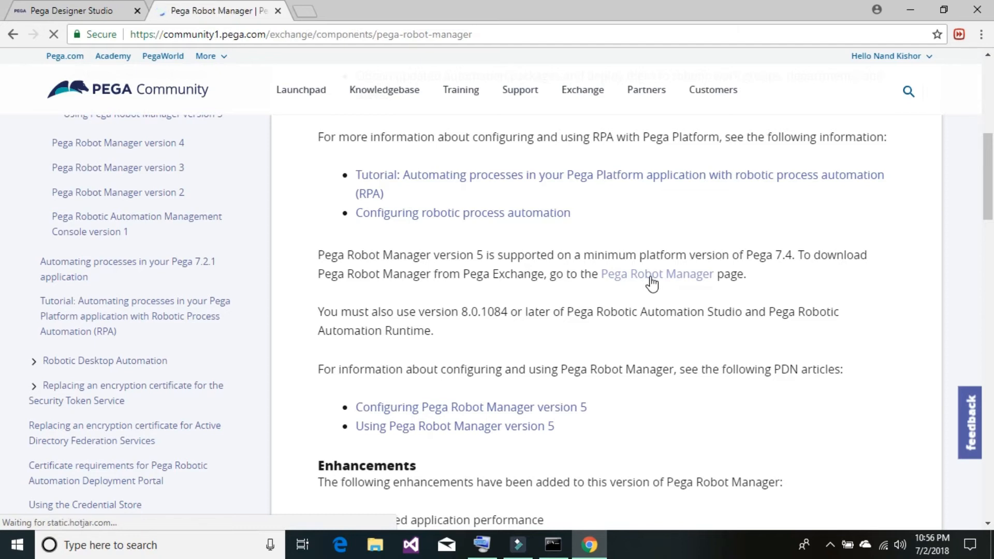
# Check the Exchange versions table confirming Robot Manager Version 5 supports Pega 7.4
pyautogui.click(655, 274)
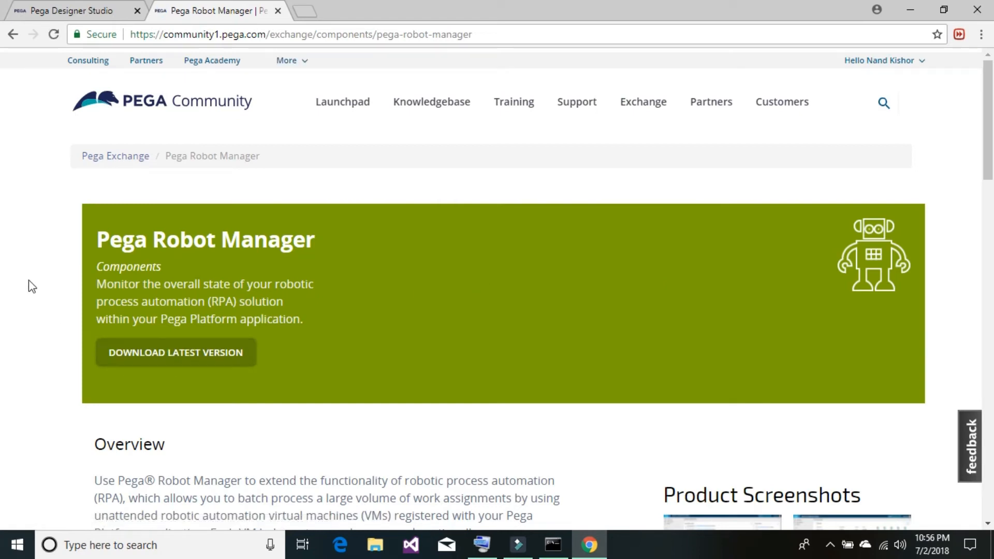
pyautogui.click(30, 282)
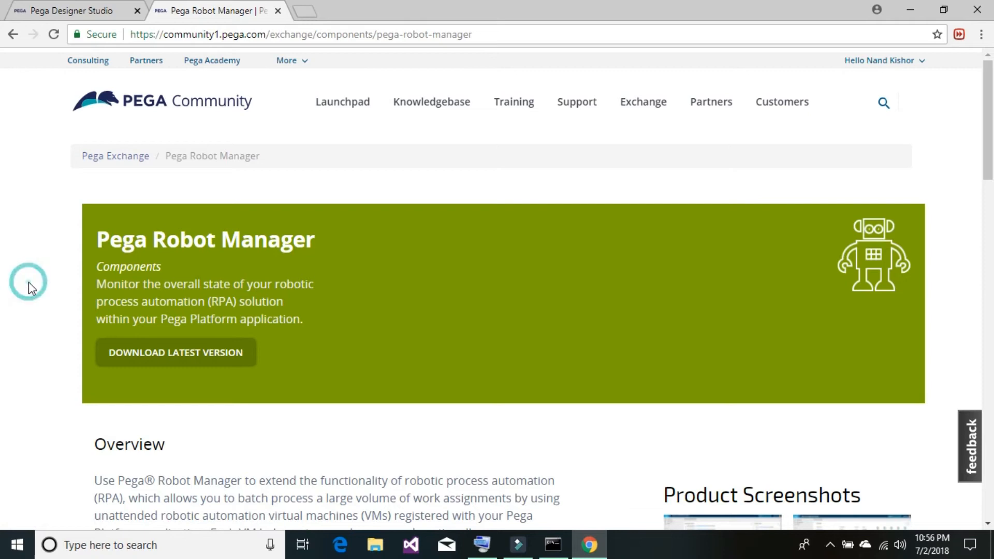
pyautogui.moveTo(988, 85)
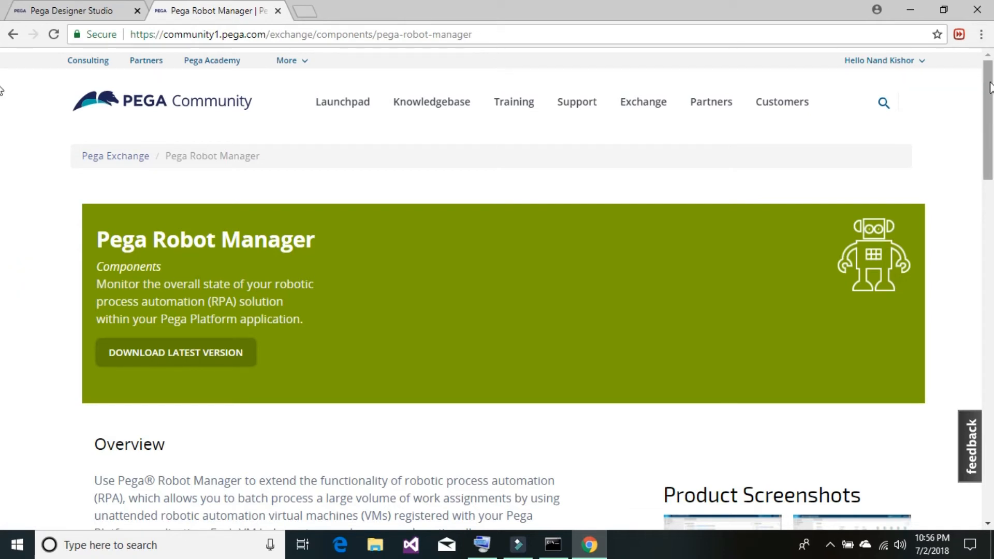
pyautogui.scroll(-3)
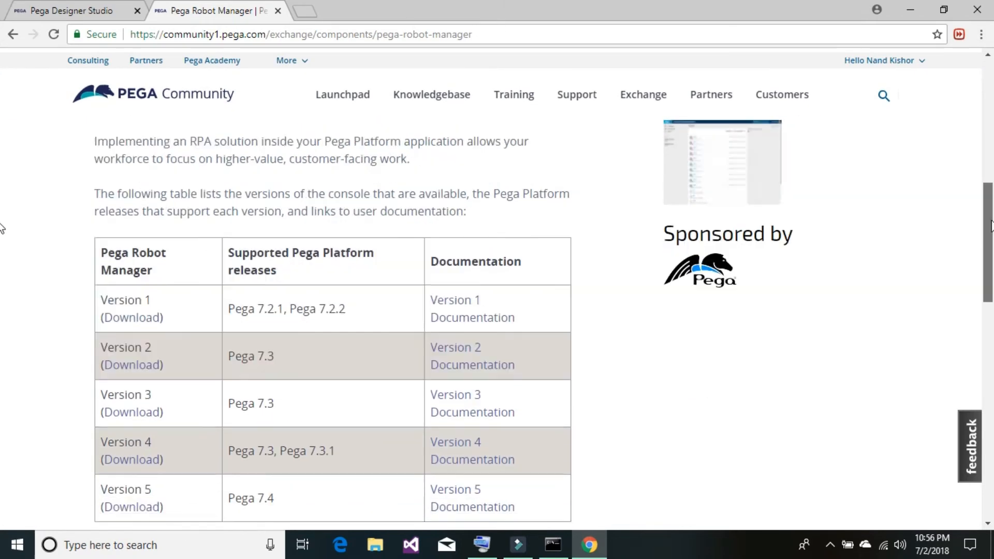
pyautogui.scroll(-3)
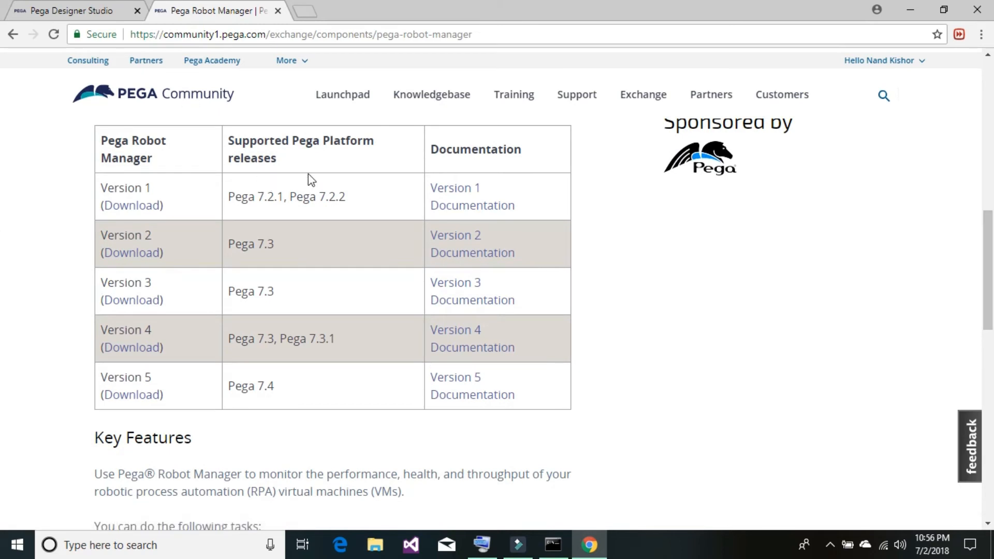
pyautogui.moveTo(320, 284)
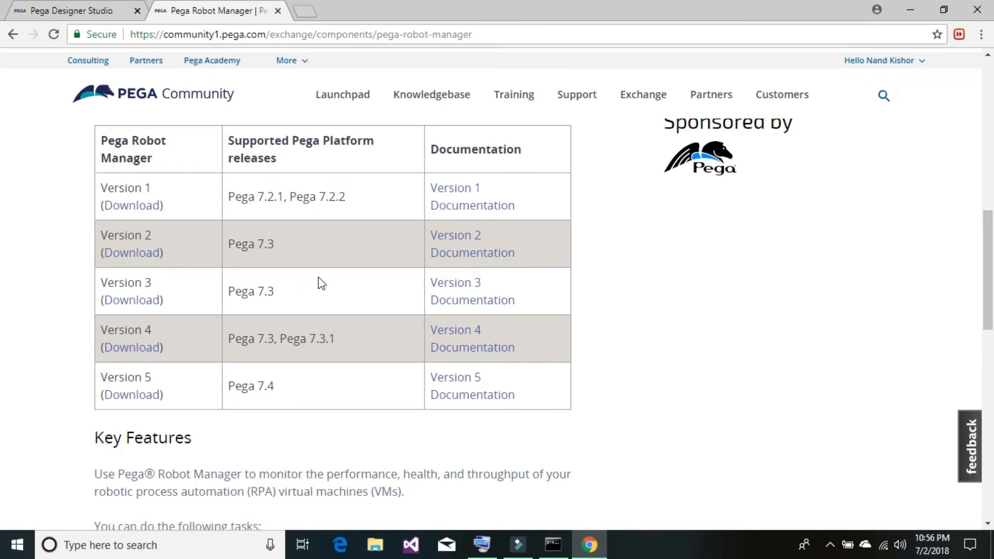
pyautogui.moveTo(803, 330)
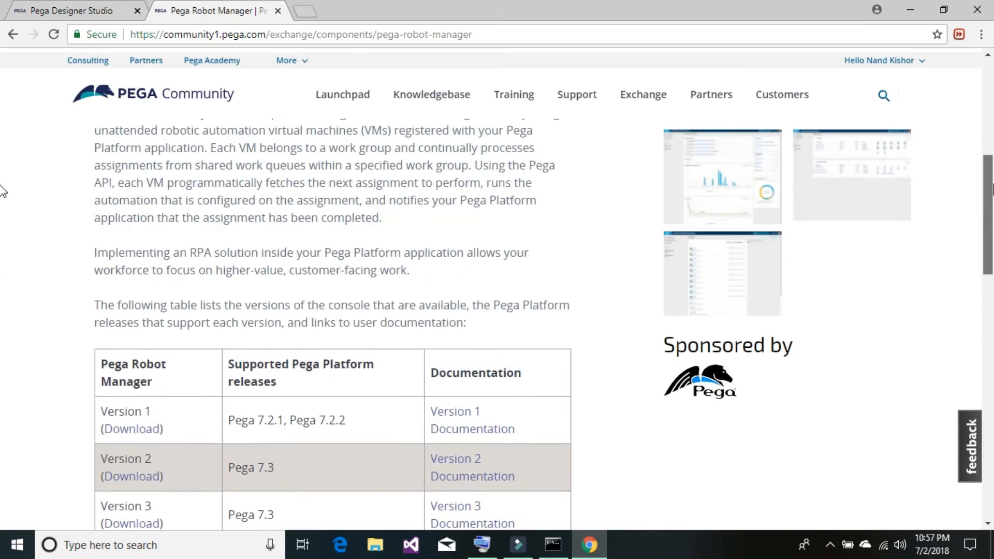
pyautogui.scroll(3)
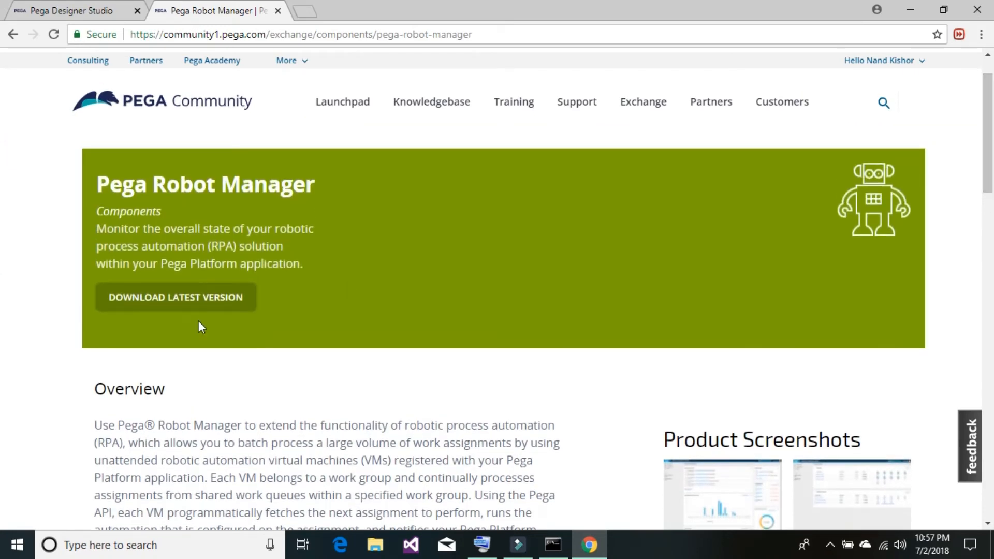
# Download the latest release as PegaRobotManager_v5.zip (13.8 MB) and open its download options
pyautogui.click(176, 296)
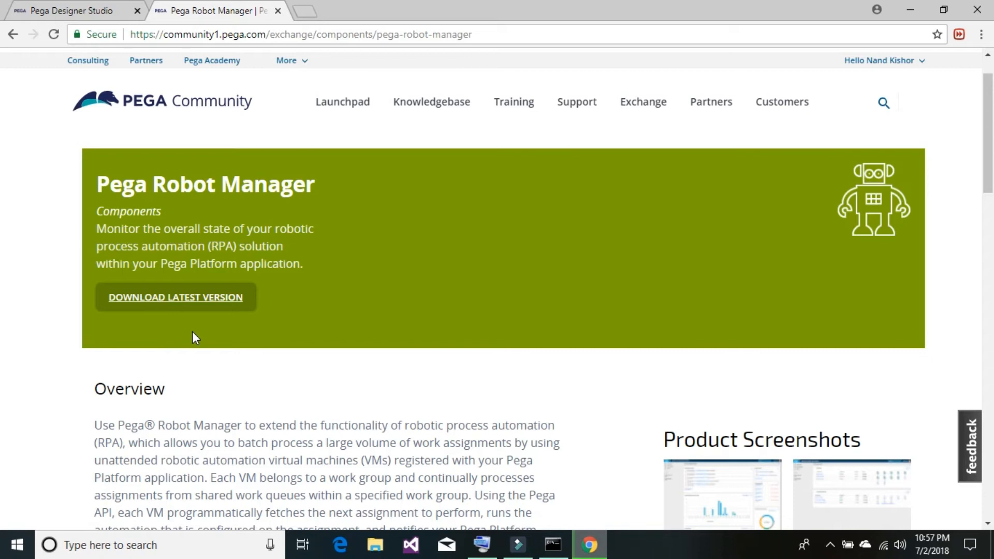
pyautogui.click(175, 297)
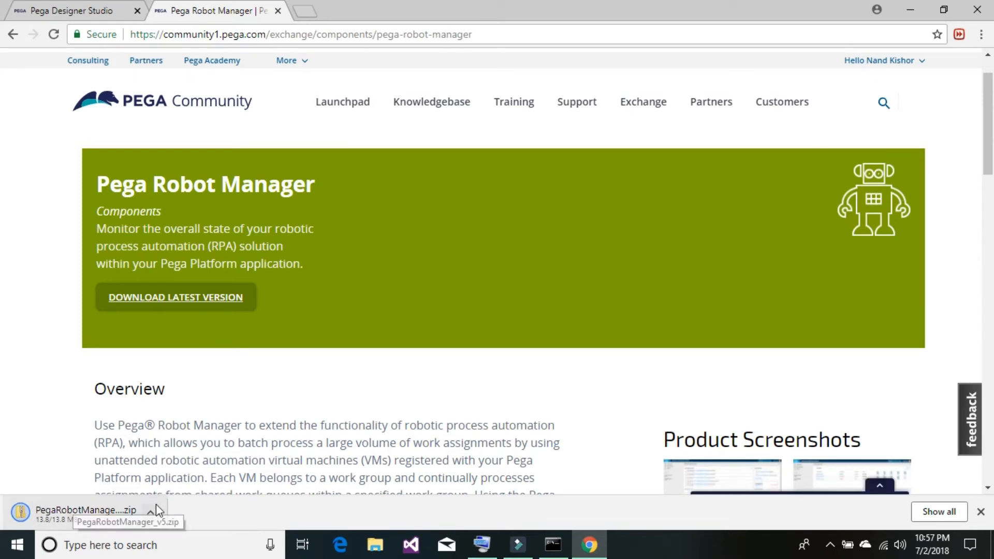
pyautogui.click(150, 511)
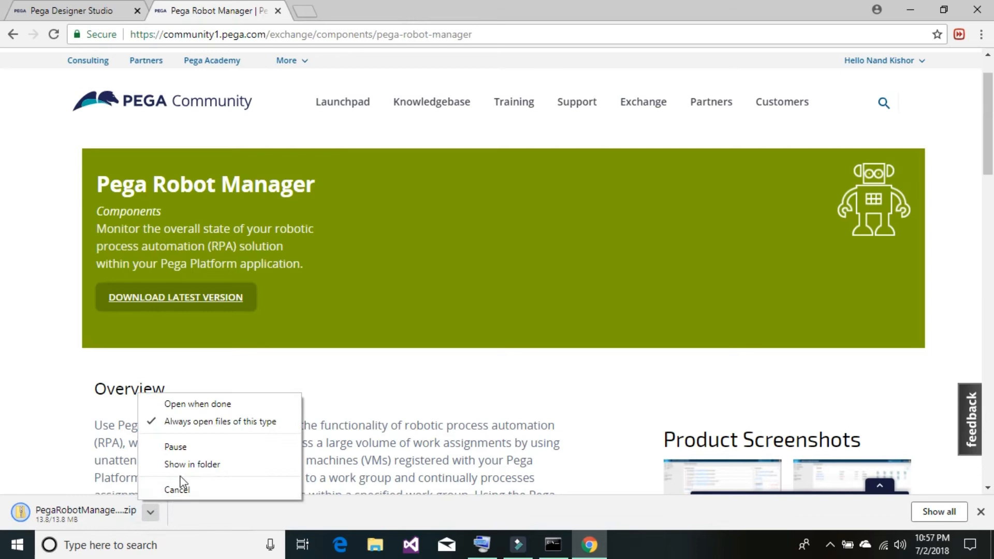
pyautogui.moveTo(189, 464)
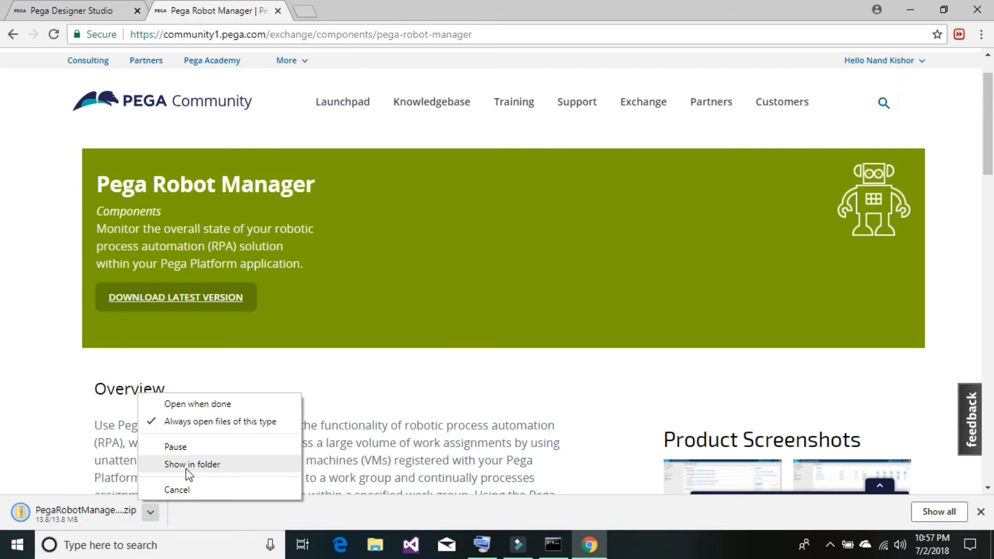
# Show PegaRobotManager_v5.zip in its Downloads folder and select it
pyautogui.click(192, 464)
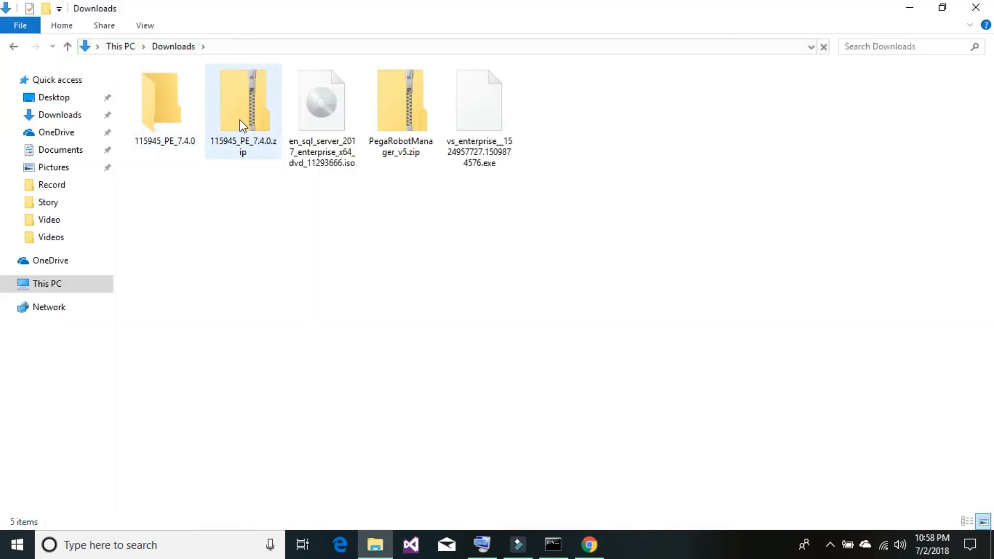
pyautogui.click(412, 195)
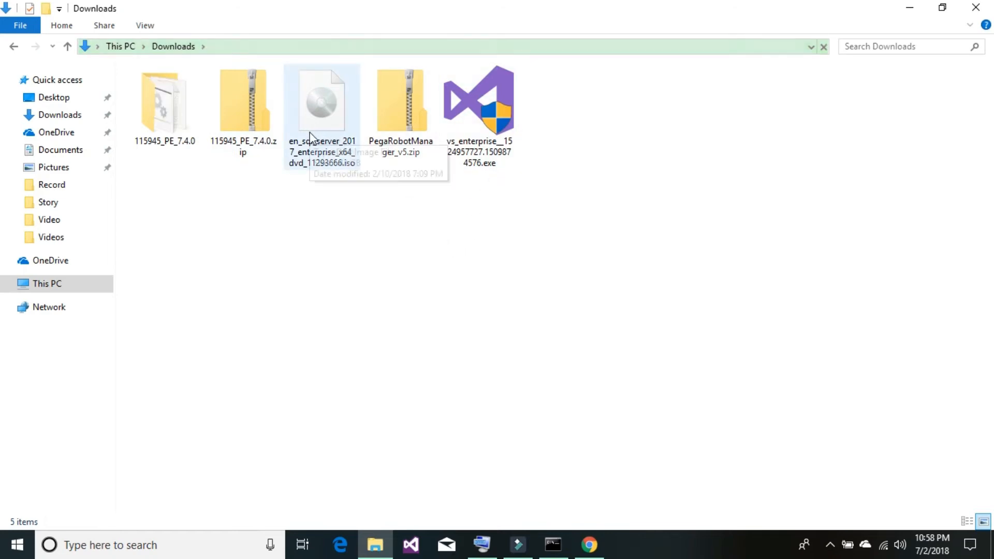
pyautogui.click(400, 101)
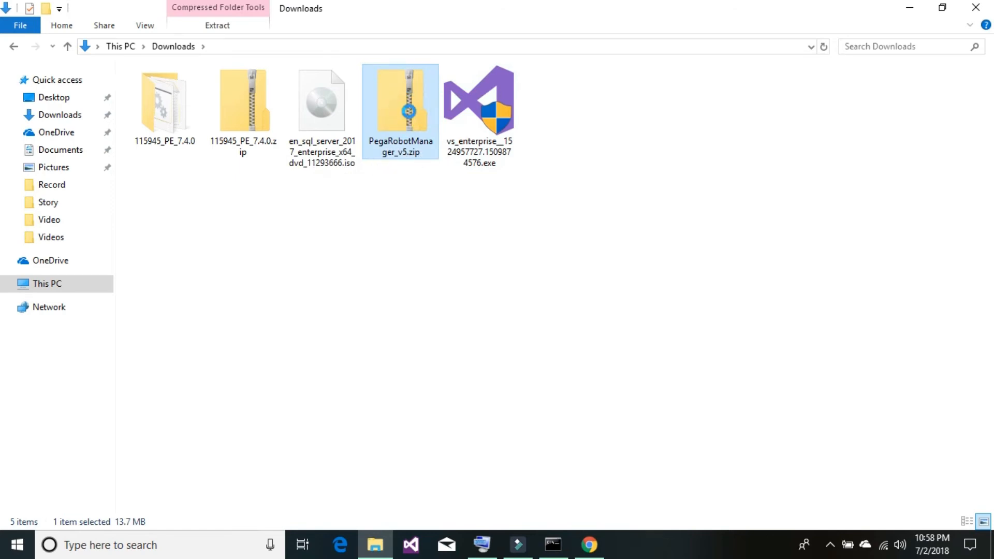
# Extract the zip to the default PegaRobotManager_v5 folder, revealing the jar and XML files
pyautogui.rightClick(409, 114)
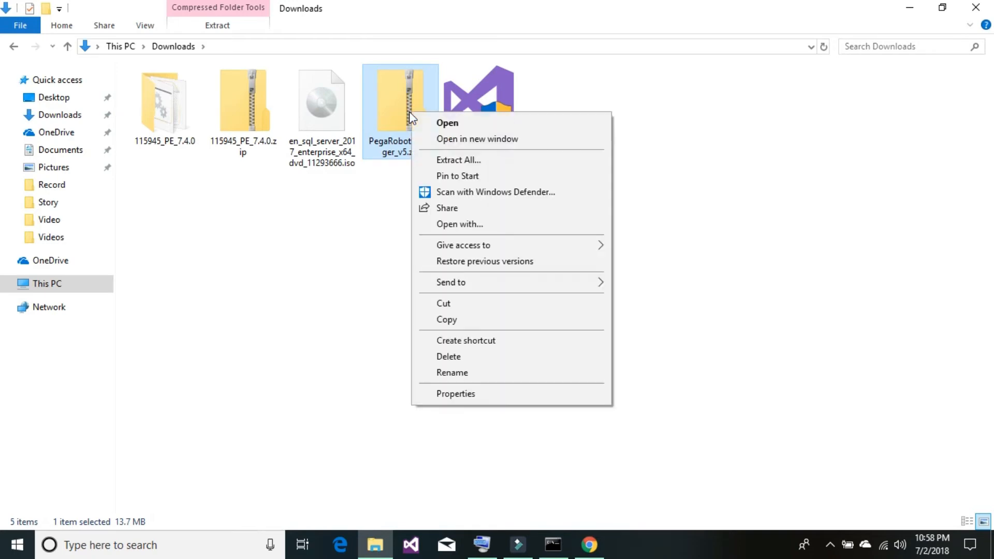
pyautogui.click(437, 162)
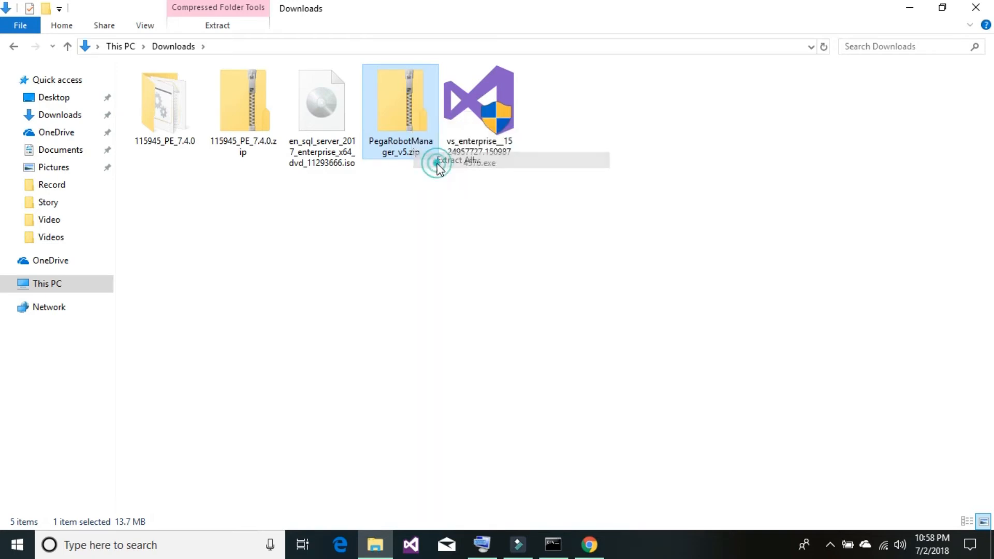
pyautogui.click(458, 161)
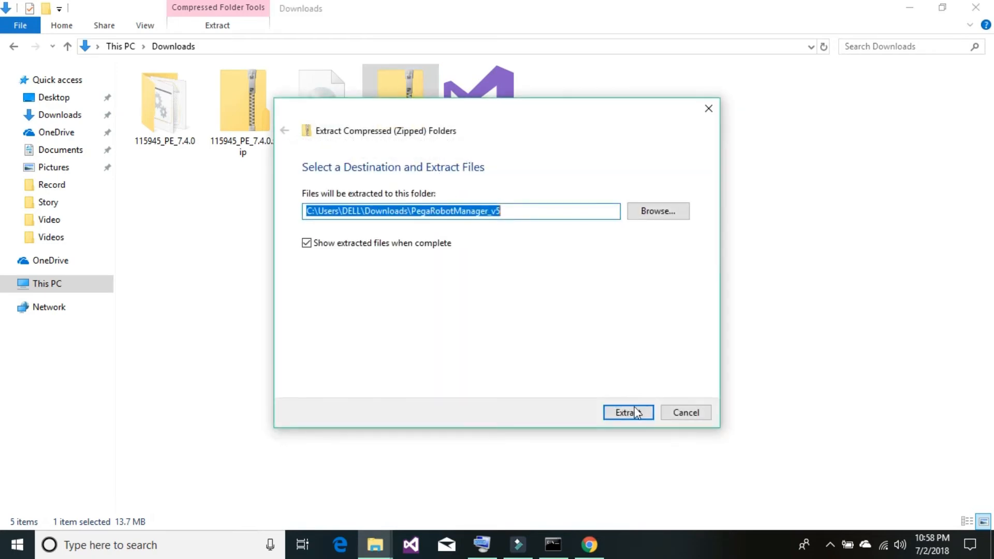
pyautogui.click(626, 412)
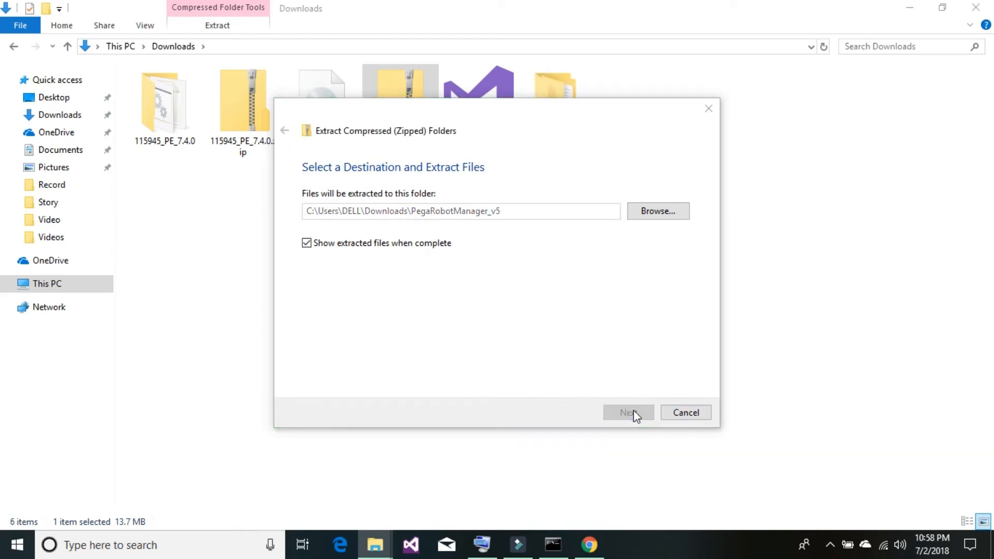
pyautogui.click(627, 412)
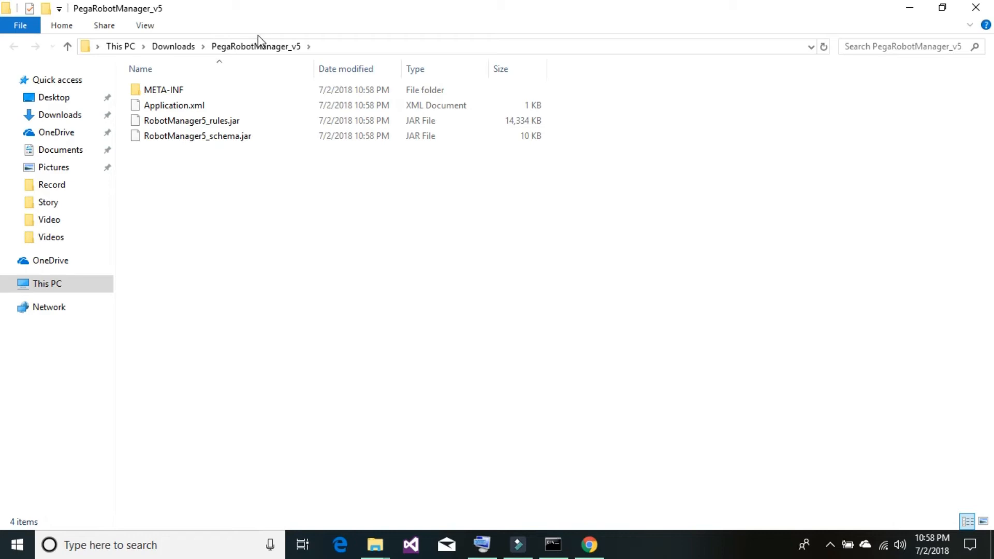
pyautogui.click(191, 121)
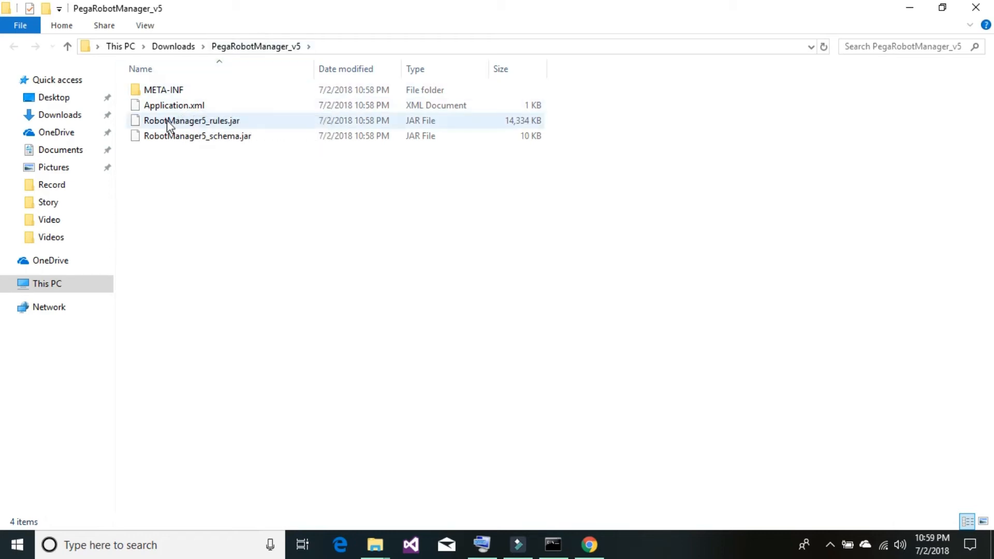
pyautogui.click(192, 120)
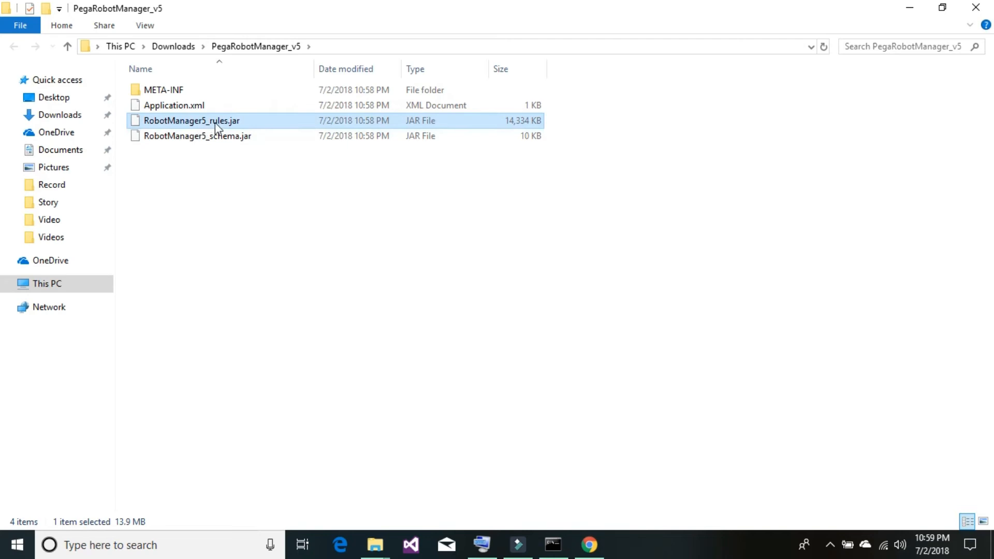
pyautogui.moveTo(252, 133)
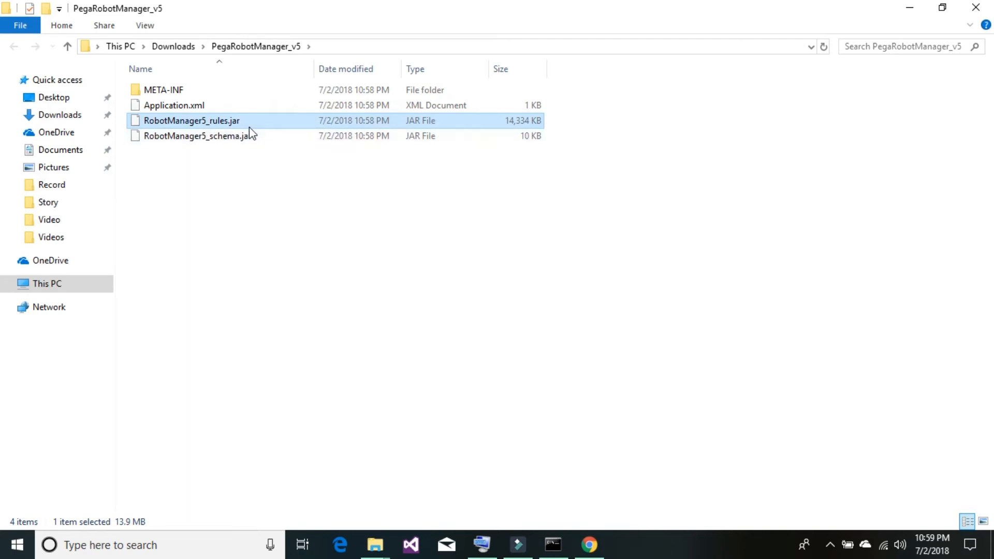
pyautogui.moveTo(312, 257)
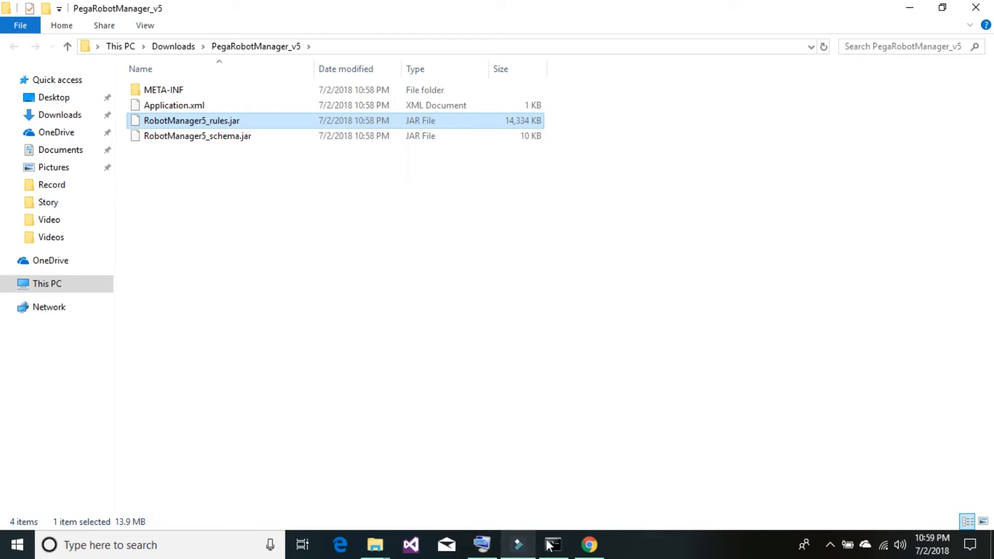
# Return to Chrome and launch Application > Distribution > Import from the Designer Studio menu
pyautogui.click(589, 545)
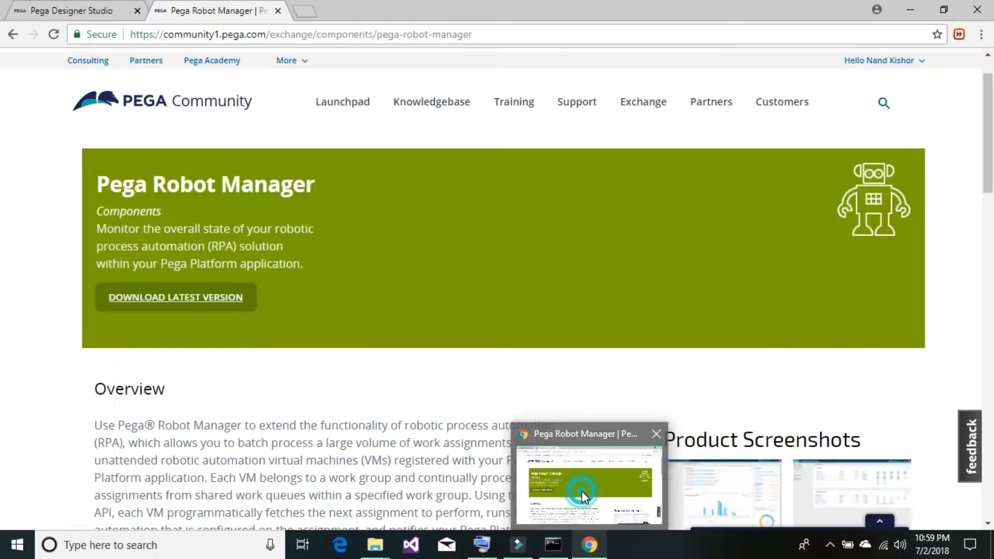
pyautogui.click(70, 11)
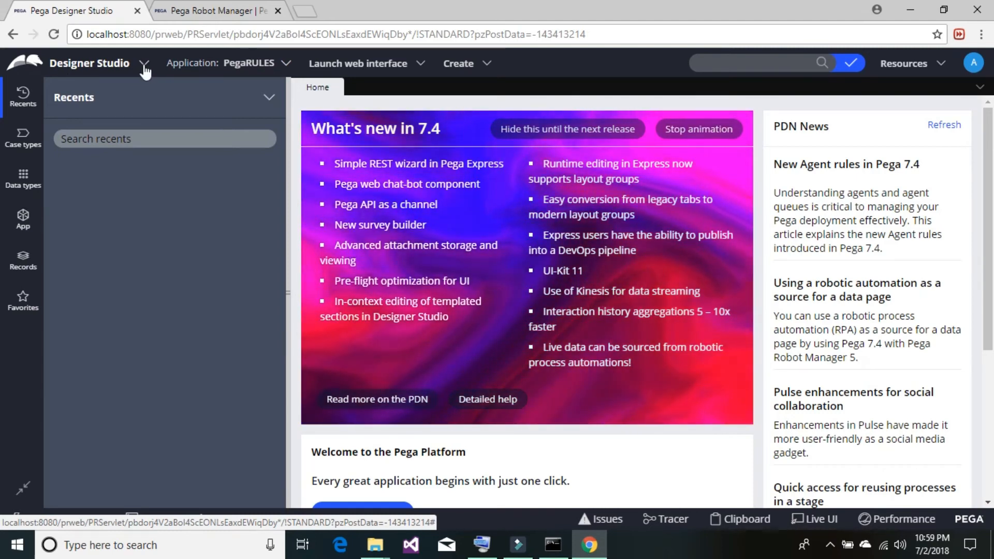
pyautogui.click(144, 62)
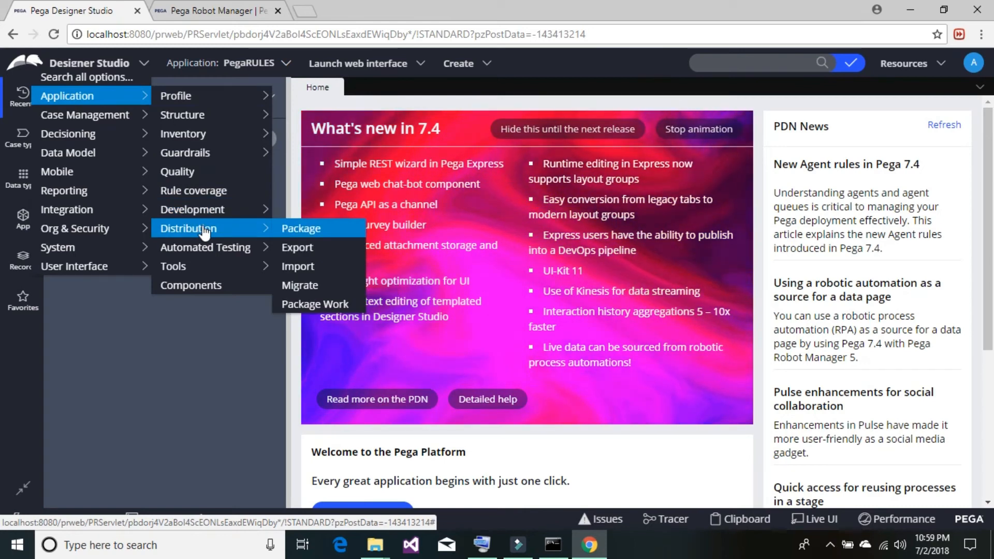
pyautogui.moveTo(228, 234)
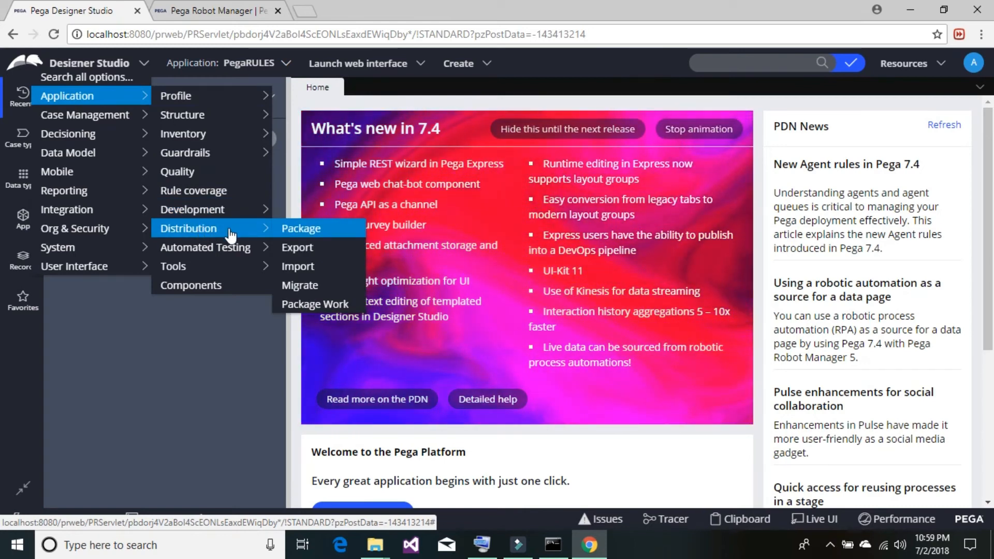
pyautogui.moveTo(298, 266)
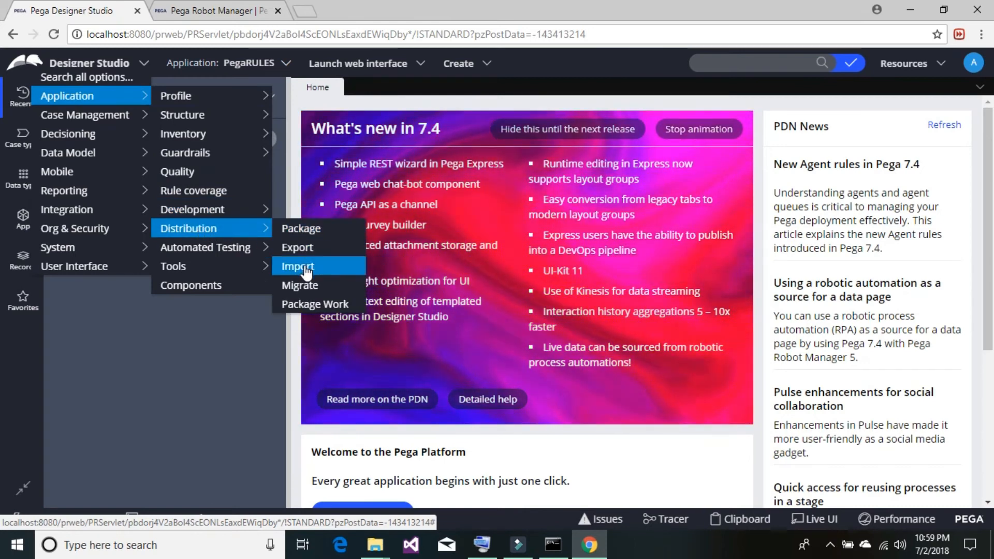
pyautogui.click(297, 266)
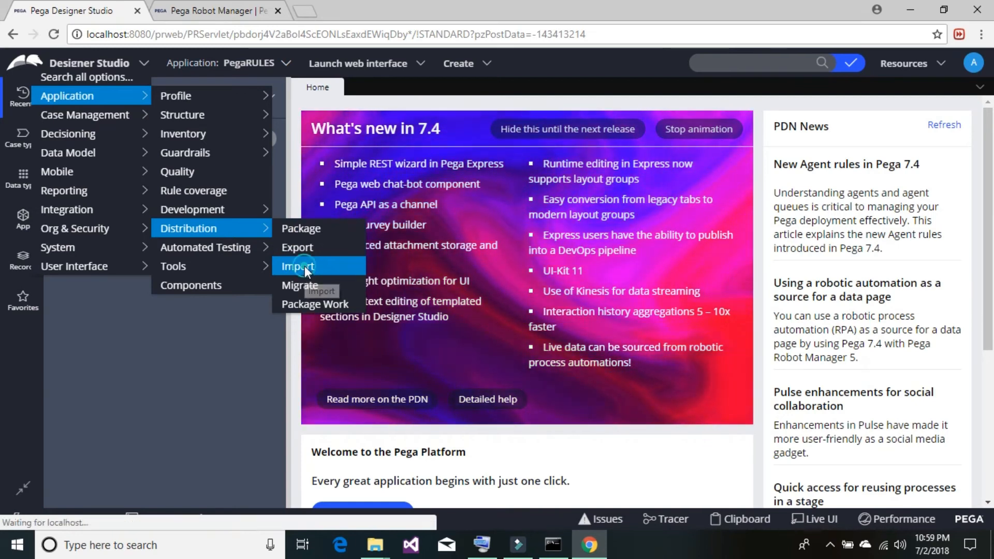
pyautogui.click(297, 266)
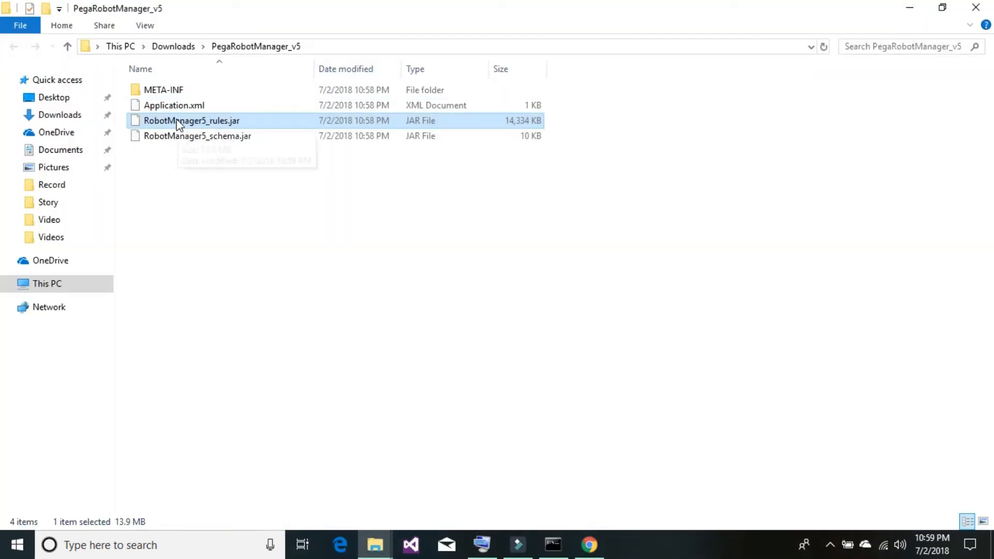
pyautogui.moveTo(318, 172)
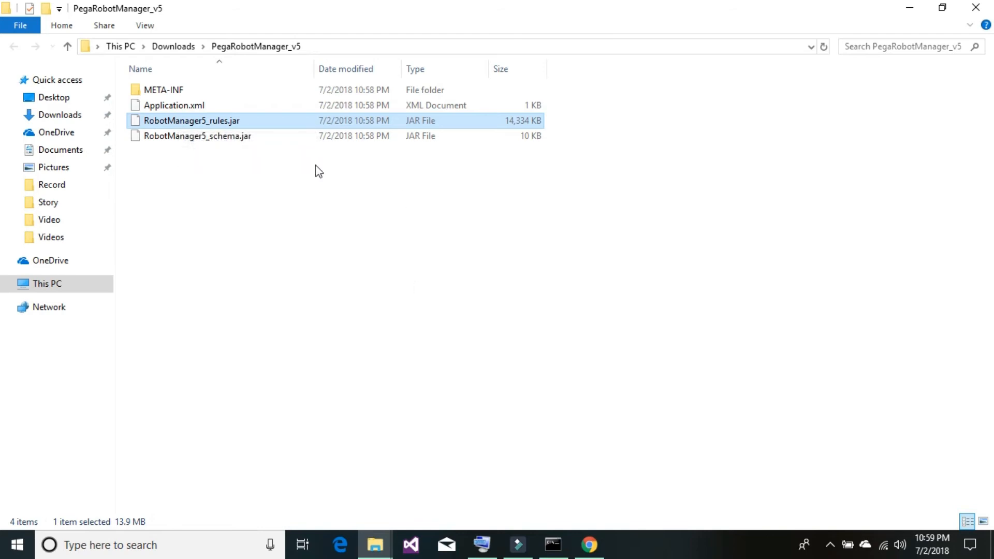
pyautogui.moveTo(589, 545)
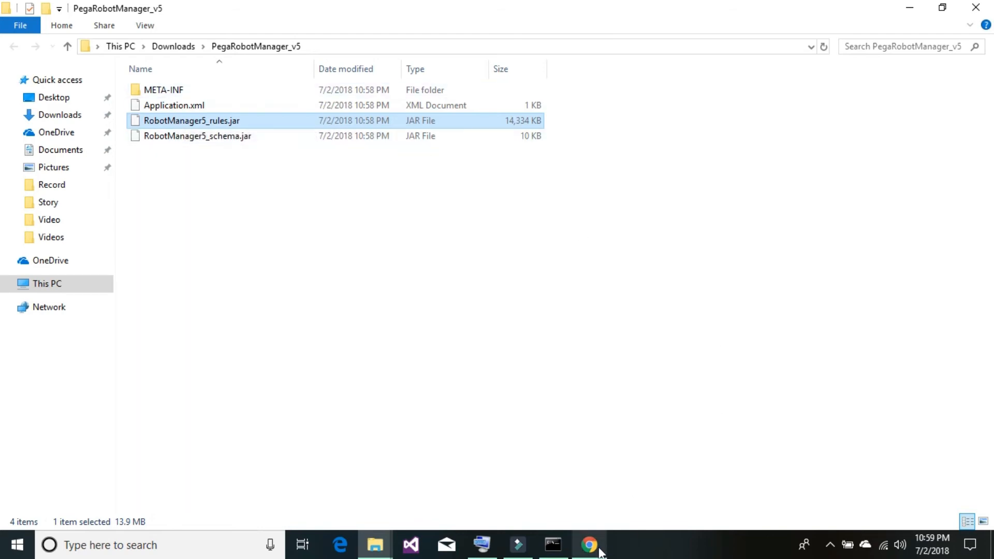
pyautogui.click(588, 544)
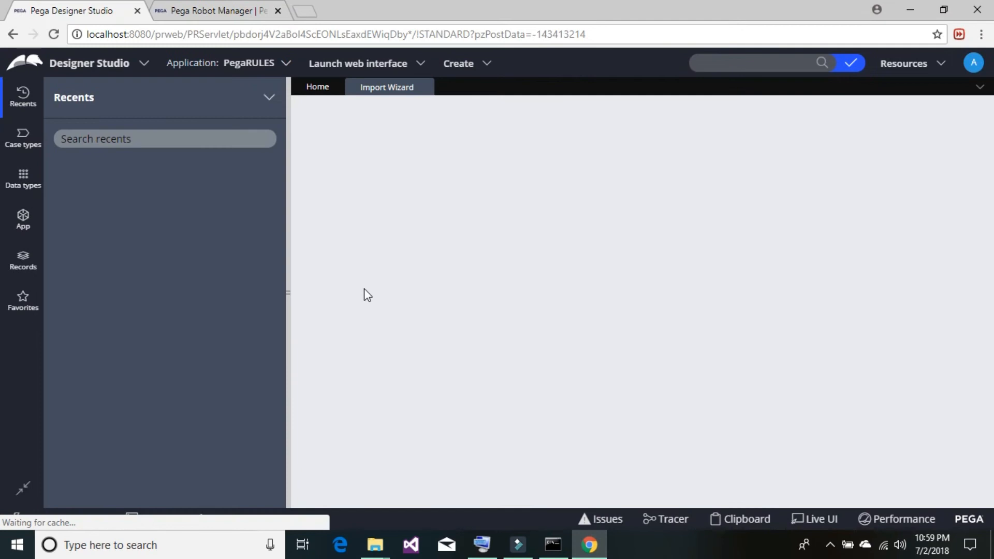
# With the Local file option selected, bring up the Choose File dialog
pyautogui.click(387, 87)
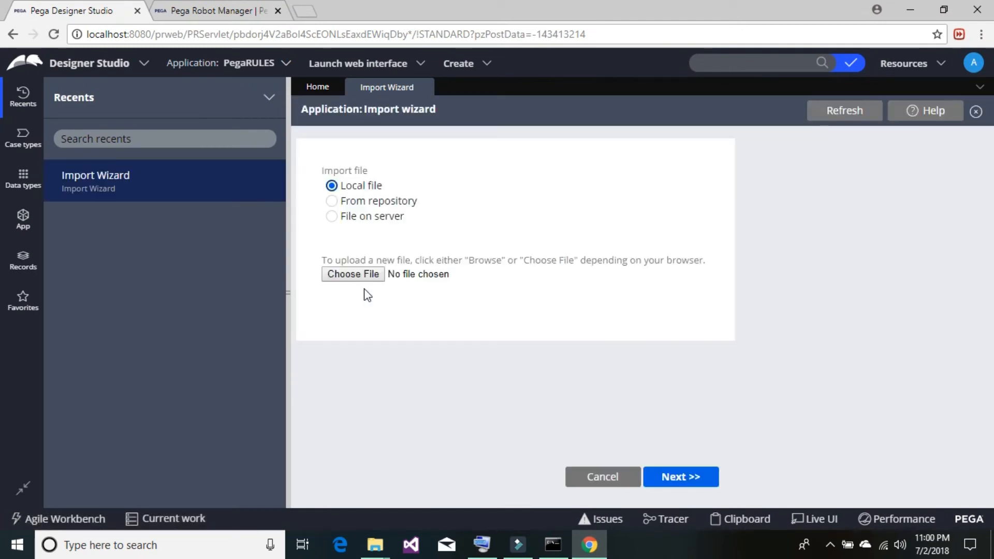
pyautogui.moveTo(475, 221)
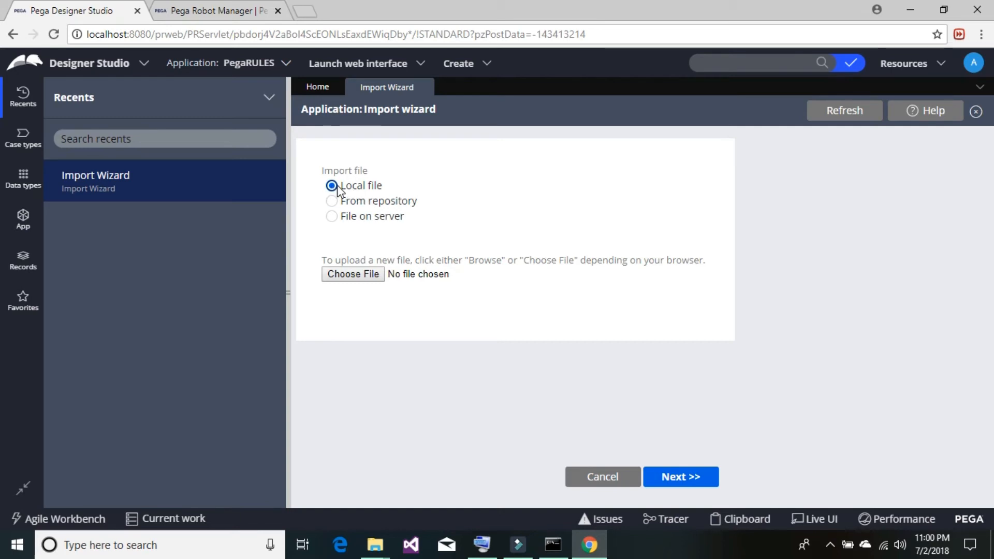
pyautogui.moveTo(400, 191)
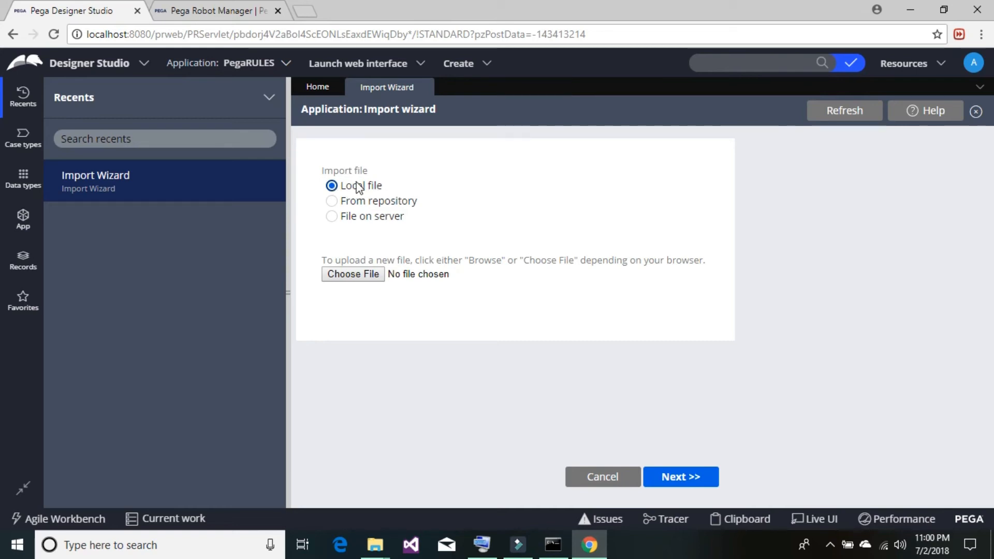
pyautogui.moveTo(353, 274)
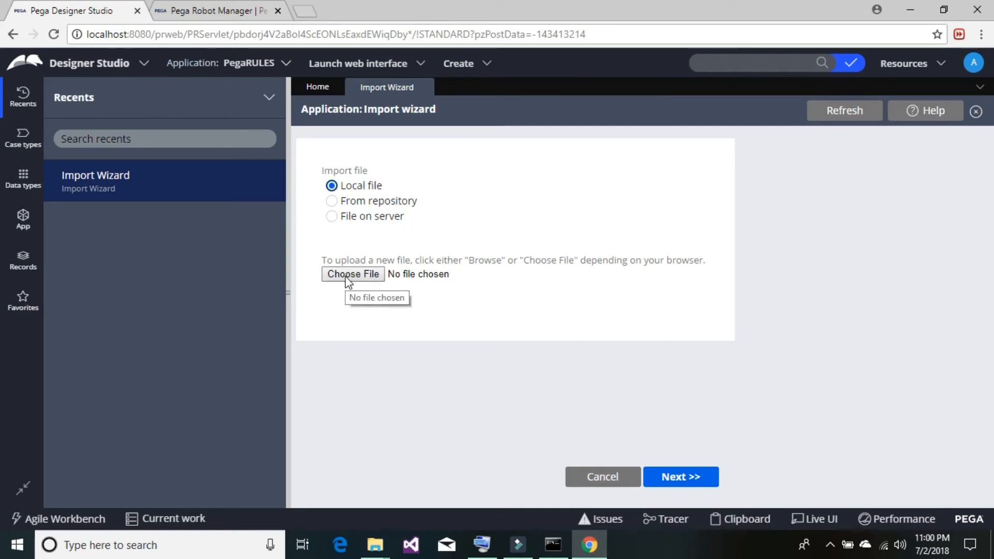
pyautogui.moveTo(347, 280)
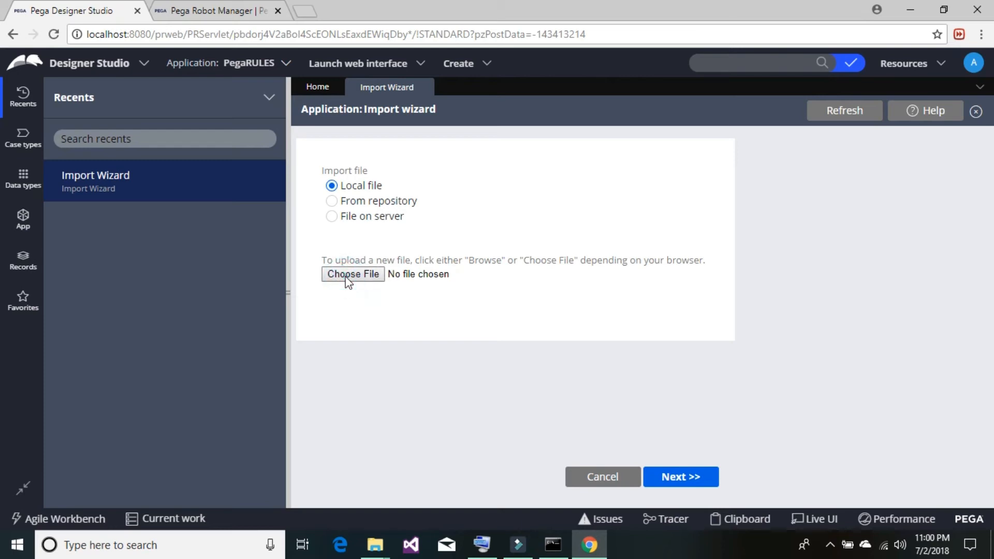
pyautogui.click(352, 274)
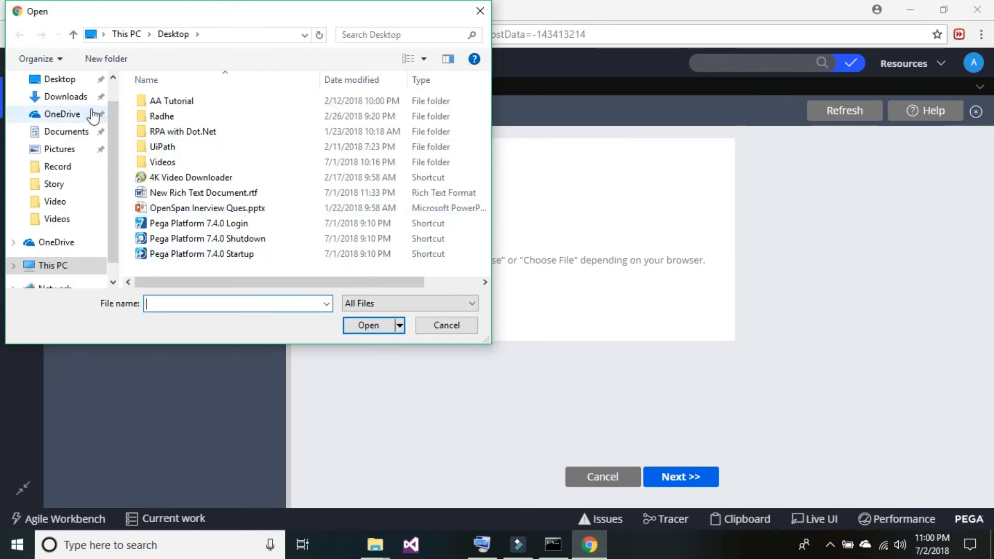
# Pick RobotManager5_rules.jar from Downloads > PegaRobotManager_v5 as the import file
pyautogui.click(65, 96)
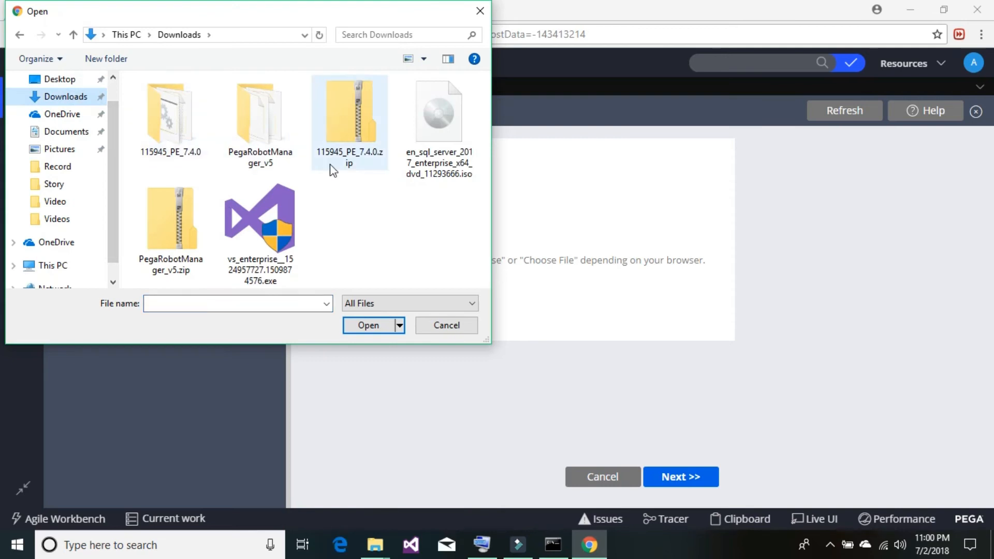
pyautogui.click(259, 121)
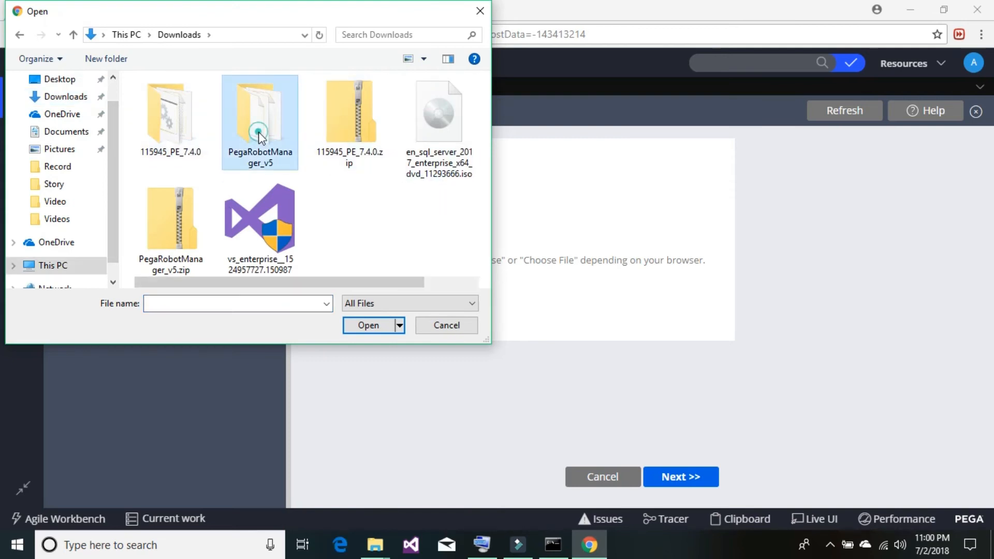
pyautogui.doubleClick(259, 120)
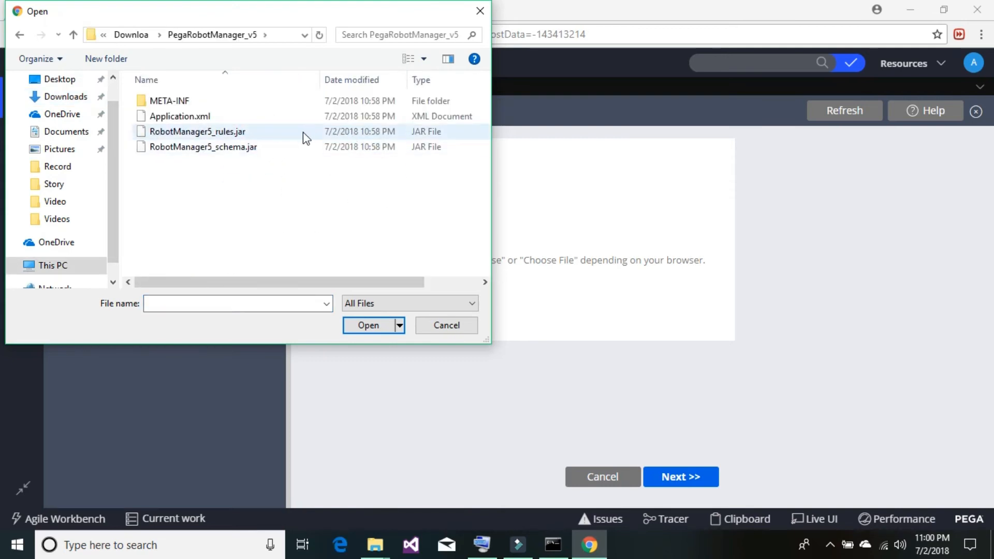
pyautogui.click(446, 325)
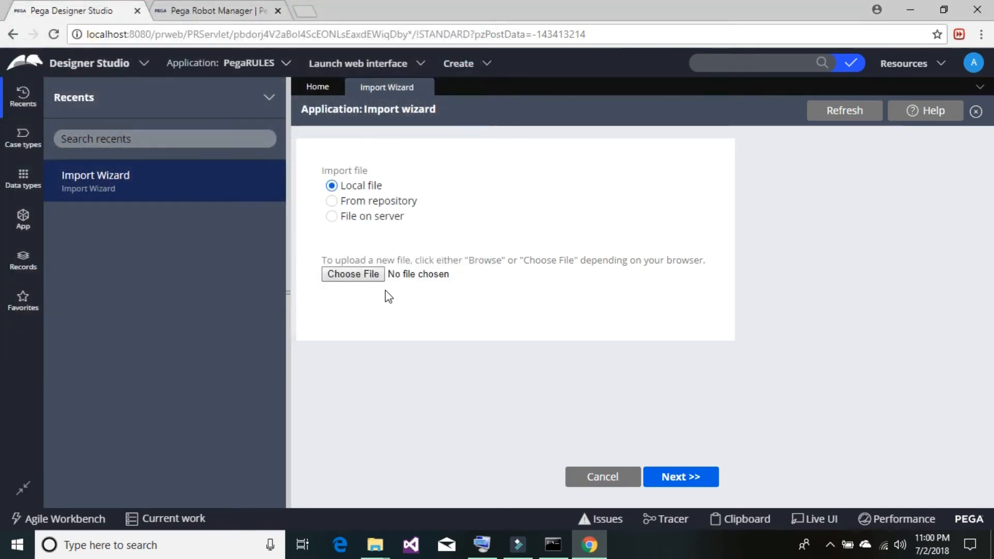
pyautogui.click(353, 273)
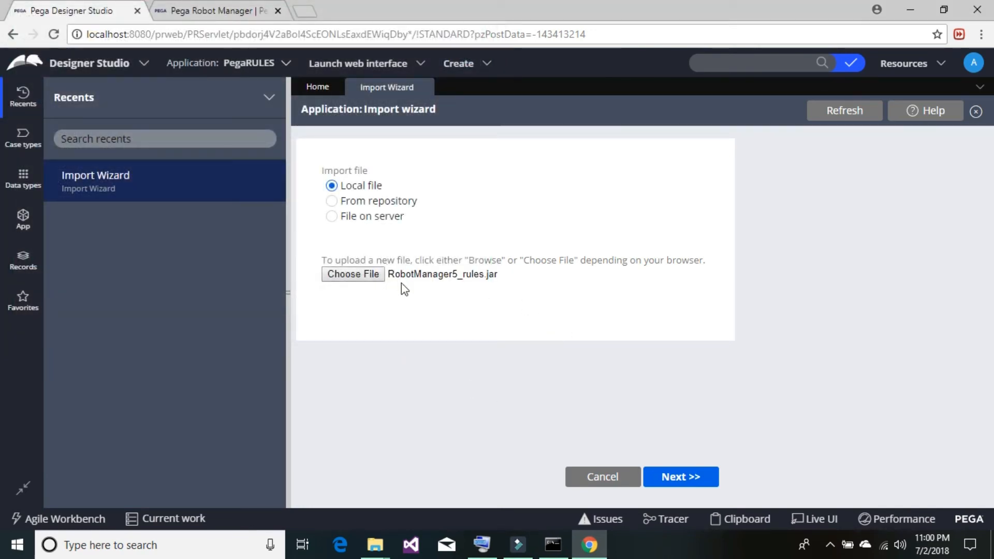
pyautogui.moveTo(689, 485)
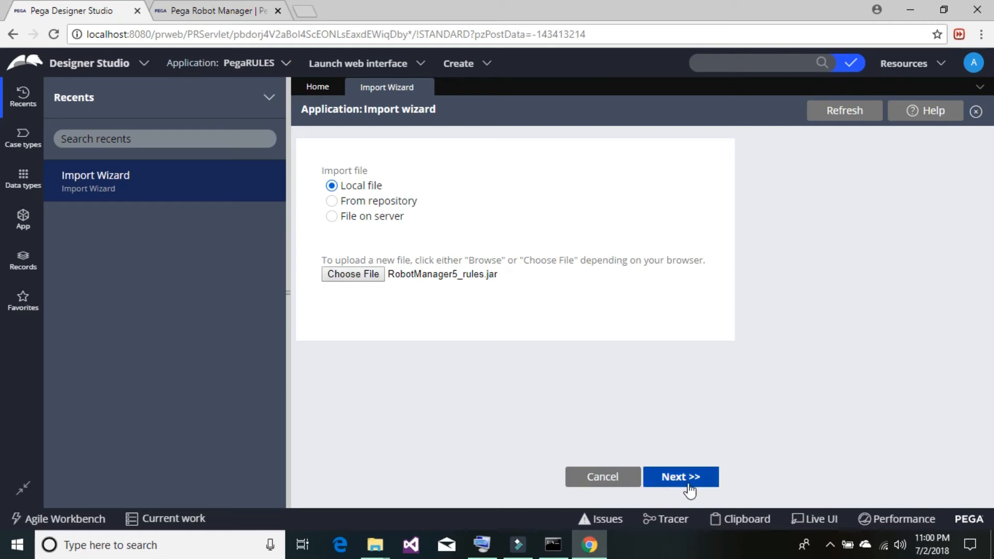
# Upload the archive to show RobotManager5 01.01.01 with 2061 instances for PRPC 7.4.0
pyautogui.click(680, 477)
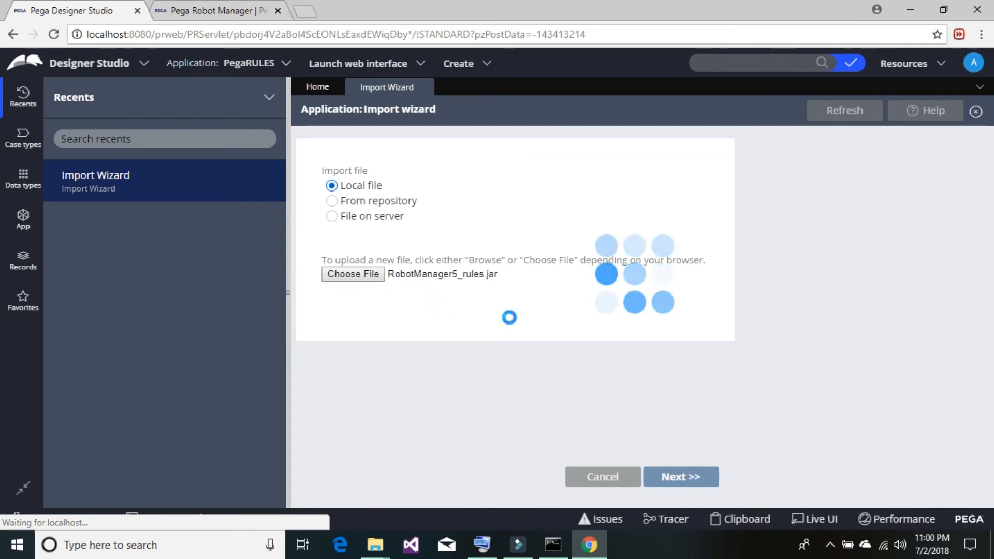
pyautogui.click(680, 476)
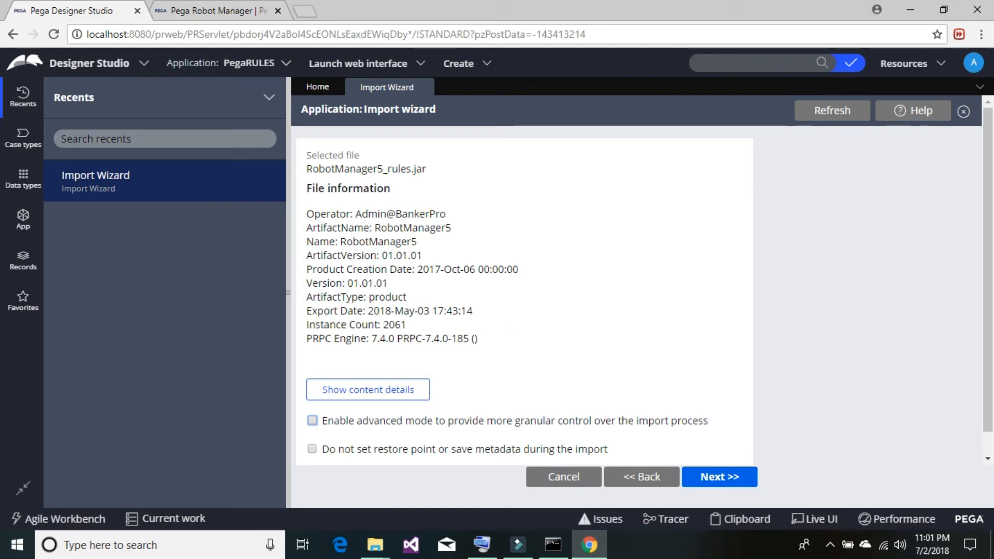
pyautogui.moveTo(339, 477)
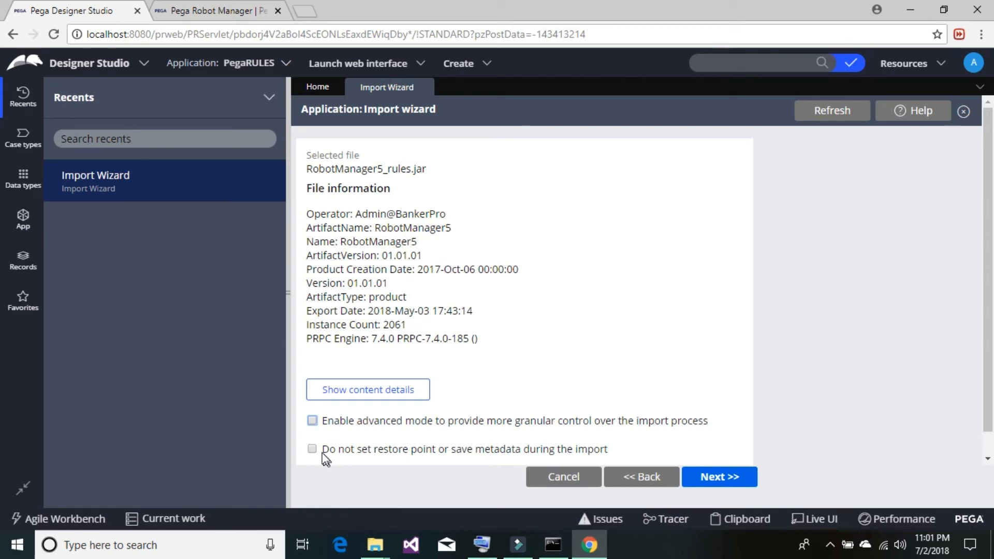
# Keep 'Enable advanced mode' checked and advance past the file information page
pyautogui.click(312, 420)
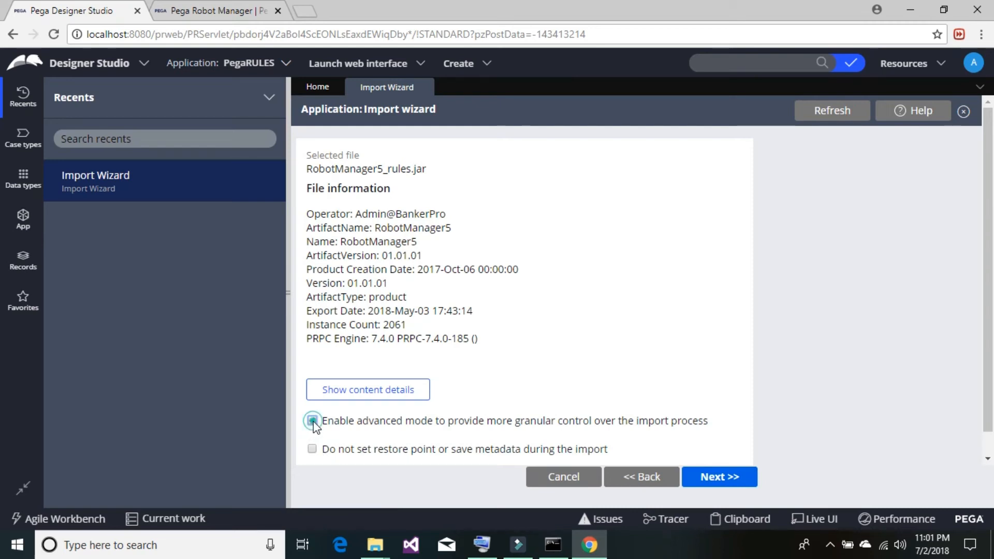
pyautogui.click(311, 420)
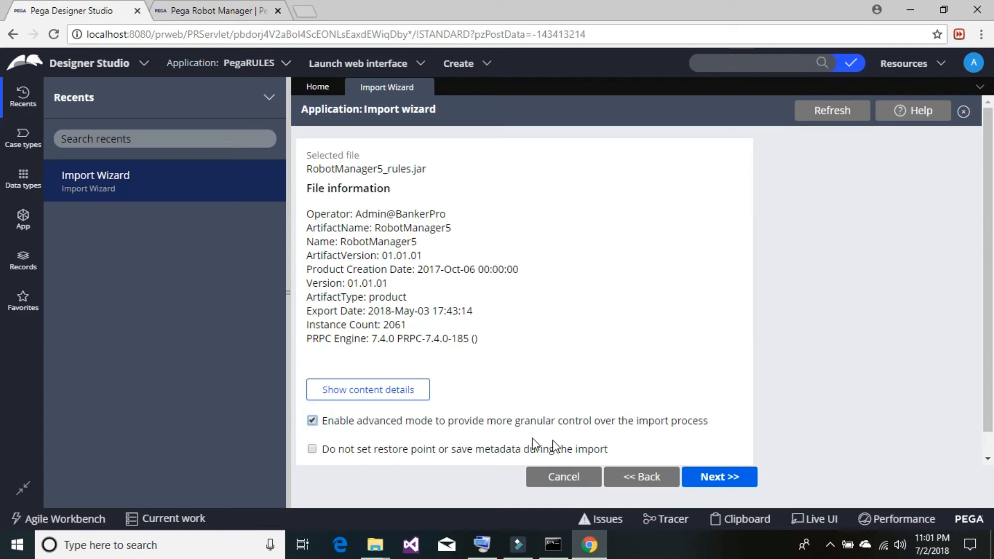
pyautogui.moveTo(567, 447)
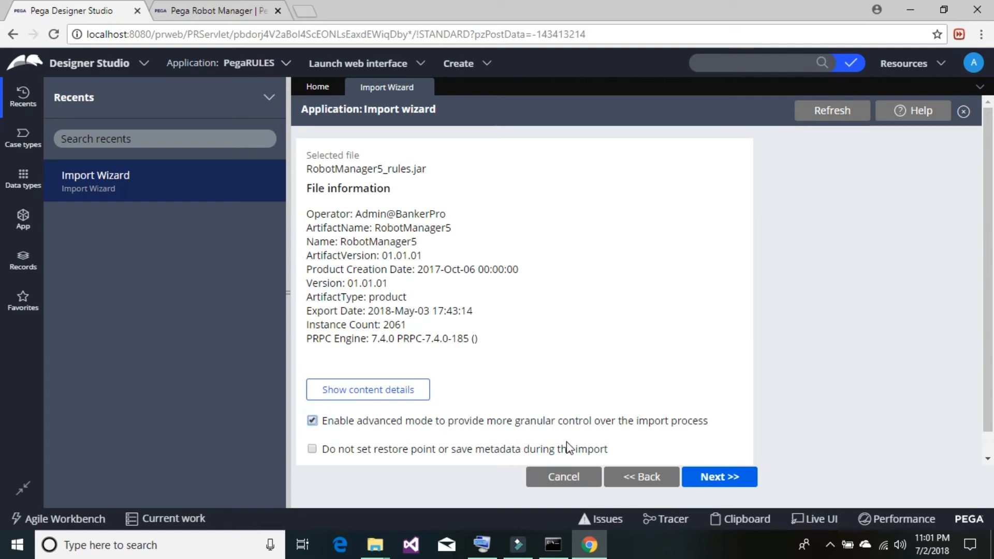
pyautogui.moveTo(626, 438)
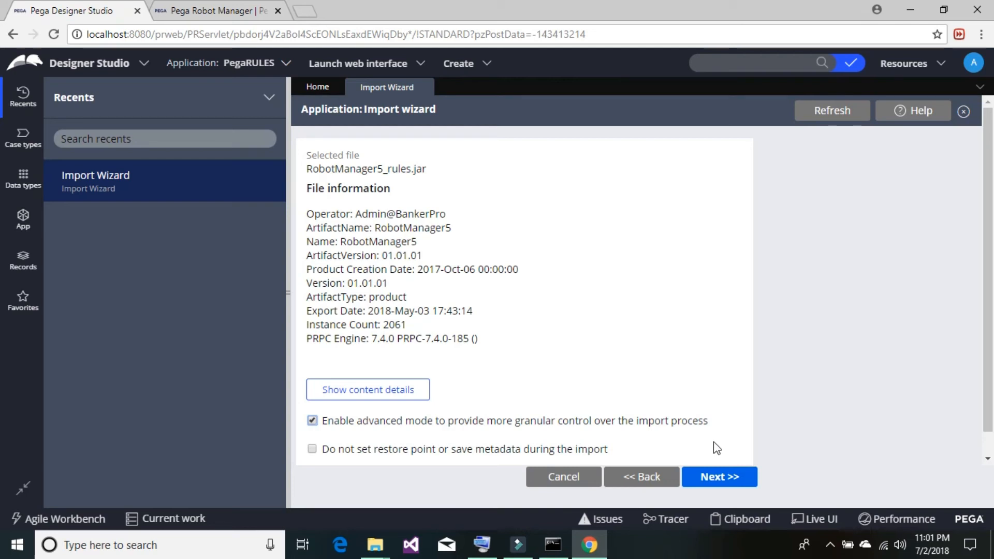
pyautogui.moveTo(719, 477)
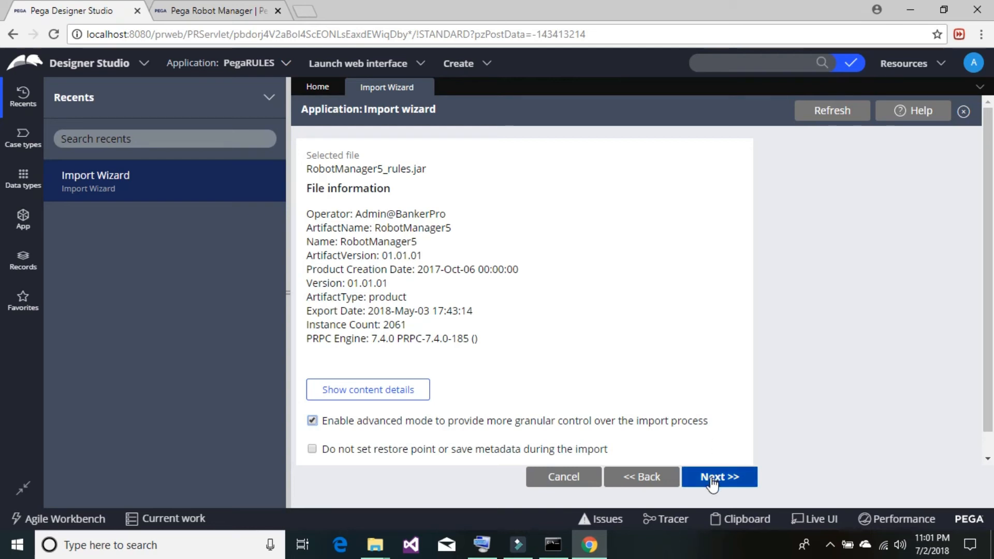
pyautogui.moveTo(347, 461)
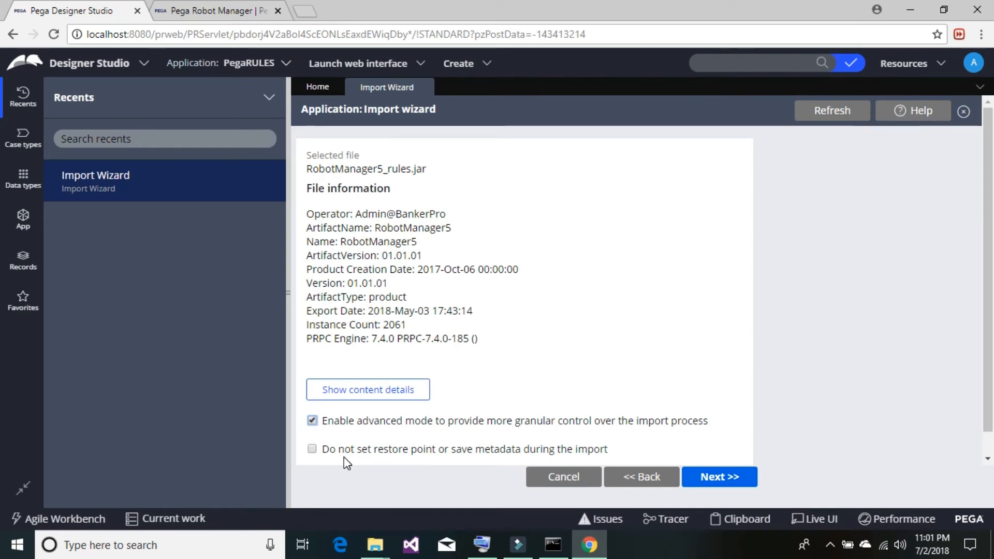
pyautogui.moveTo(460, 469)
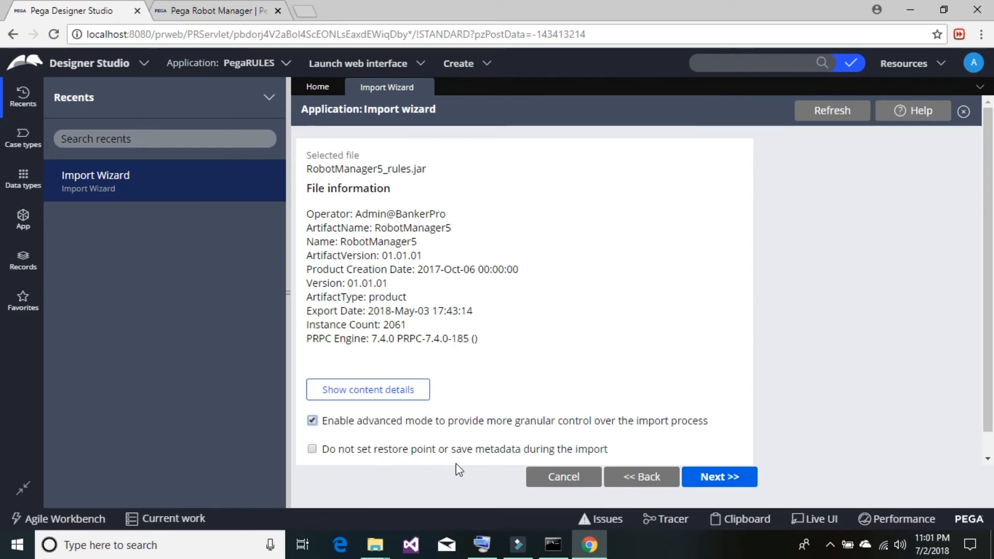
pyautogui.moveTo(673, 457)
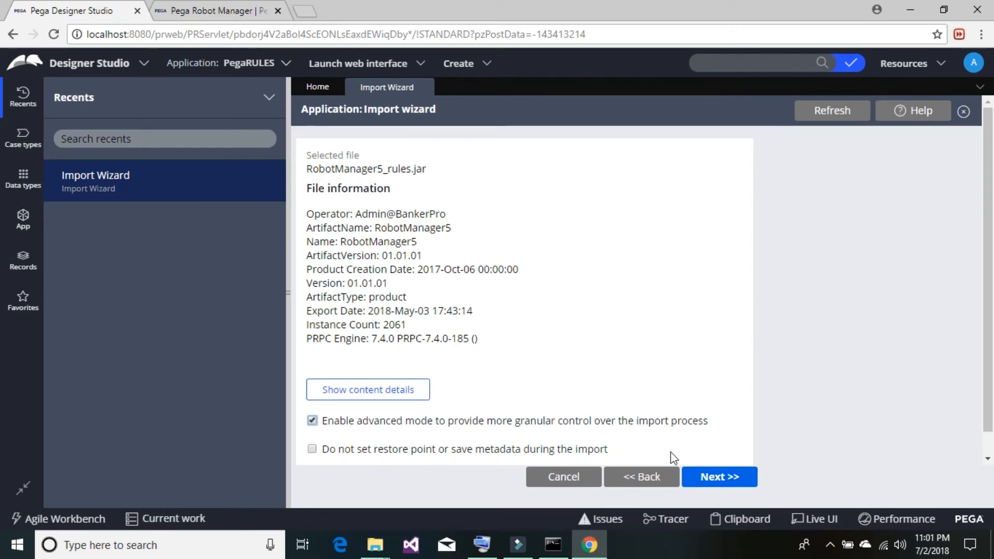
pyautogui.moveTo(560, 464)
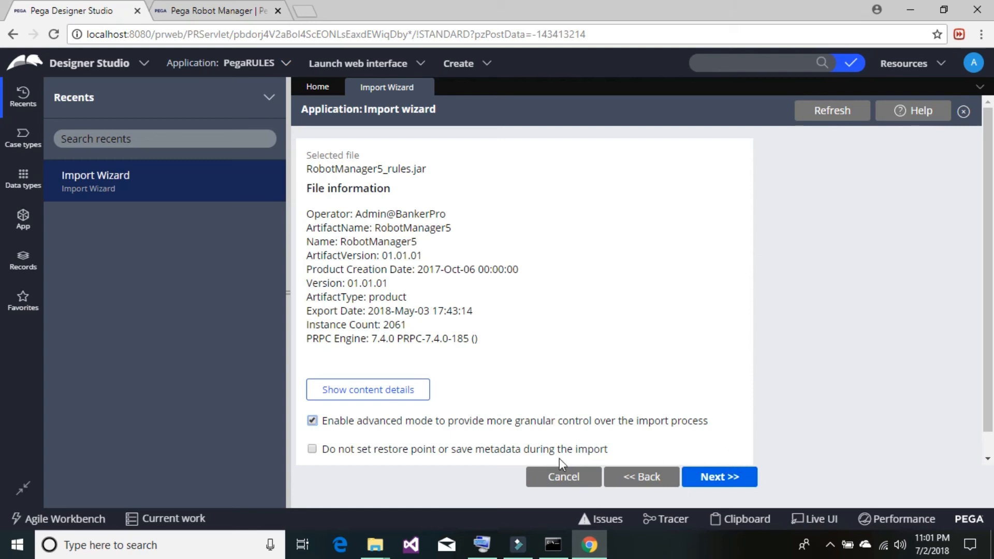
pyautogui.moveTo(688, 472)
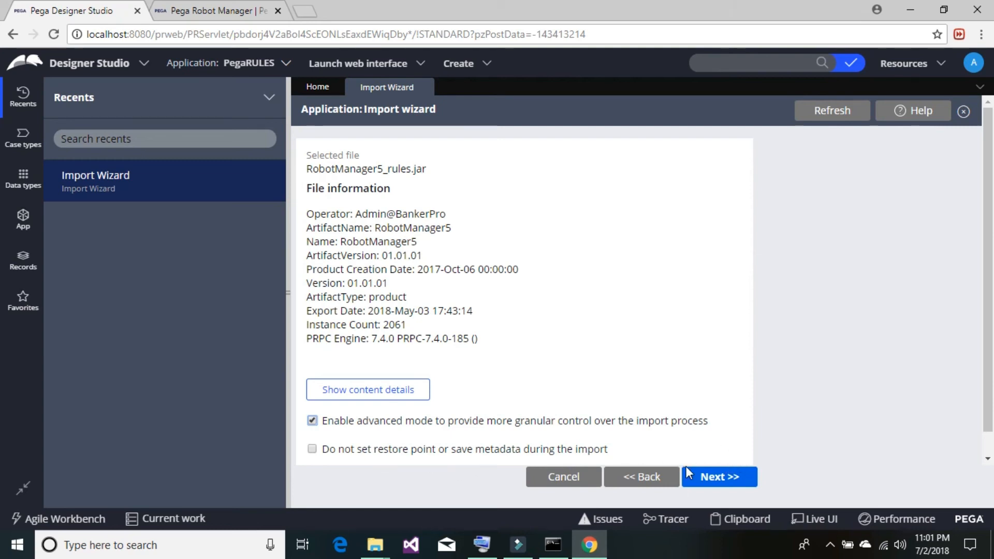
pyautogui.click(719, 477)
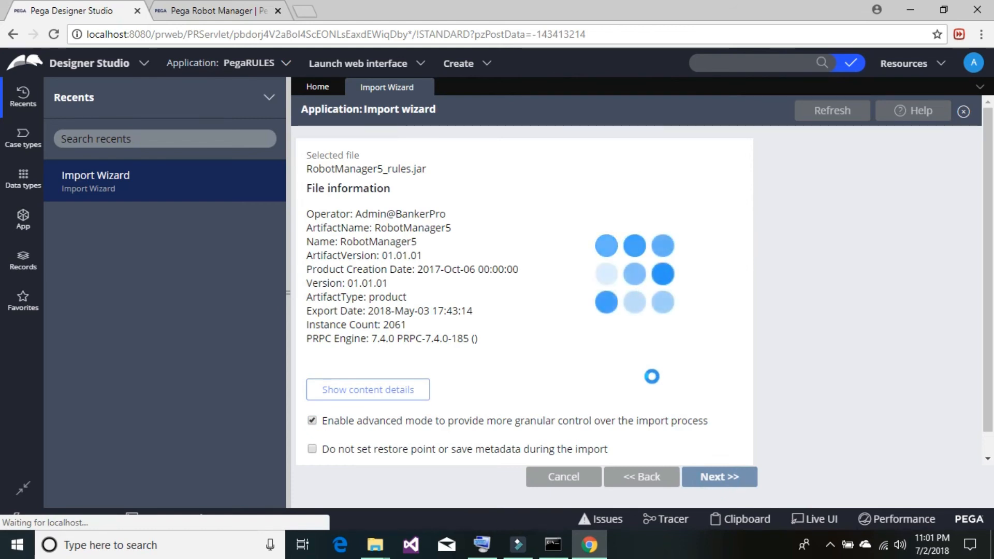
# Accept the archive's Operators list, all set to Insert, and advance
pyautogui.click(718, 476)
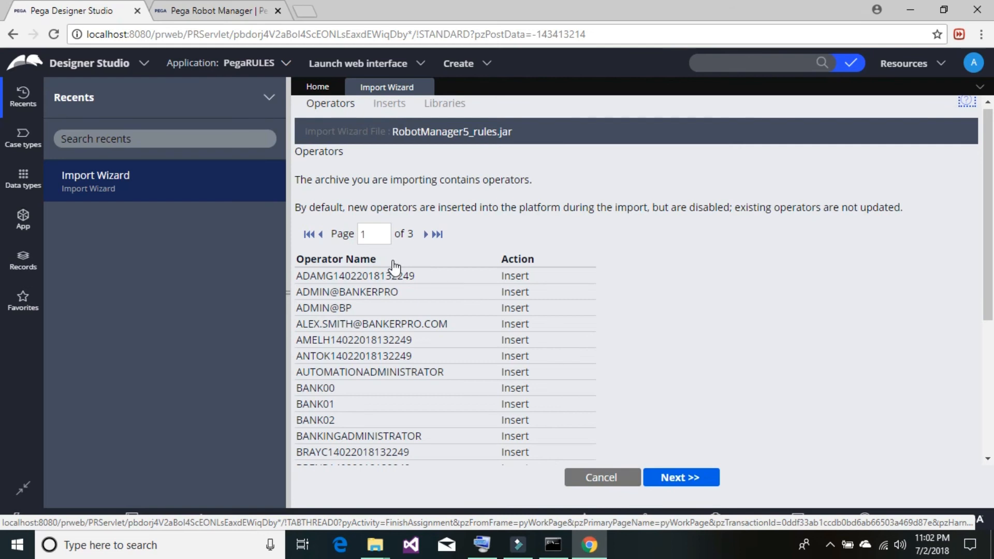
pyautogui.moveTo(412, 149)
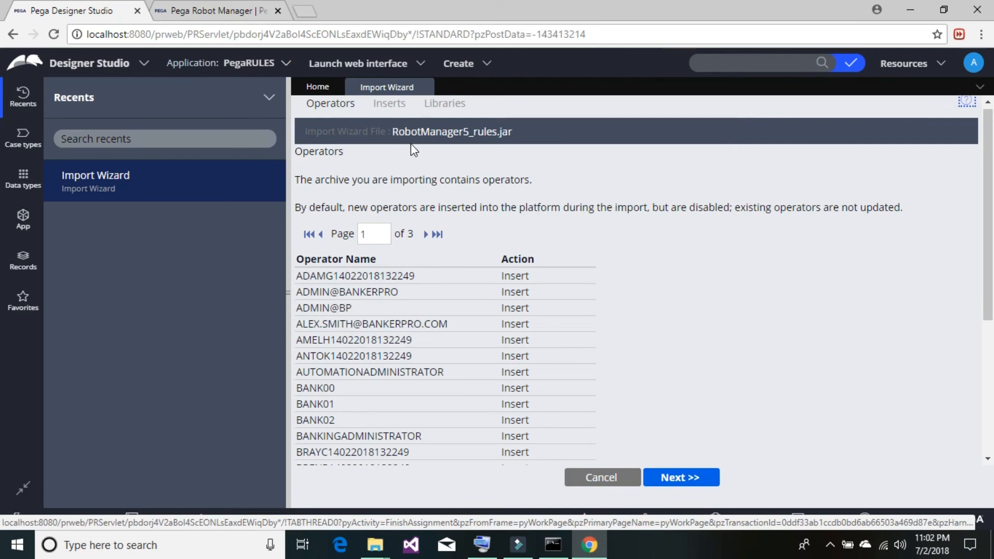
pyautogui.moveTo(412, 335)
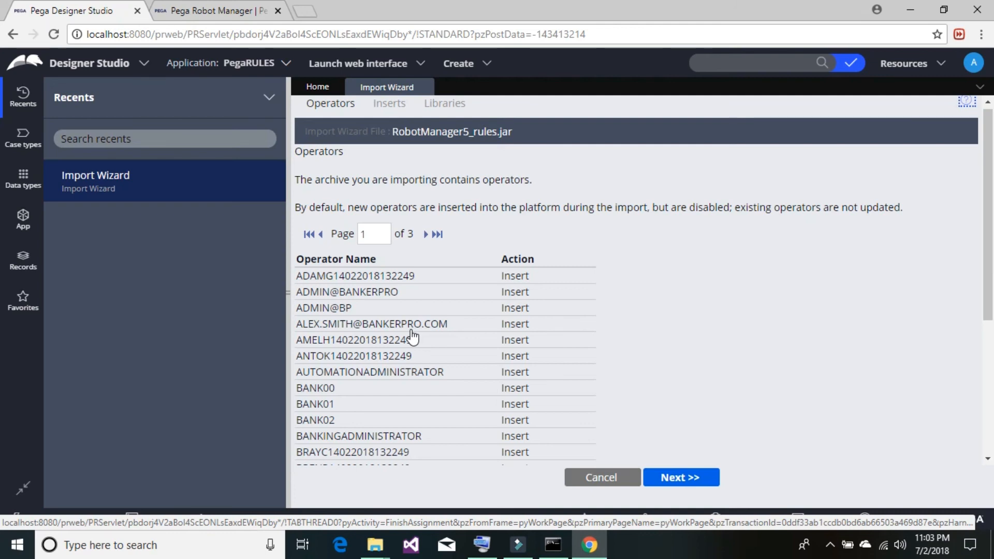
pyautogui.moveTo(619, 390)
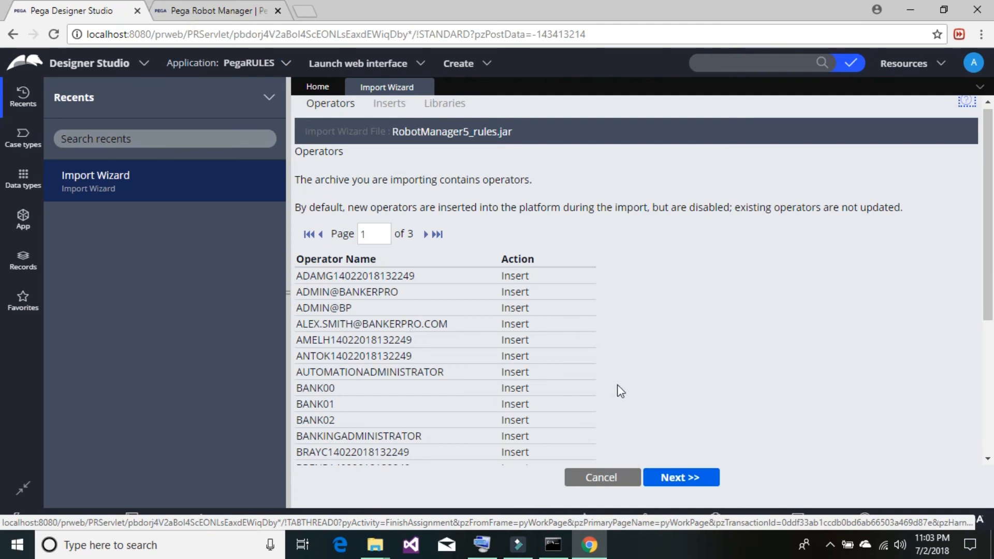
pyautogui.click(680, 477)
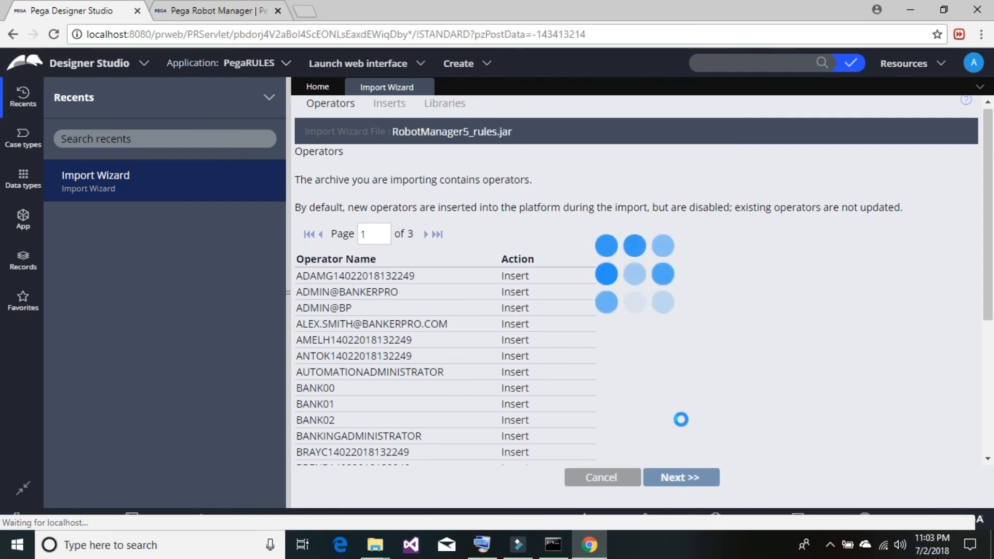
# Scroll through the Insert instances table of checked rules and advance
pyautogui.click(680, 477)
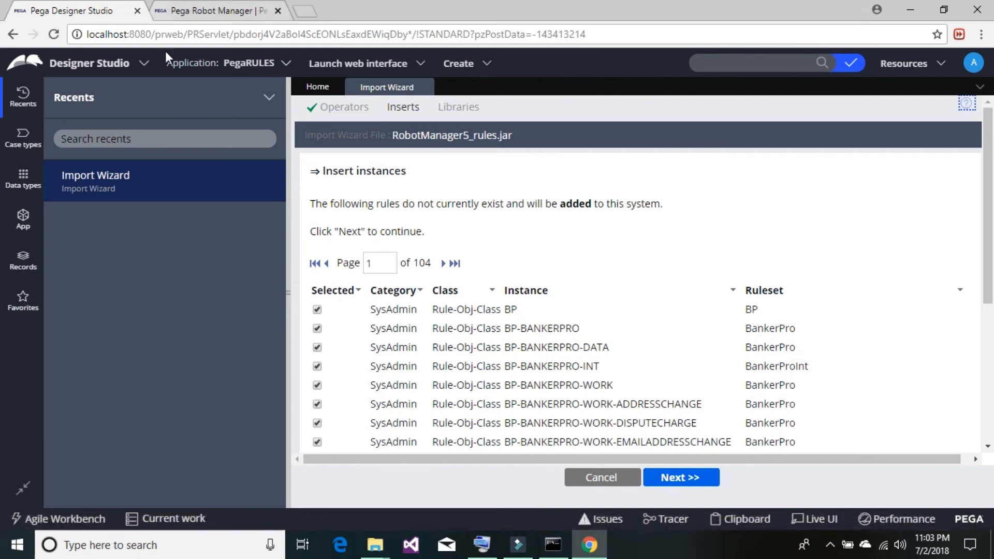
pyautogui.moveTo(907, 265)
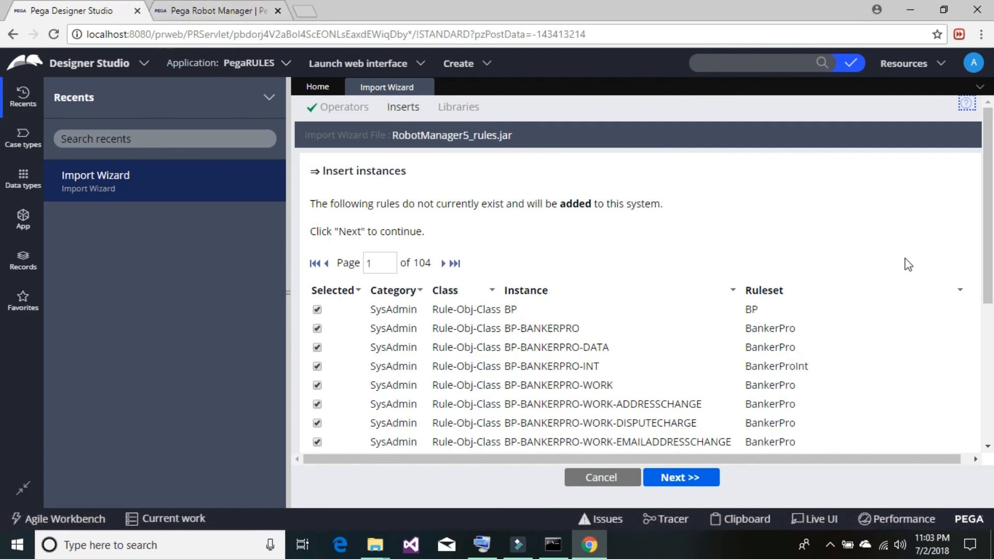
pyautogui.moveTo(986, 227)
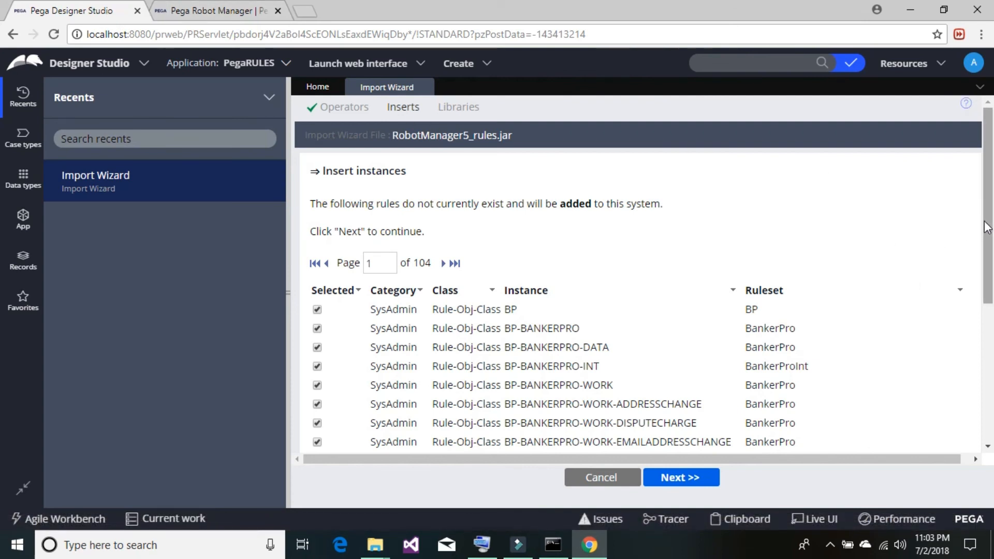
pyautogui.scroll(-3)
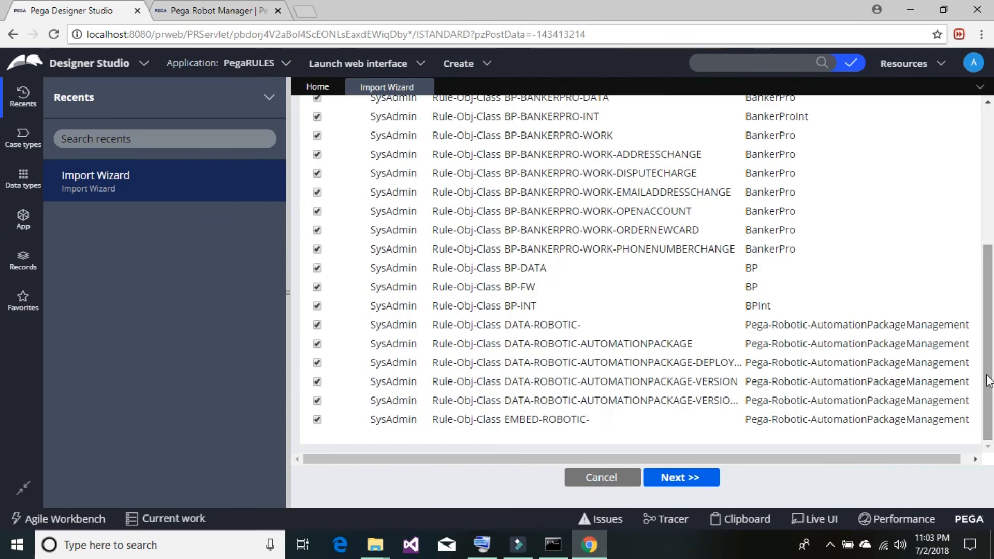
pyautogui.click(681, 476)
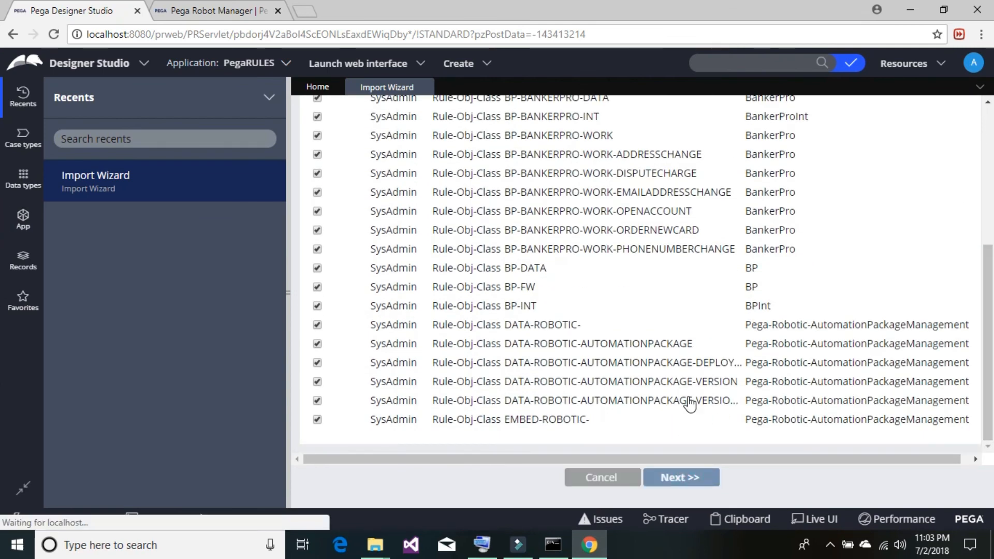
# Leave 'Compile libraries' checked on the Libraries step and start the import
pyautogui.click(681, 477)
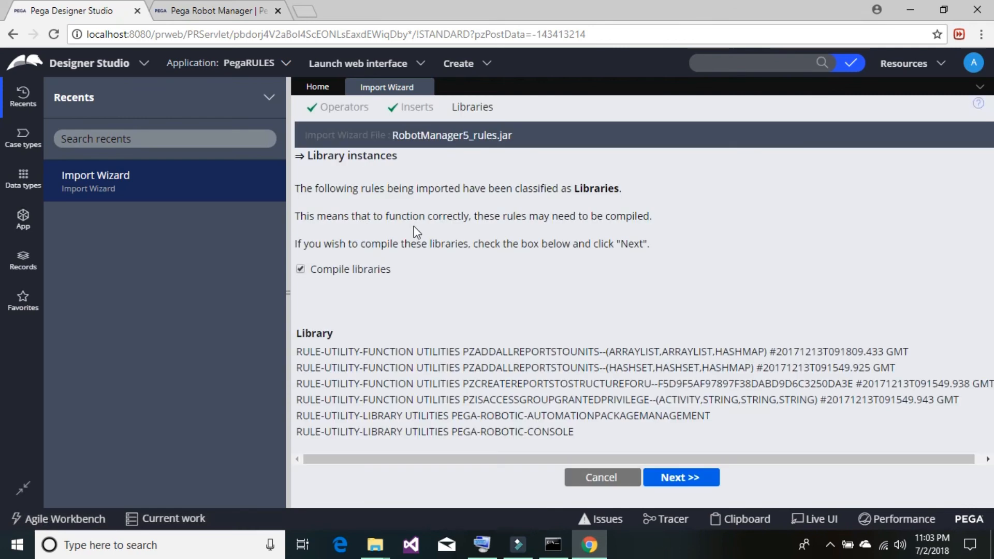
pyautogui.moveTo(737, 444)
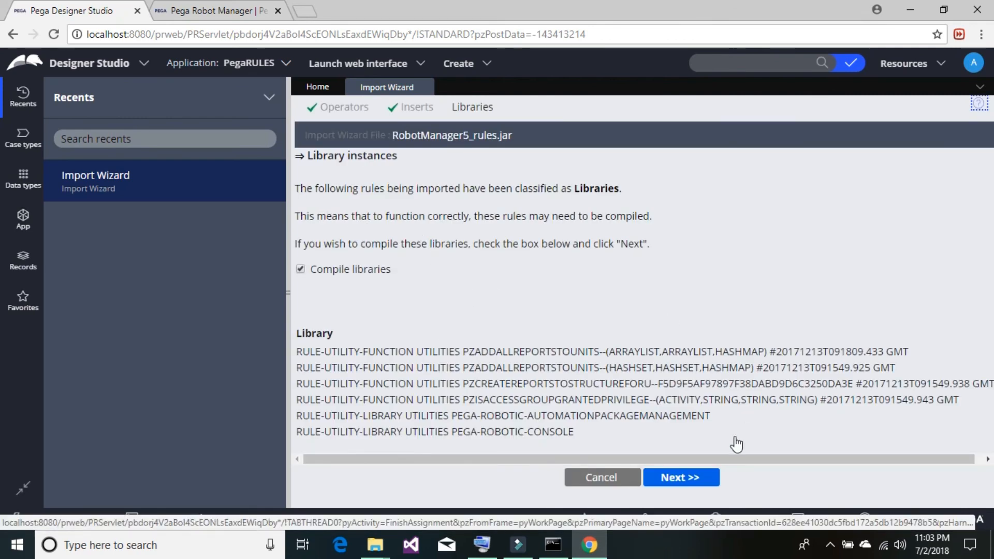
pyautogui.click(680, 478)
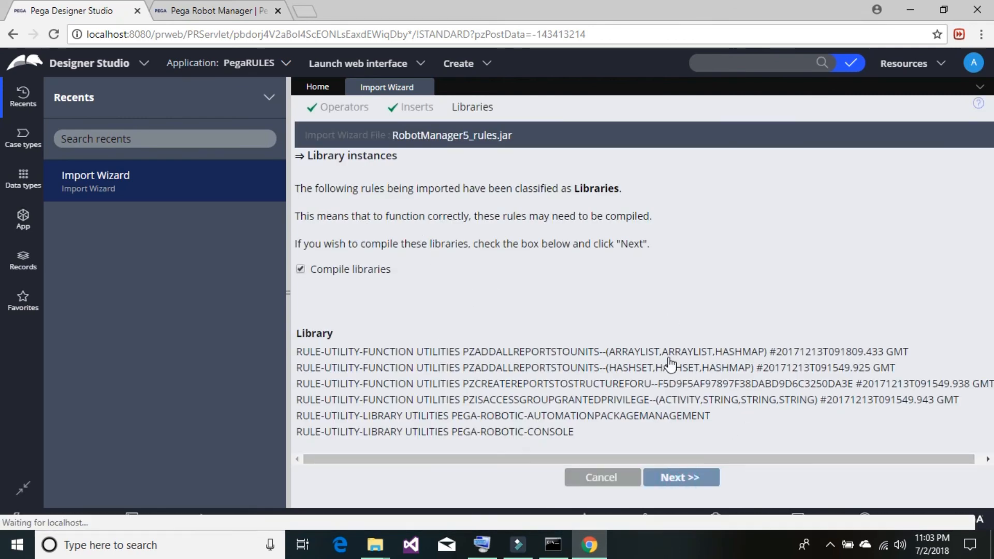
pyautogui.click(680, 477)
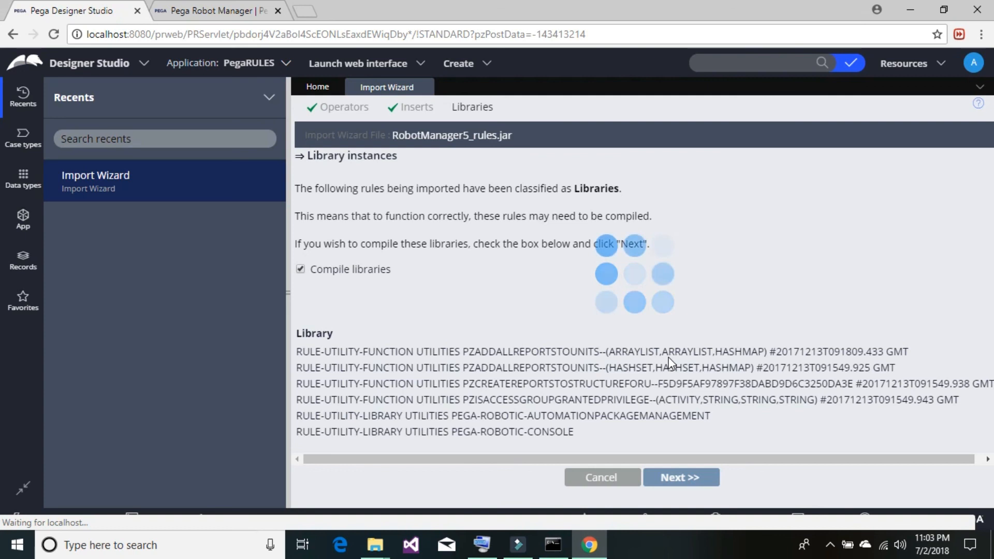
# Skip editing environment-specific settings so the import runs: 1975 of 2061 records, 2 errors
pyautogui.click(680, 476)
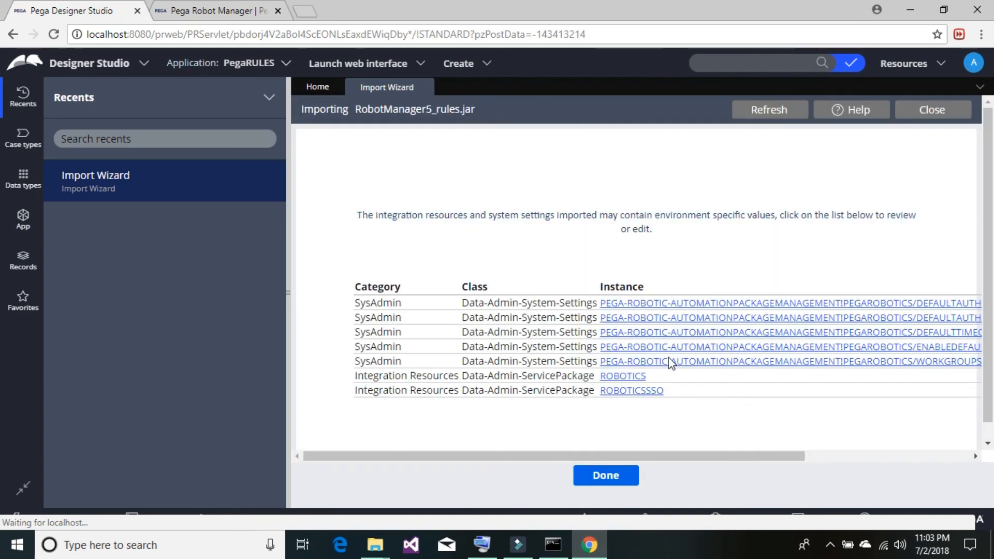
pyautogui.click(604, 475)
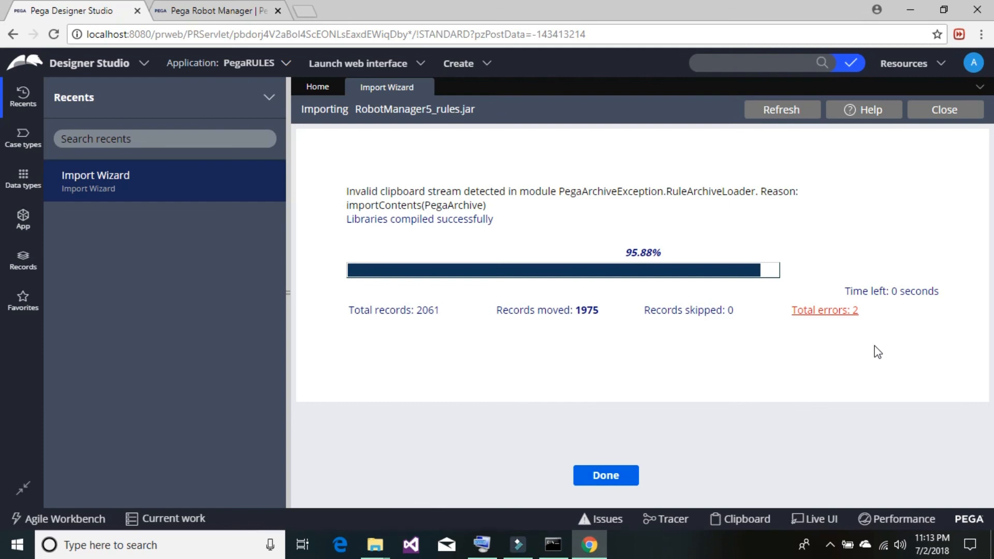
pyautogui.moveTo(390, 189)
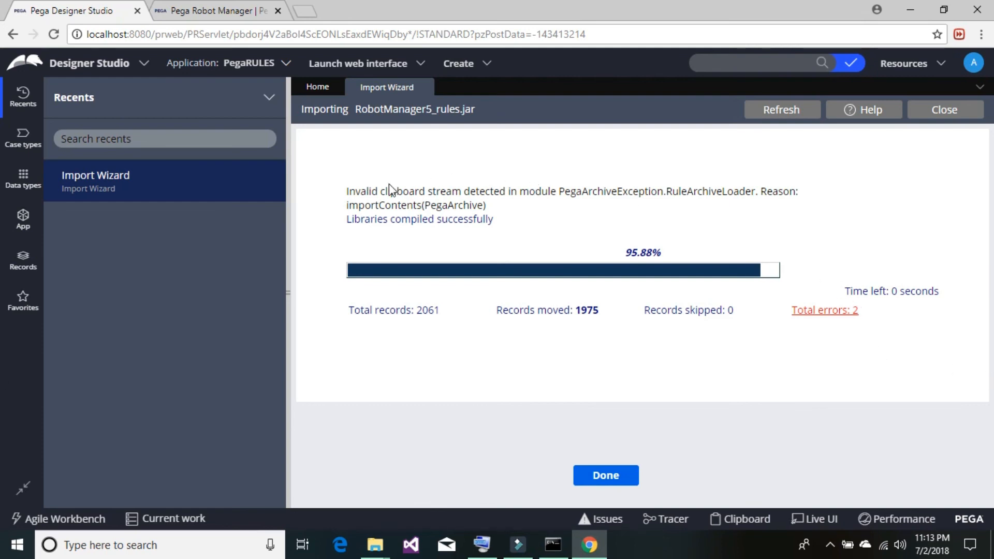
pyautogui.moveTo(817, 328)
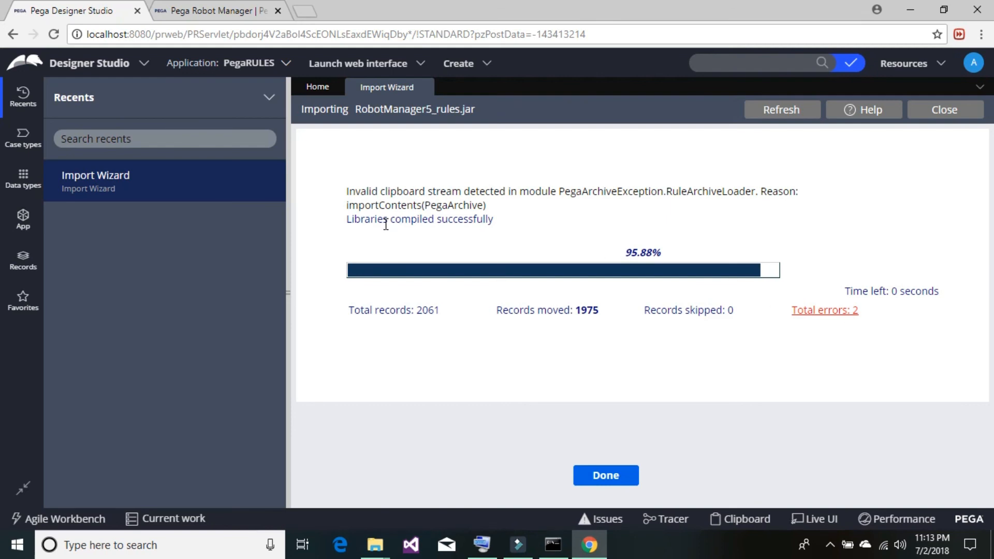
pyautogui.moveTo(499, 224)
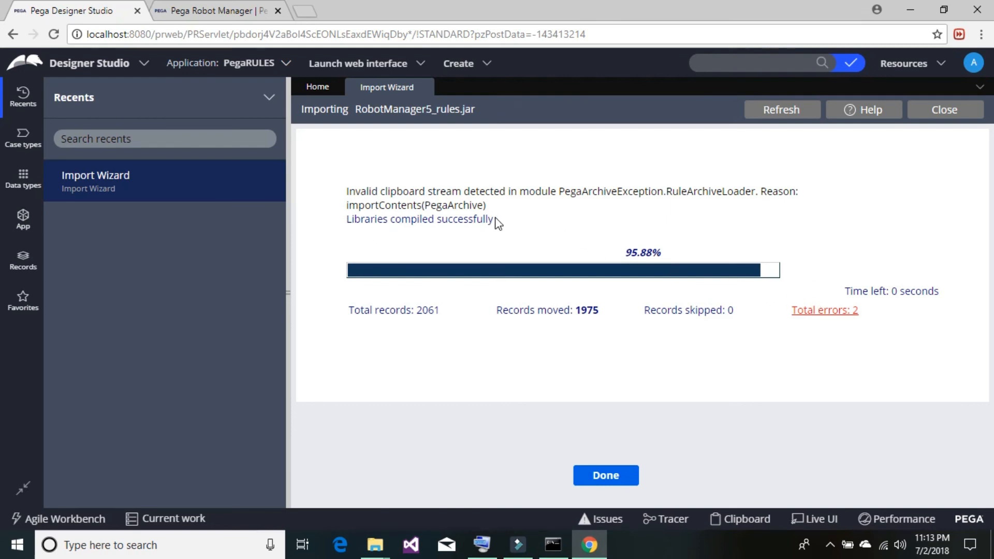
pyautogui.moveTo(675, 195)
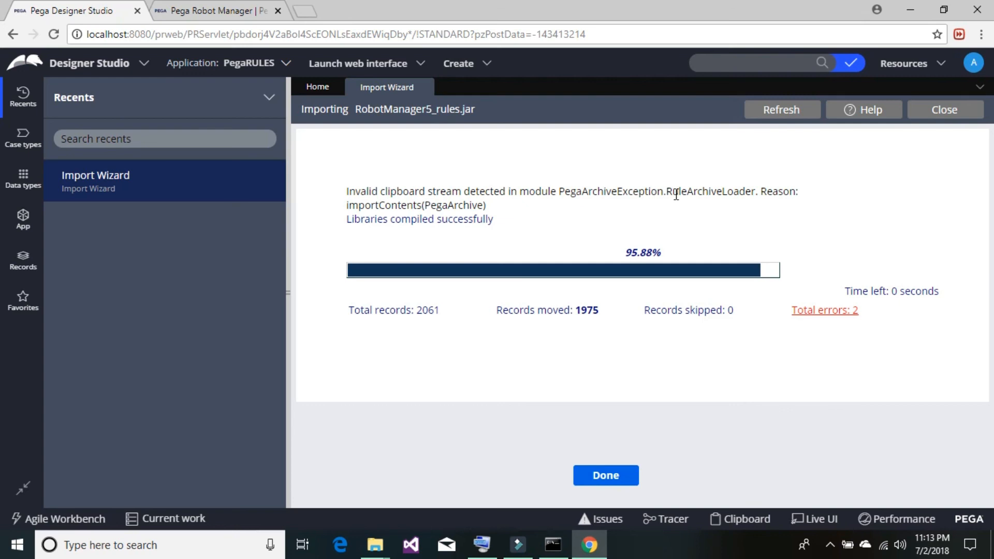
pyautogui.moveTo(789, 209)
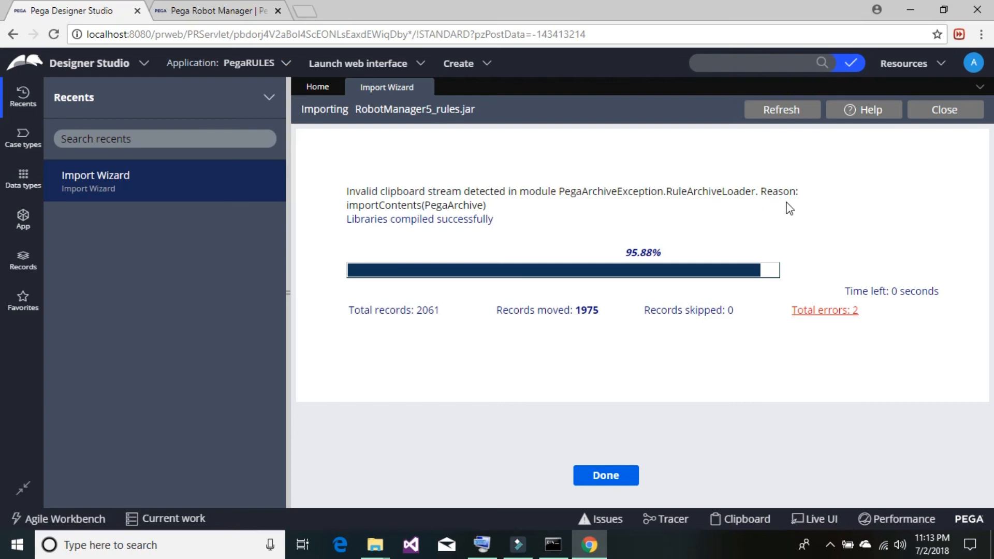
pyautogui.moveTo(605, 475)
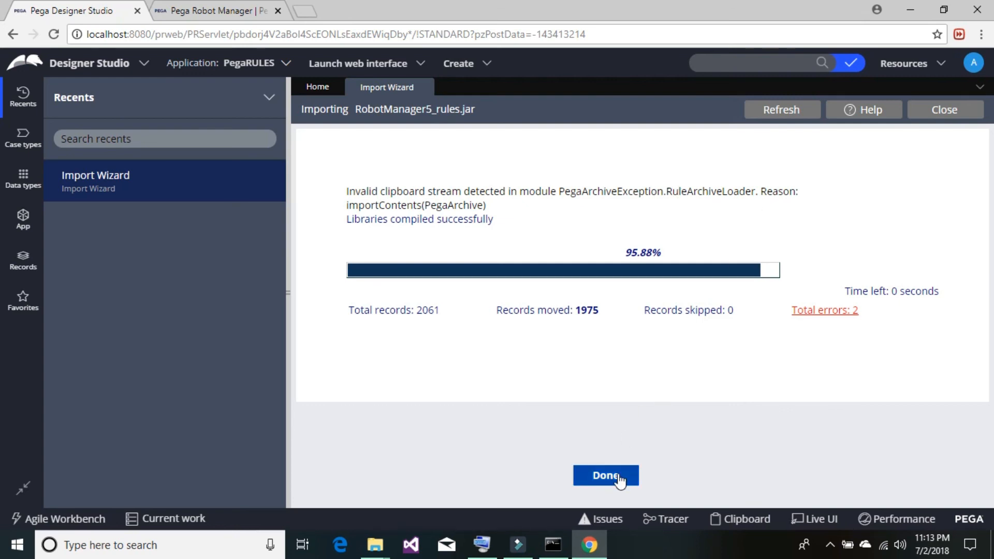
# Close the Import Wizard with Done once libraries compile, returning to the Home page
pyautogui.click(605, 475)
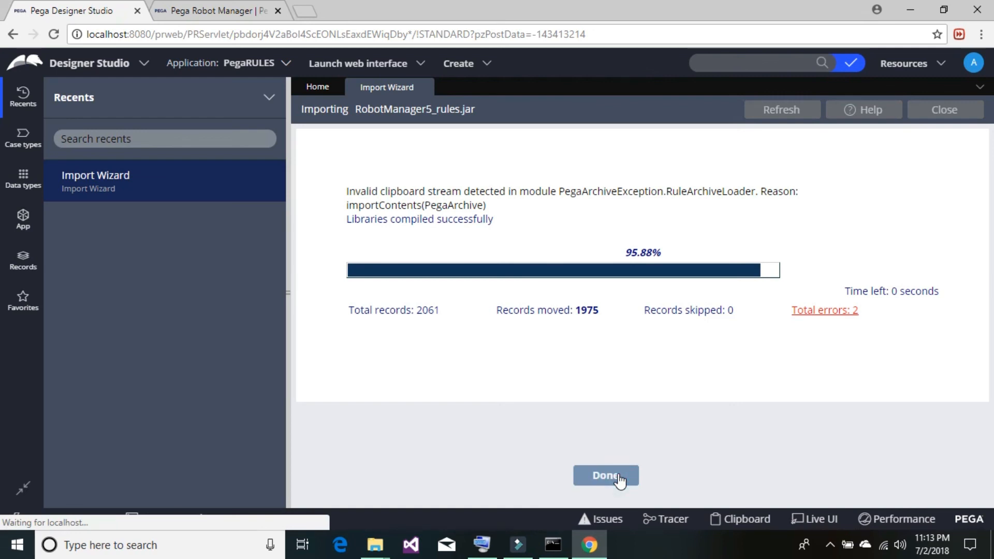
pyautogui.click(605, 476)
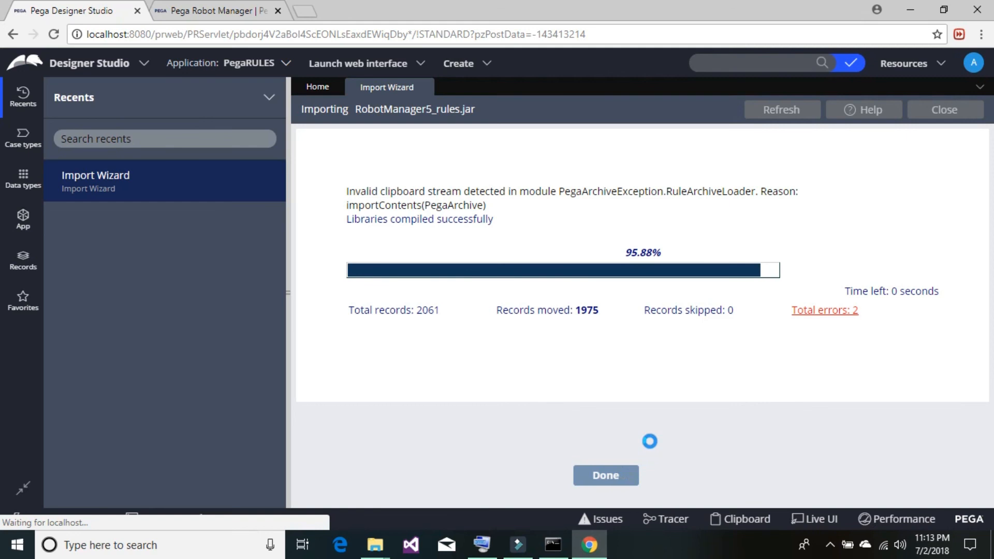
pyautogui.click(604, 474)
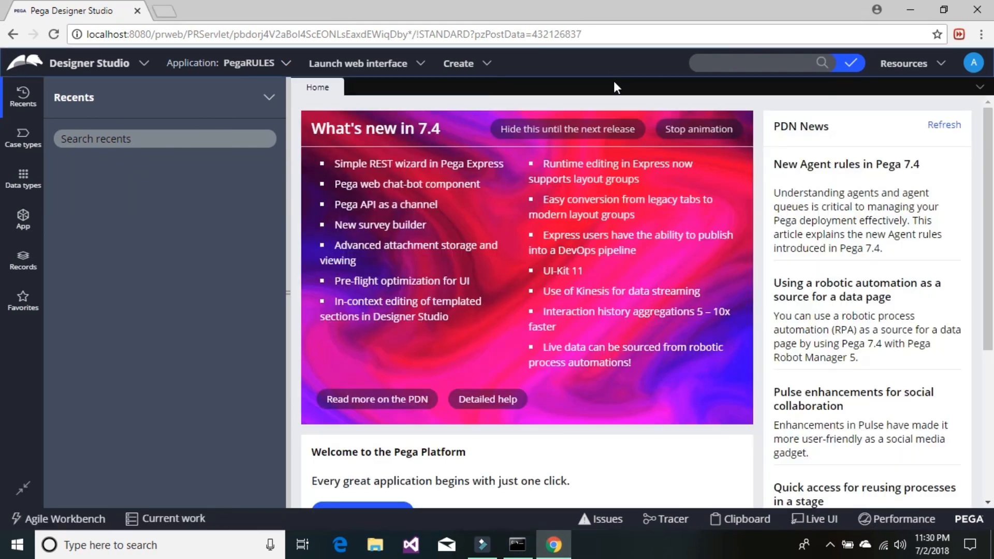